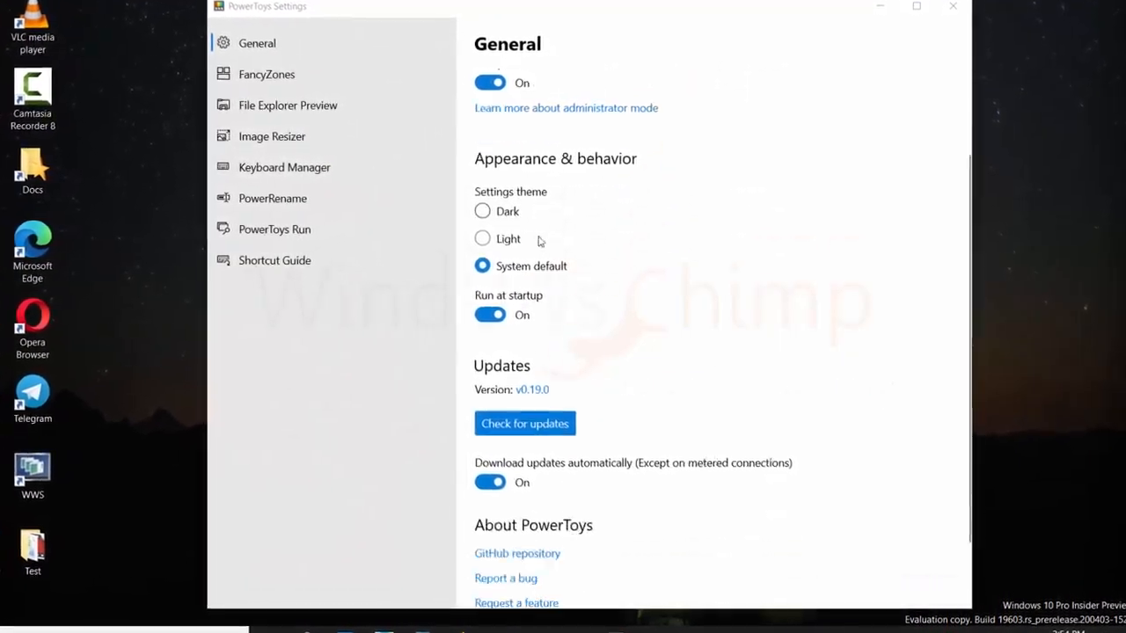
- Reach the Assets list on GitHub's PowerToys v0.19.0 release page
{"action": "scroll", "scroll_direction": "down", "scroll_amount": 3}
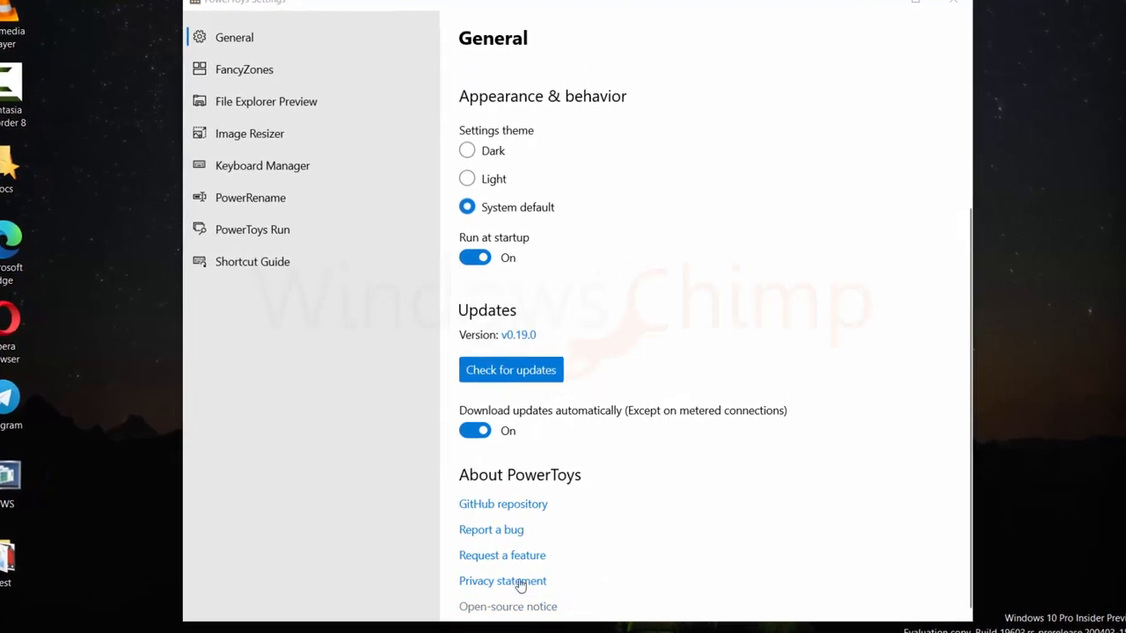
{"action": "scroll", "scroll_direction": "up", "scroll_amount": 3}
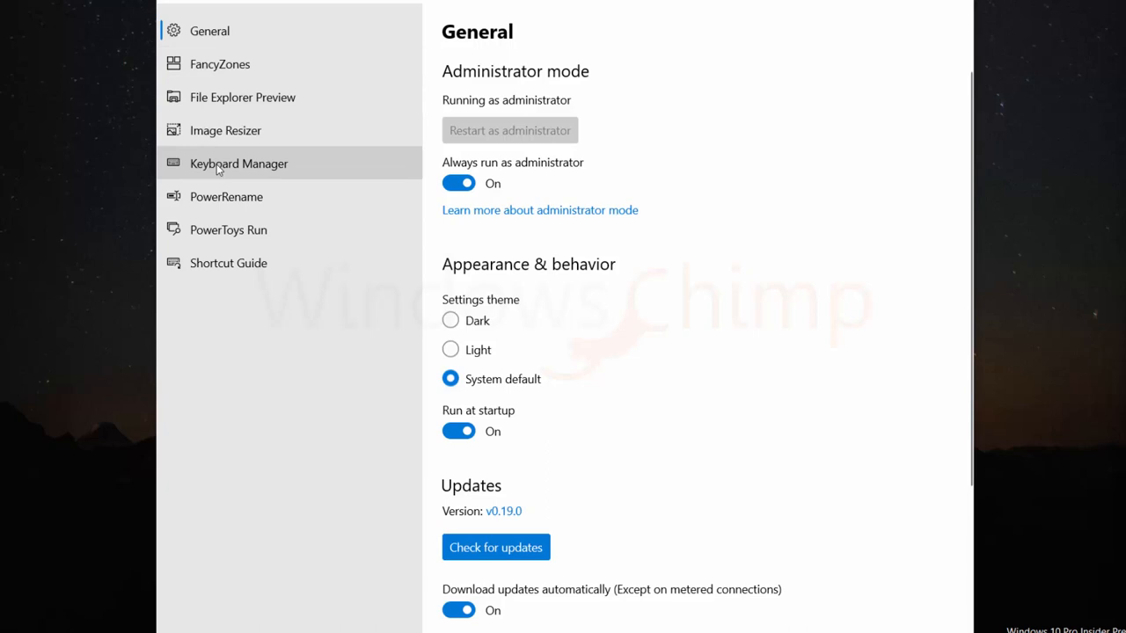
{"action": "mouse_move", "coordinate": [243, 97]}
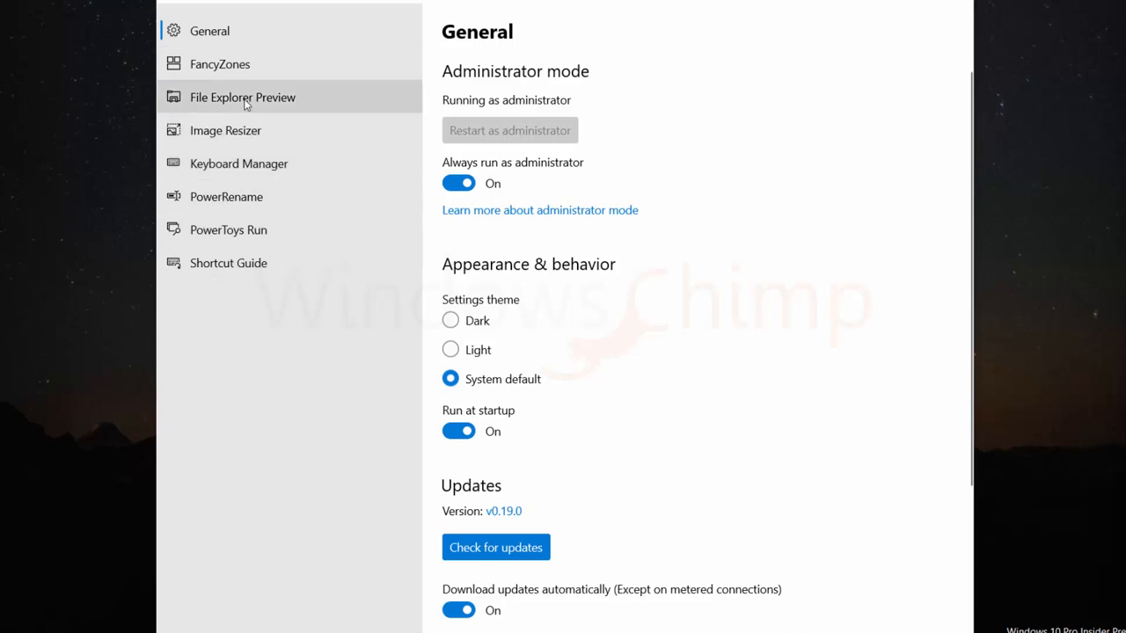
{"action": "left_click", "coordinate": [225, 131]}
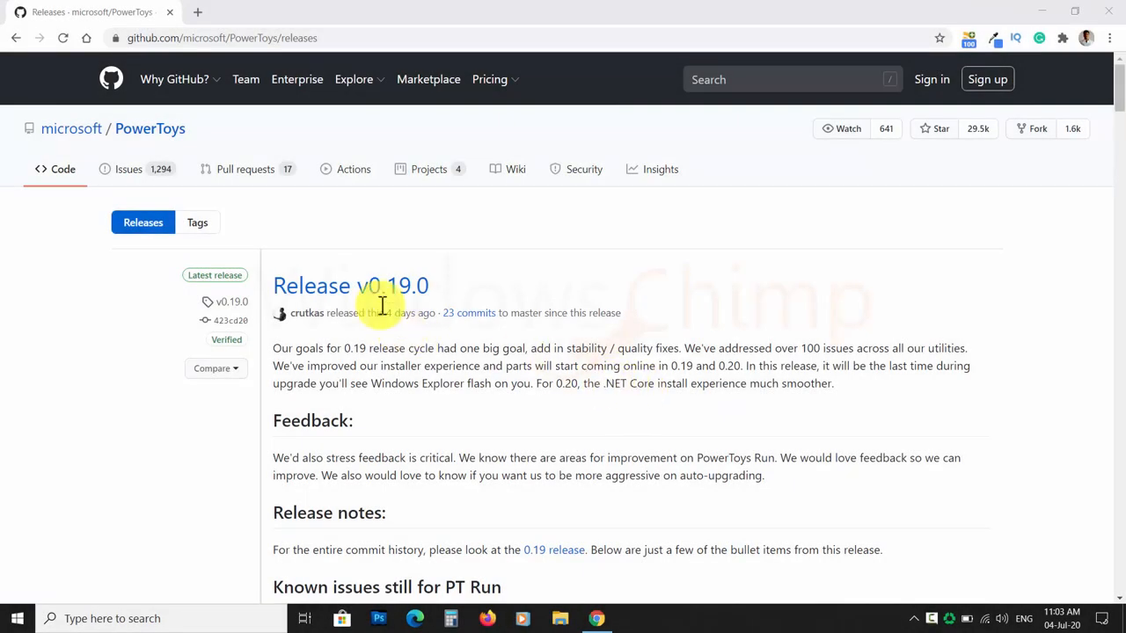
{"action": "scroll", "scroll_direction": "down", "scroll_amount": 3}
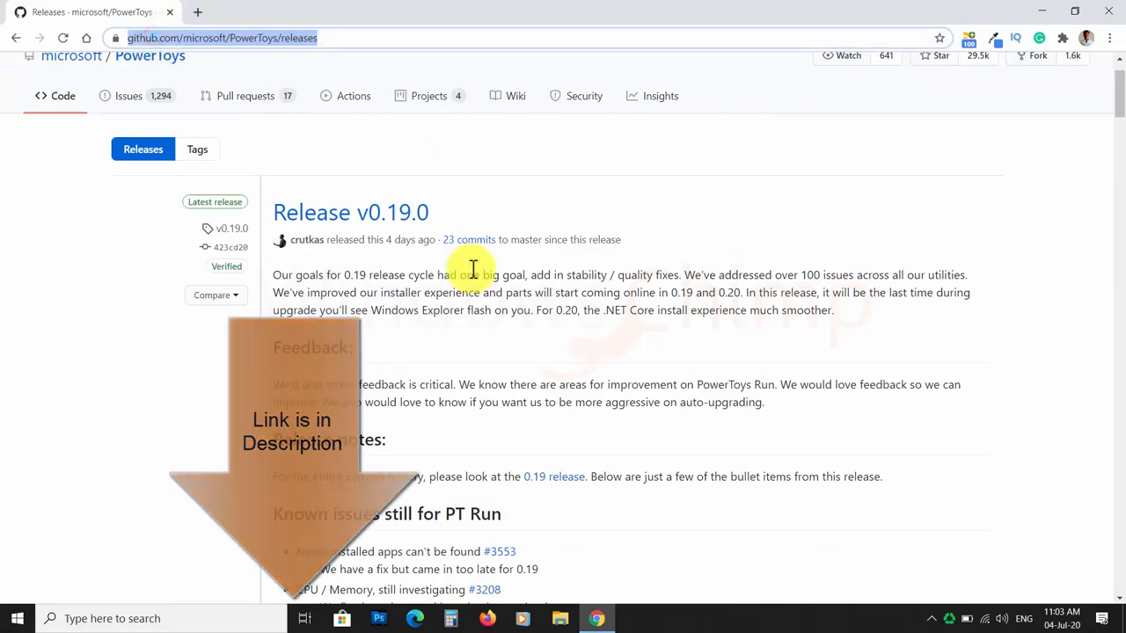
{"action": "scroll", "scroll_direction": "down", "scroll_amount": 3}
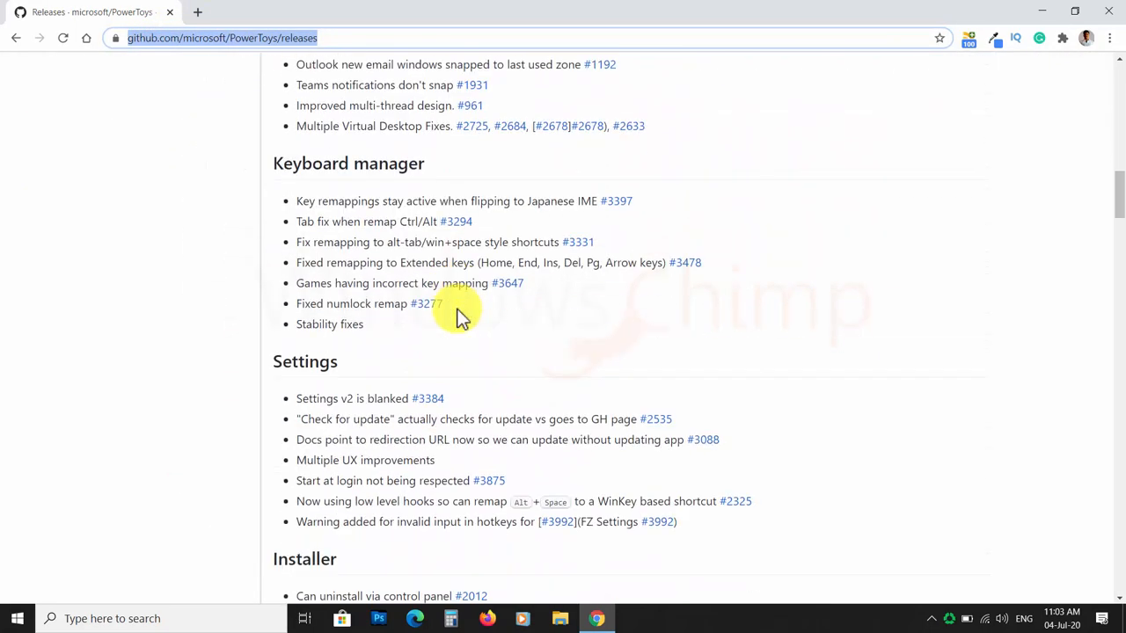
{"action": "scroll", "scroll_direction": "down", "scroll_amount": 3}
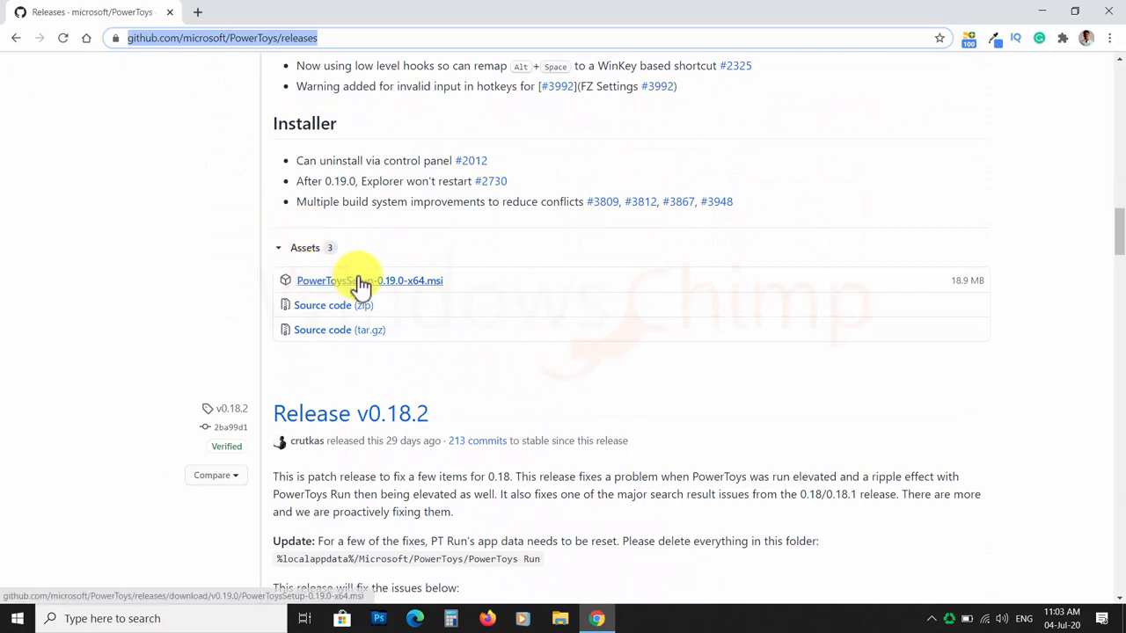
{"action": "mouse_move", "coordinate": [390, 338]}
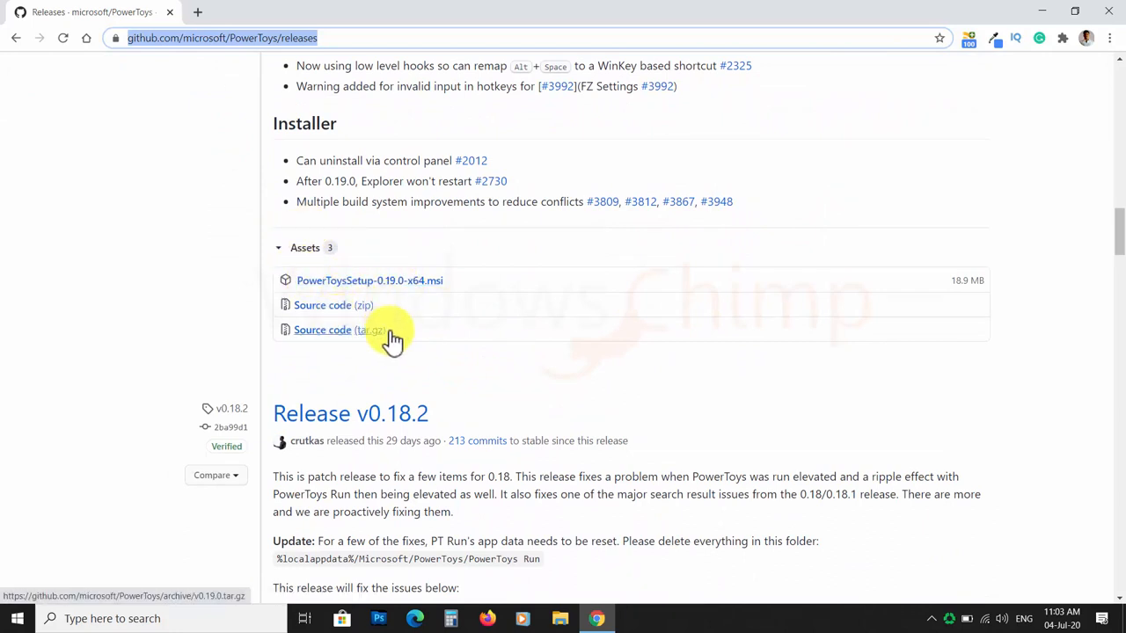
- Download PowerToysSetup-0.19.0-x64.msi and open it from the download bar
{"action": "left_click", "coordinate": [322, 331]}
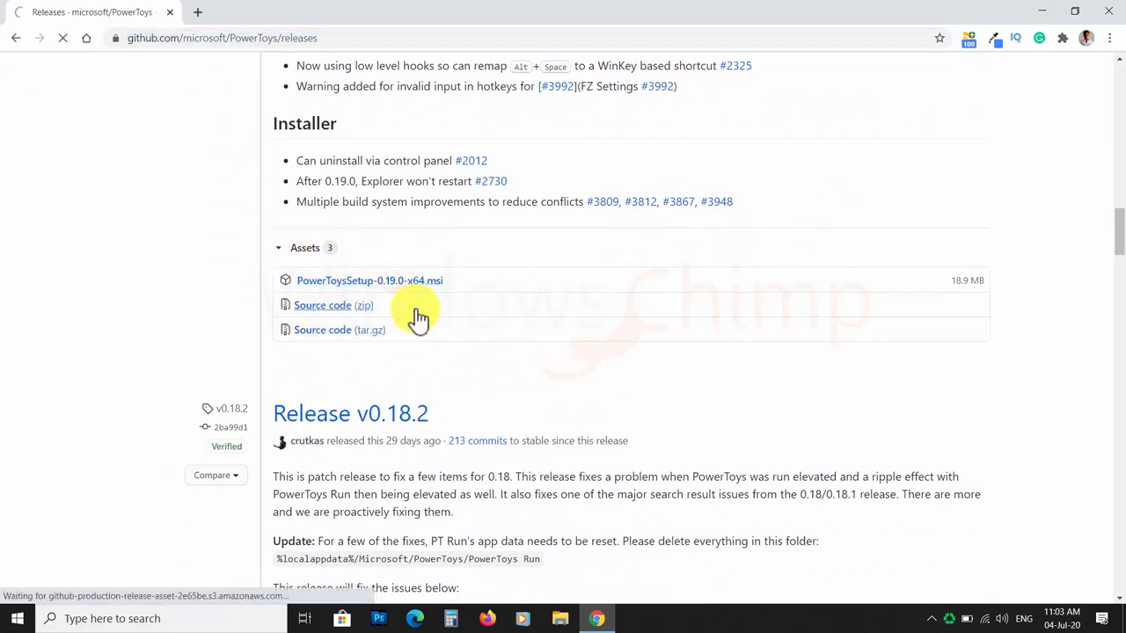
{"action": "left_click", "coordinate": [369, 279]}
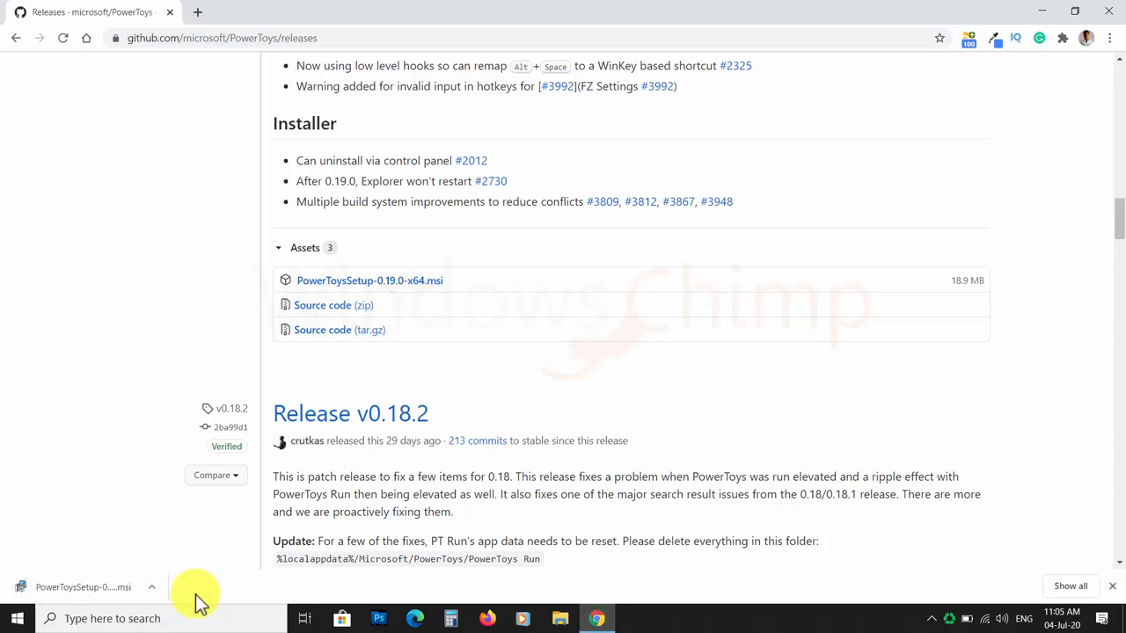
- Launch the downloaded installer, accept the MIT license and let PowerToys (Preview) install
{"action": "left_click", "coordinate": [85, 587]}
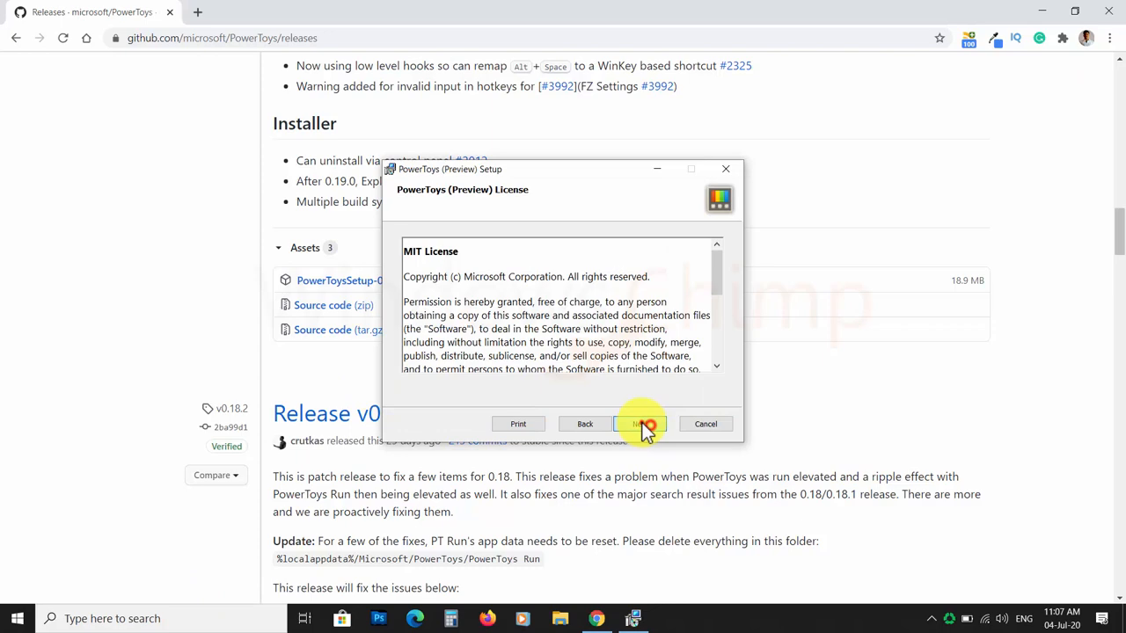
{"action": "left_click", "coordinate": [640, 424]}
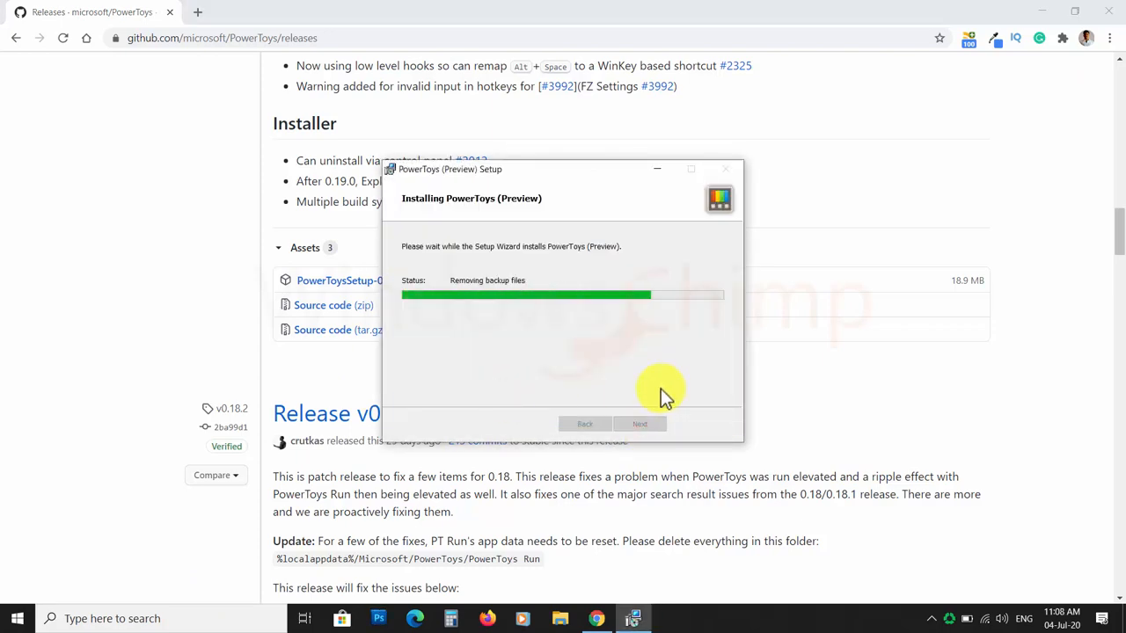
{"action": "type", "text": "power"}
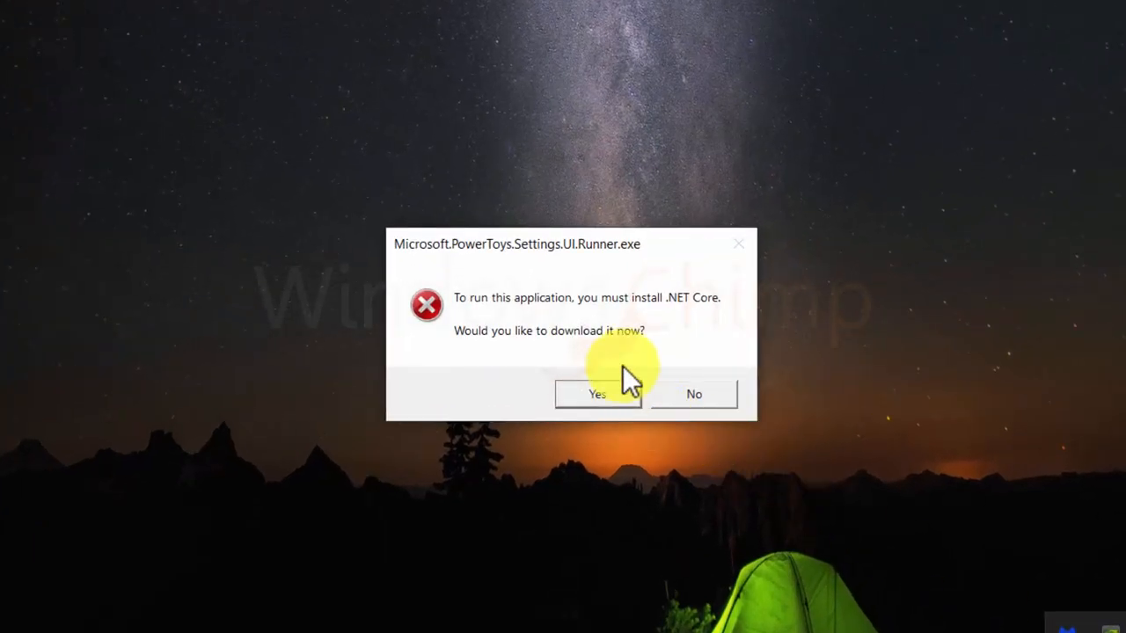
{"action": "mouse_move", "coordinate": [655, 352]}
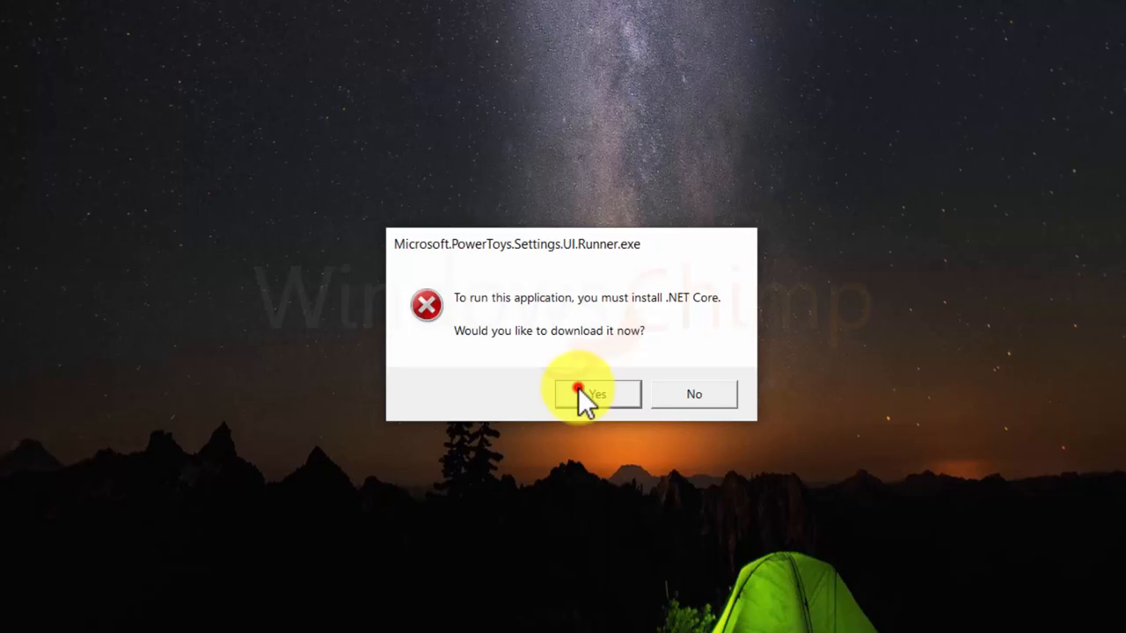
- Answer Yes to download the .NET Core required by PowerToys Settings
{"action": "left_click", "coordinate": [597, 394]}
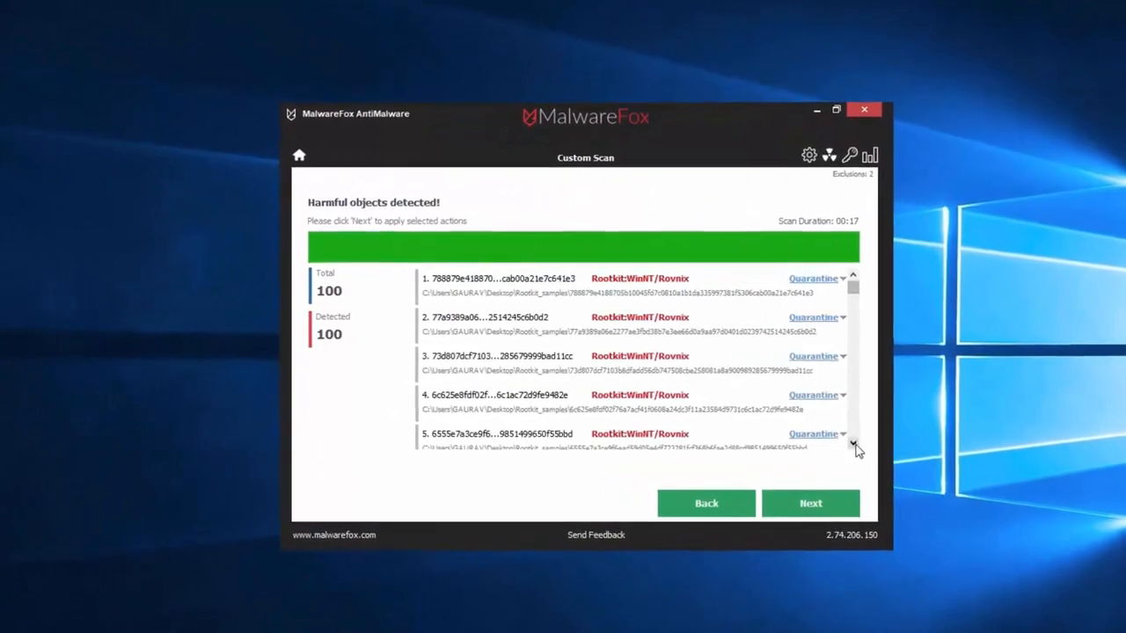
- Quarantine the 100 harmful objects found by MalwareFox's custom scan
{"action": "left_click", "coordinate": [810, 503]}
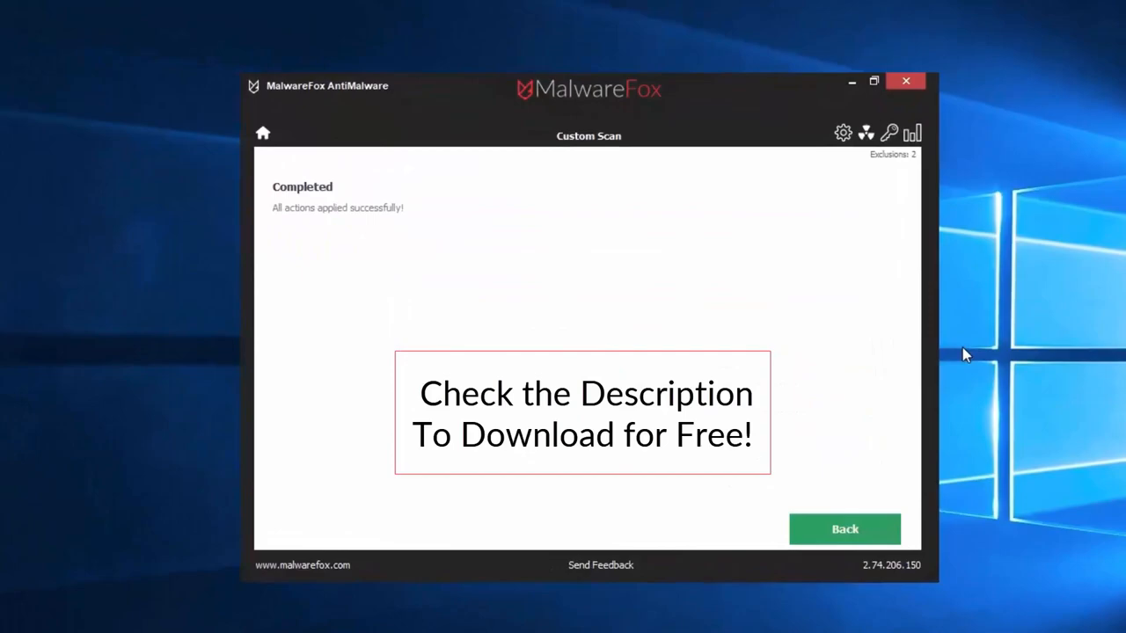
{"action": "left_click", "coordinate": [904, 81]}
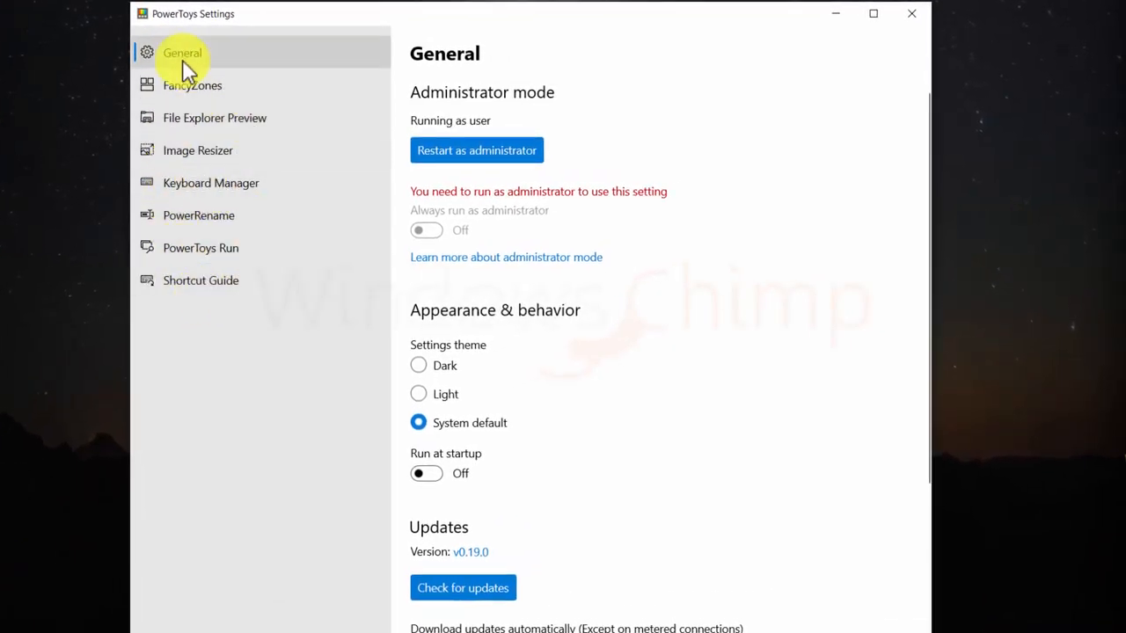
{"action": "mouse_move", "coordinate": [431, 150]}
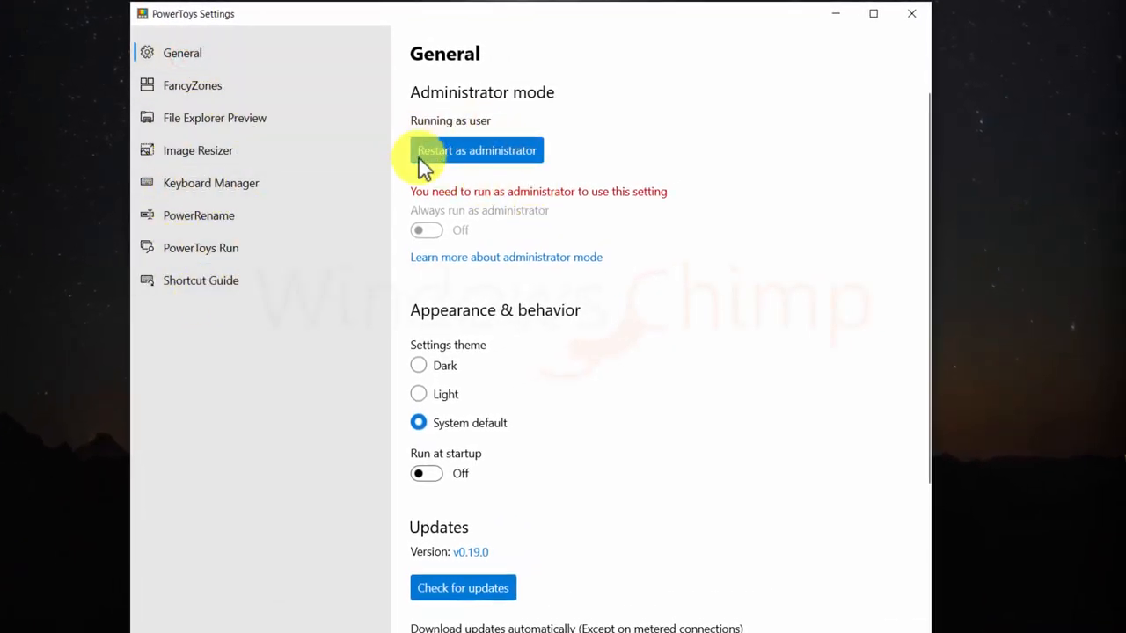
{"action": "mouse_move", "coordinate": [471, 172]}
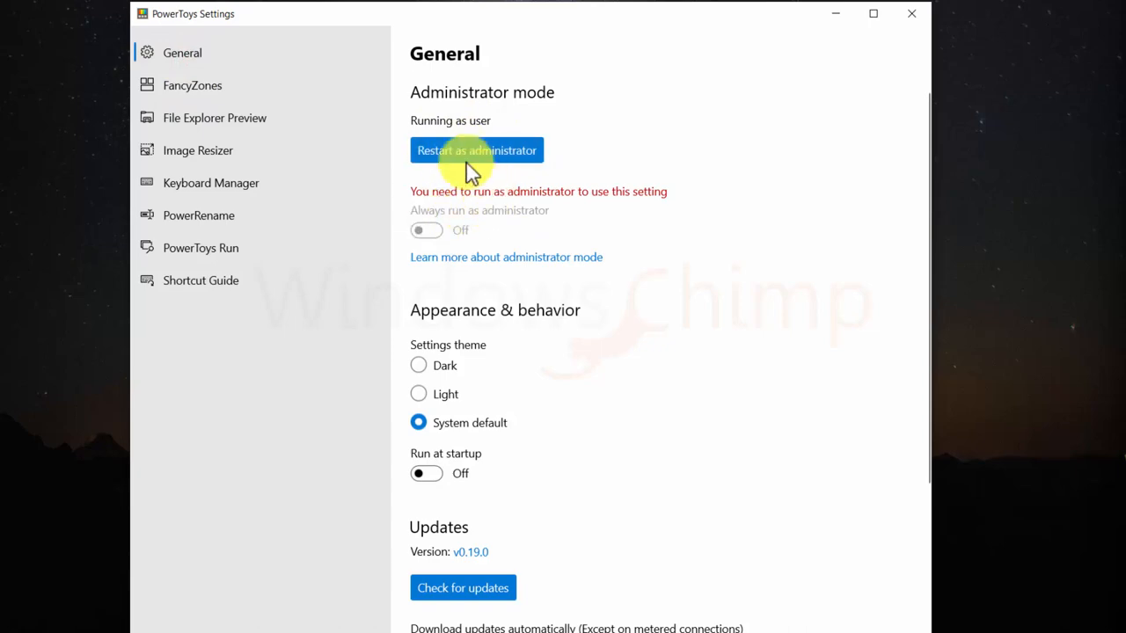
- Restart PowerToys Settings as administrator, approve UAC and reopen it from the tray
{"action": "left_click", "coordinate": [475, 149]}
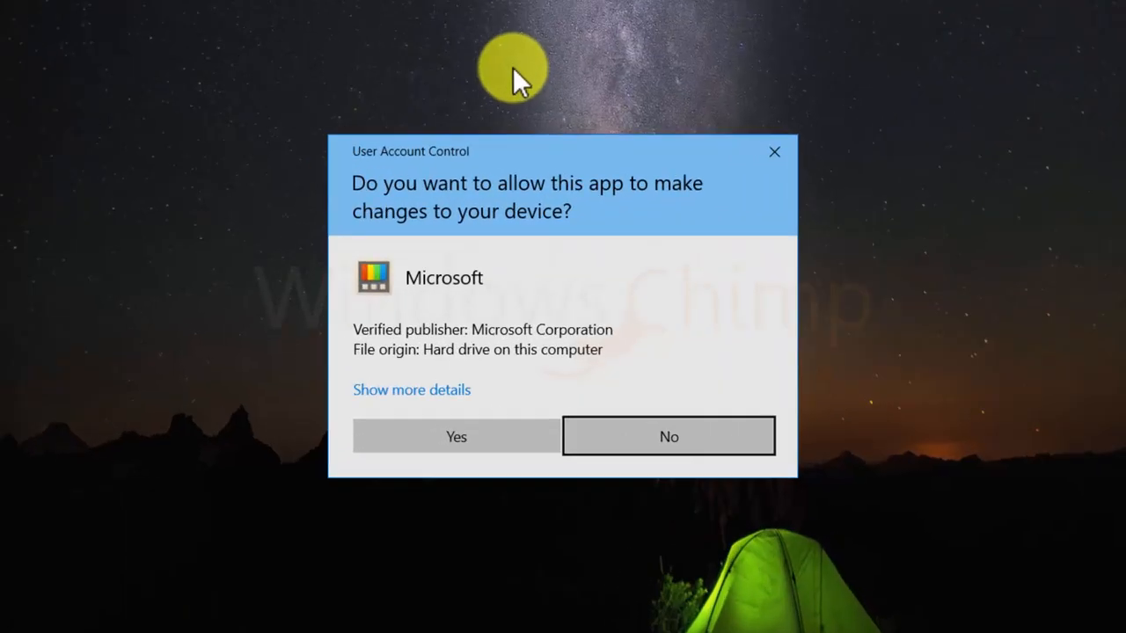
{"action": "left_click", "coordinate": [456, 437]}
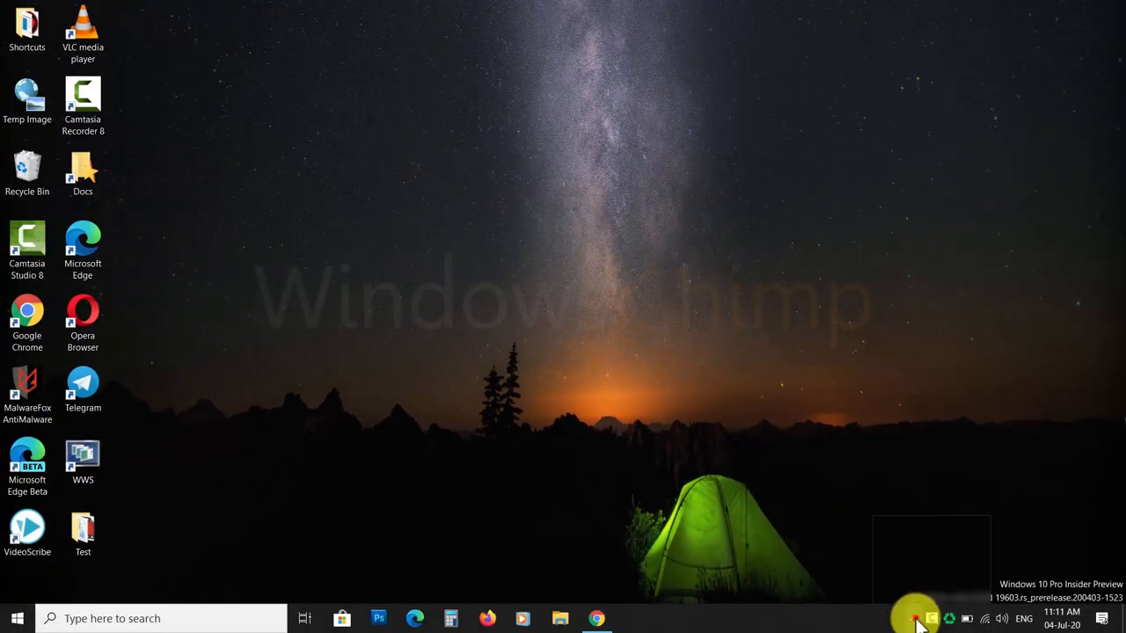
{"action": "left_click", "coordinate": [917, 619]}
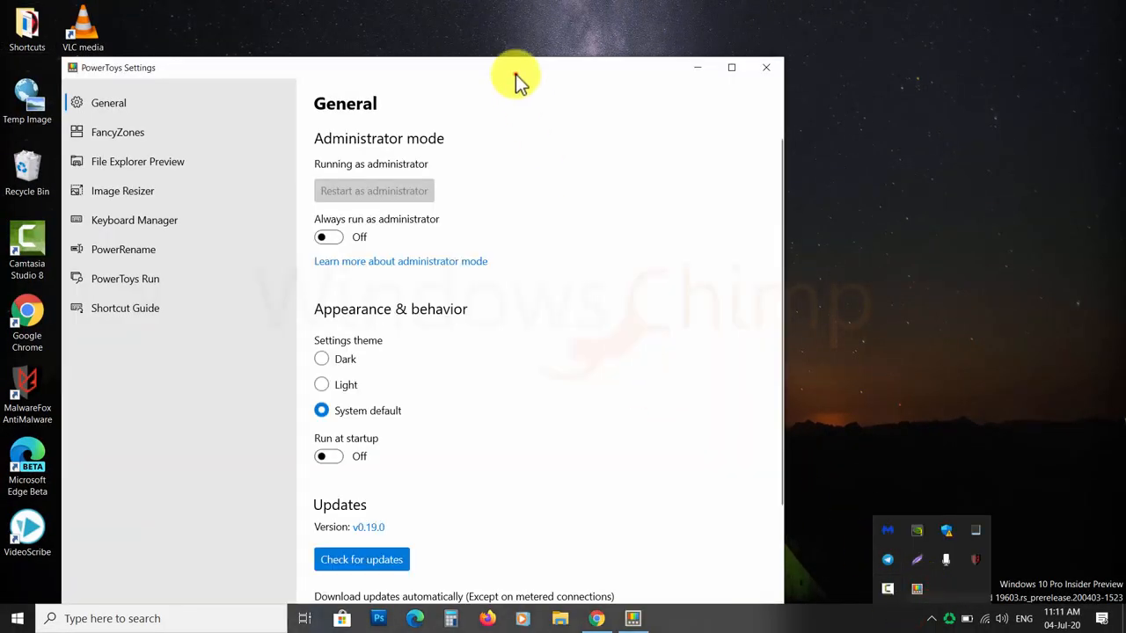
- Turn on Always run as administrator and Run at startup on the General page
{"action": "left_click", "coordinate": [486, 202]}
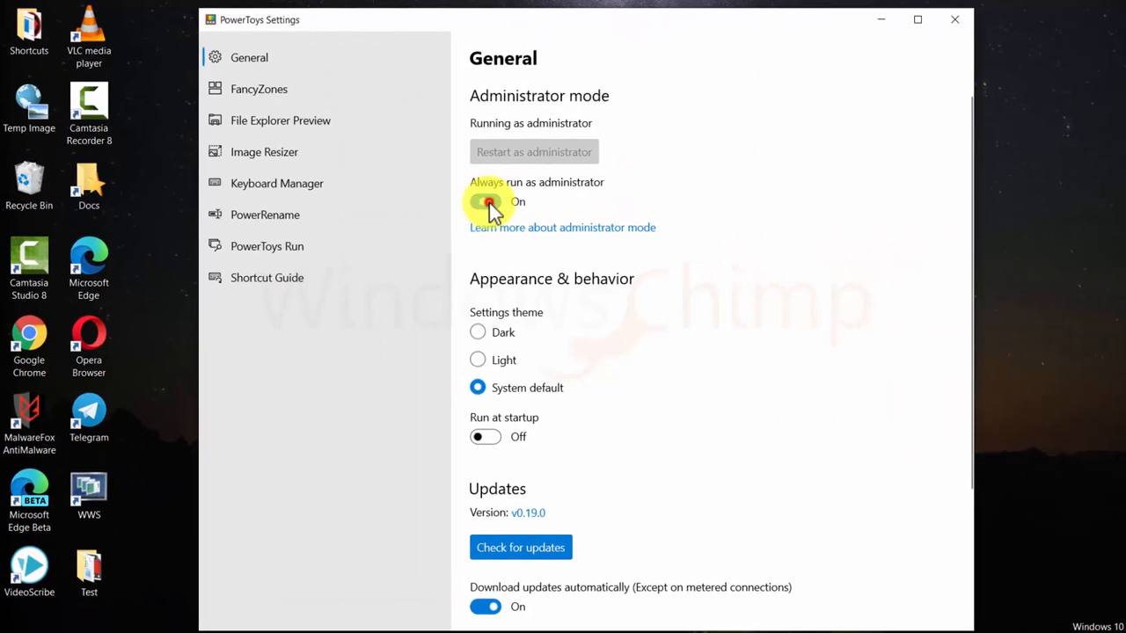
{"action": "left_click", "coordinate": [485, 201]}
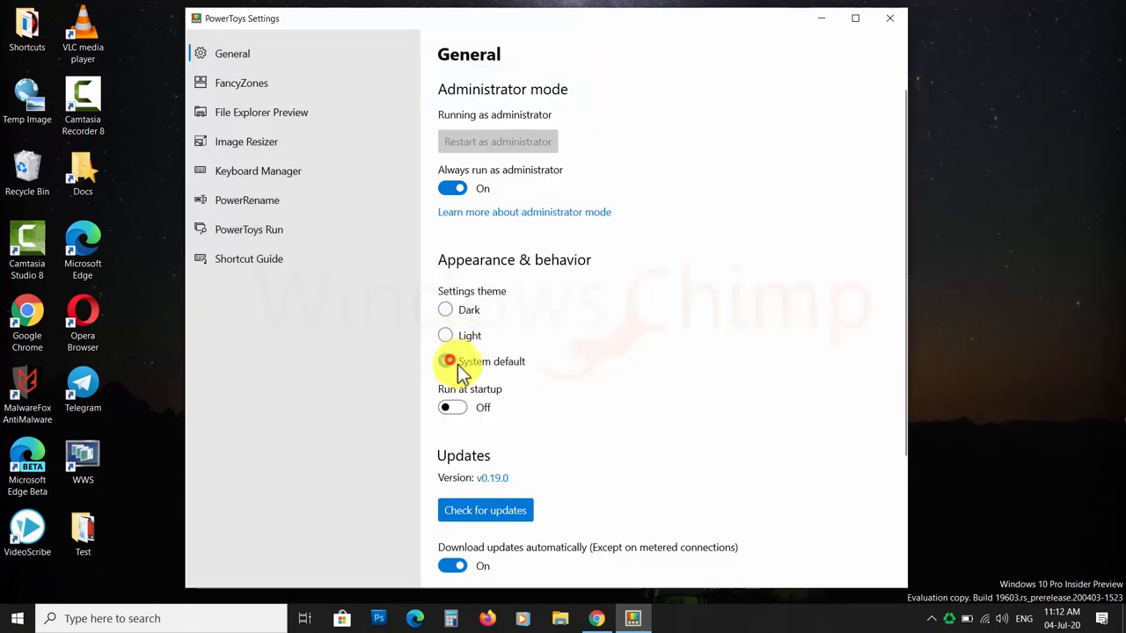
{"action": "left_click", "coordinate": [452, 407]}
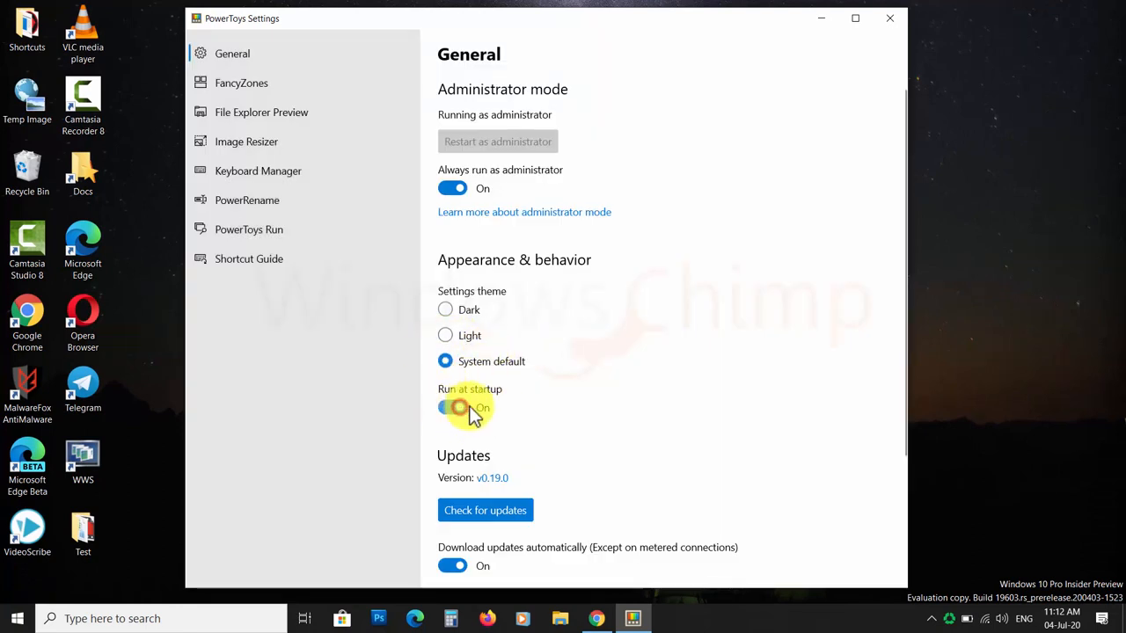
{"action": "scroll", "scroll_direction": "down", "scroll_amount": 3}
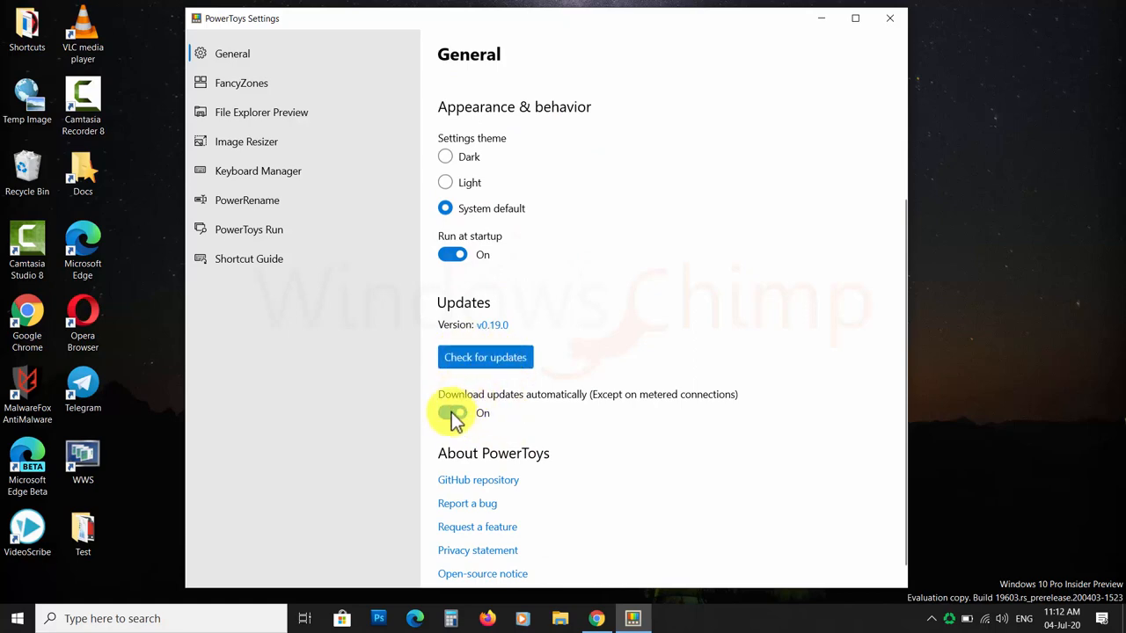
{"action": "mouse_move", "coordinate": [542, 427]}
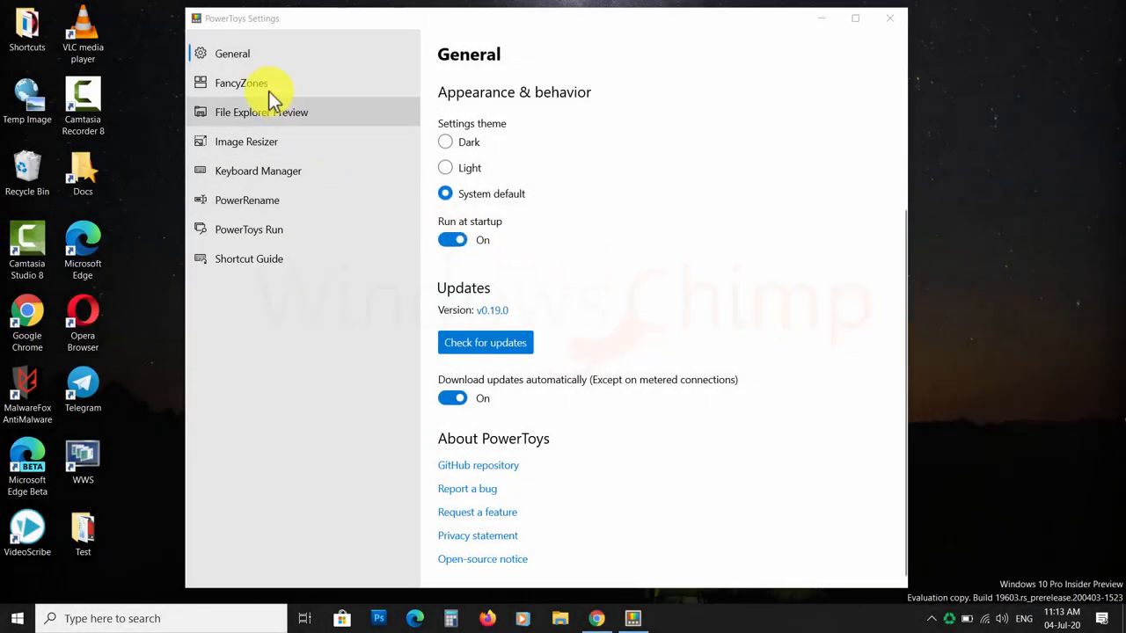
- Launch the FancyZones zones editor and show its built-in Templates
{"action": "left_click", "coordinate": [239, 82]}
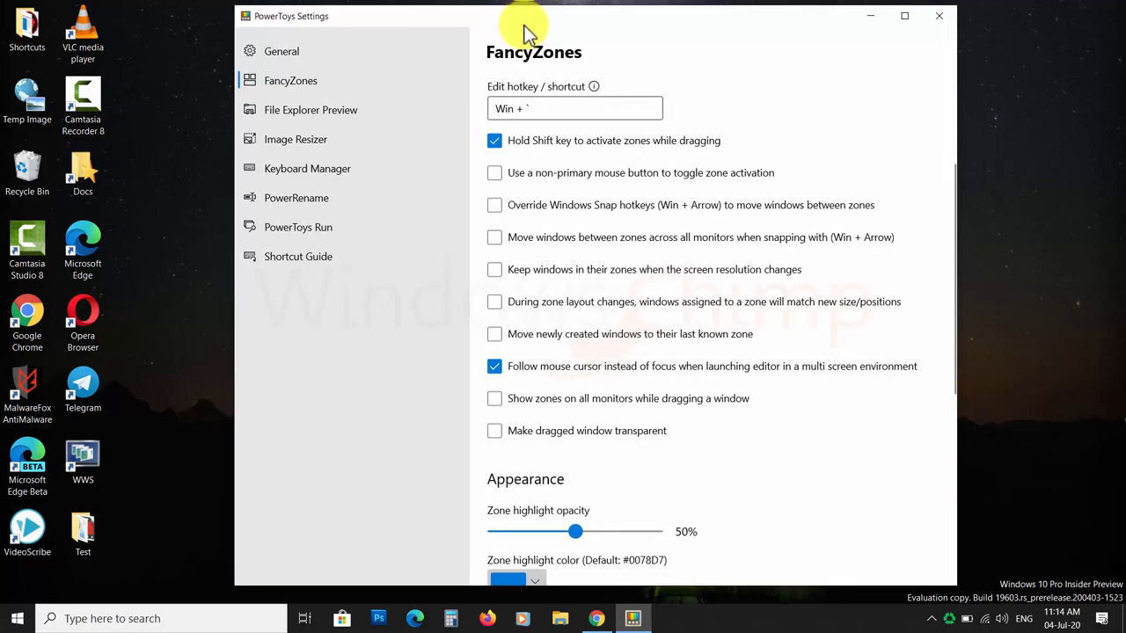
{"action": "scroll", "scroll_direction": "up", "scroll_amount": 3}
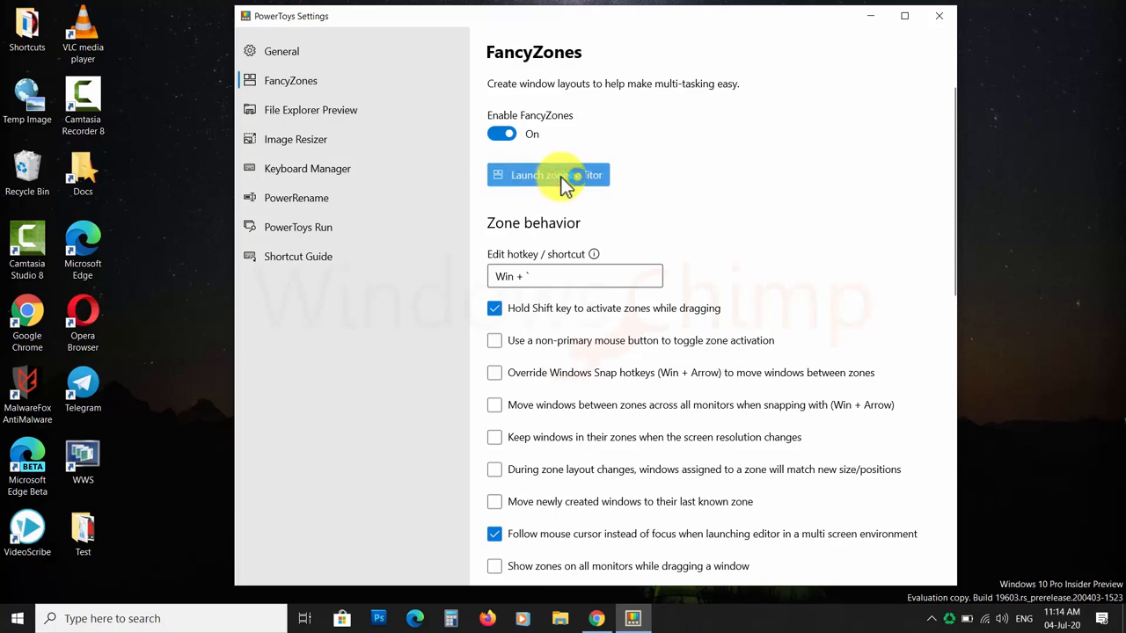
{"action": "left_click", "coordinate": [549, 176]}
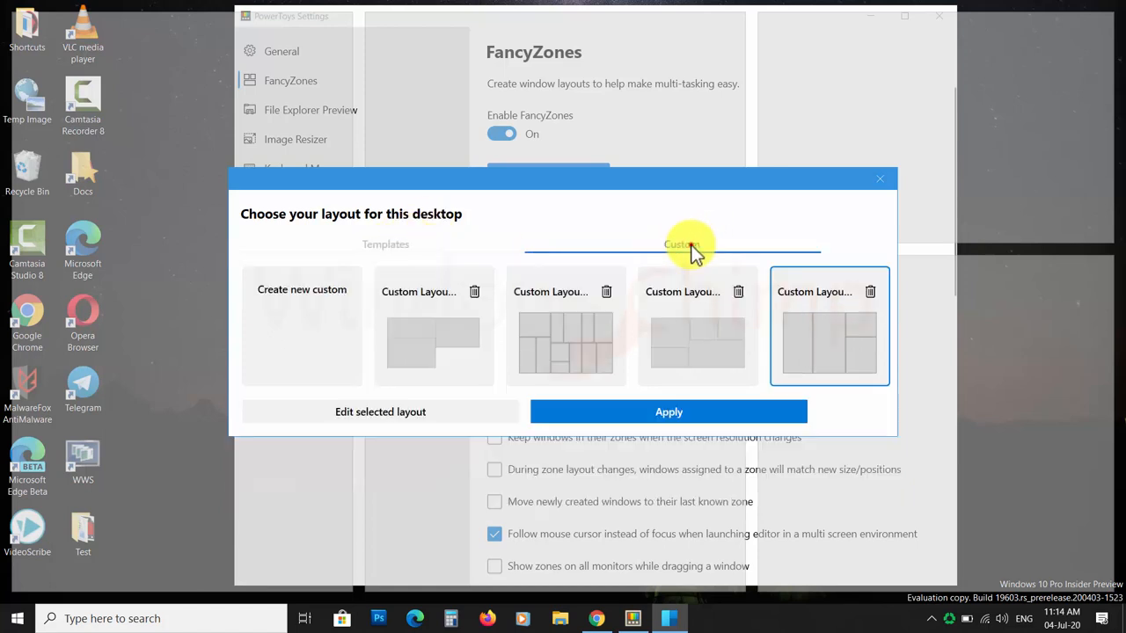
{"action": "left_click", "coordinate": [385, 243]}
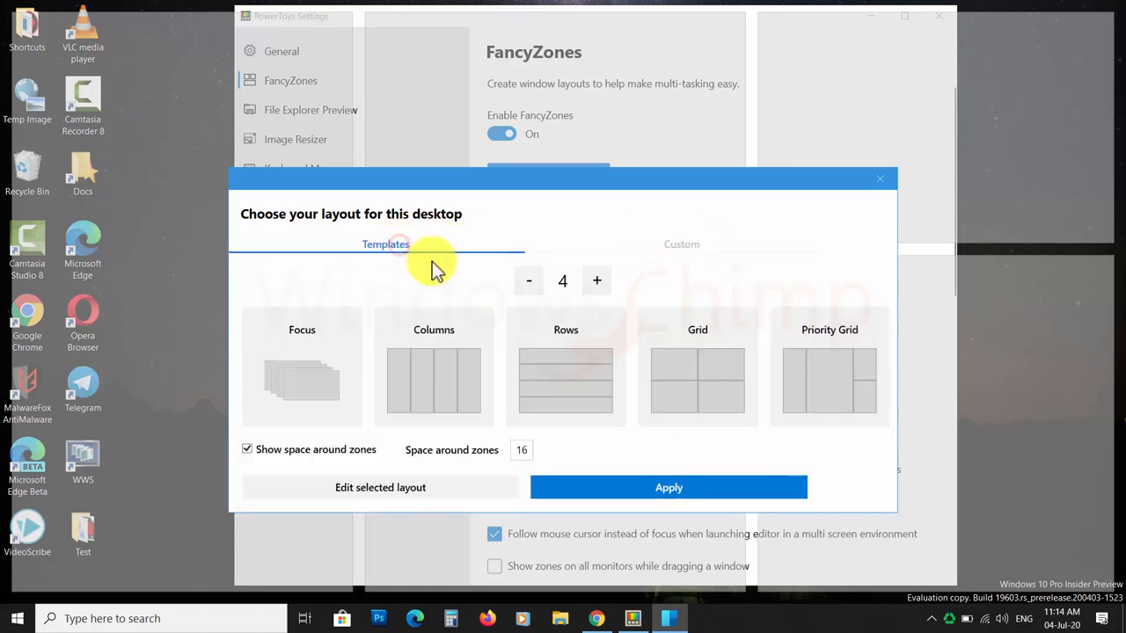
- Set the zone count to 5, select Priority Grid and begin editing it into a custom layout
{"action": "left_click", "coordinate": [597, 281]}
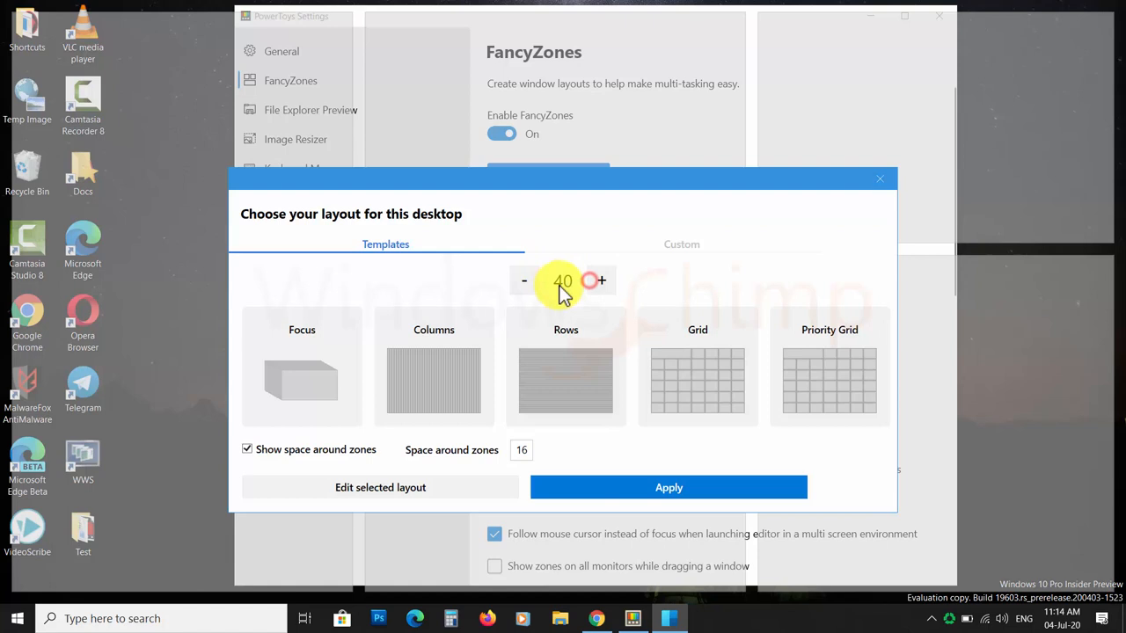
{"action": "left_click", "coordinate": [524, 280]}
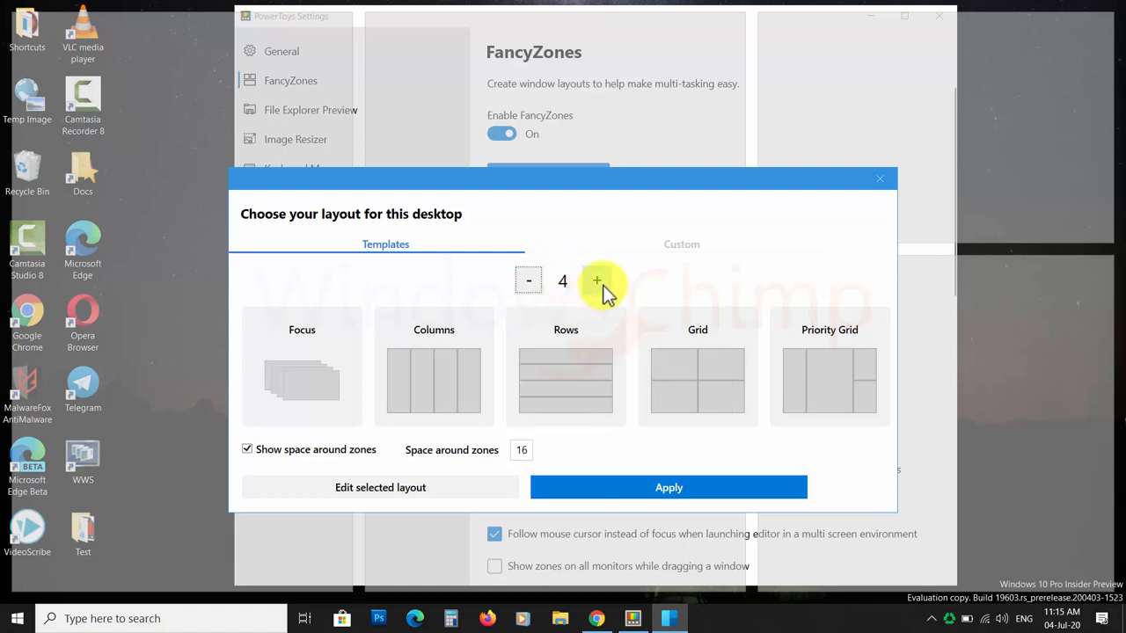
{"action": "left_click", "coordinate": [596, 280]}
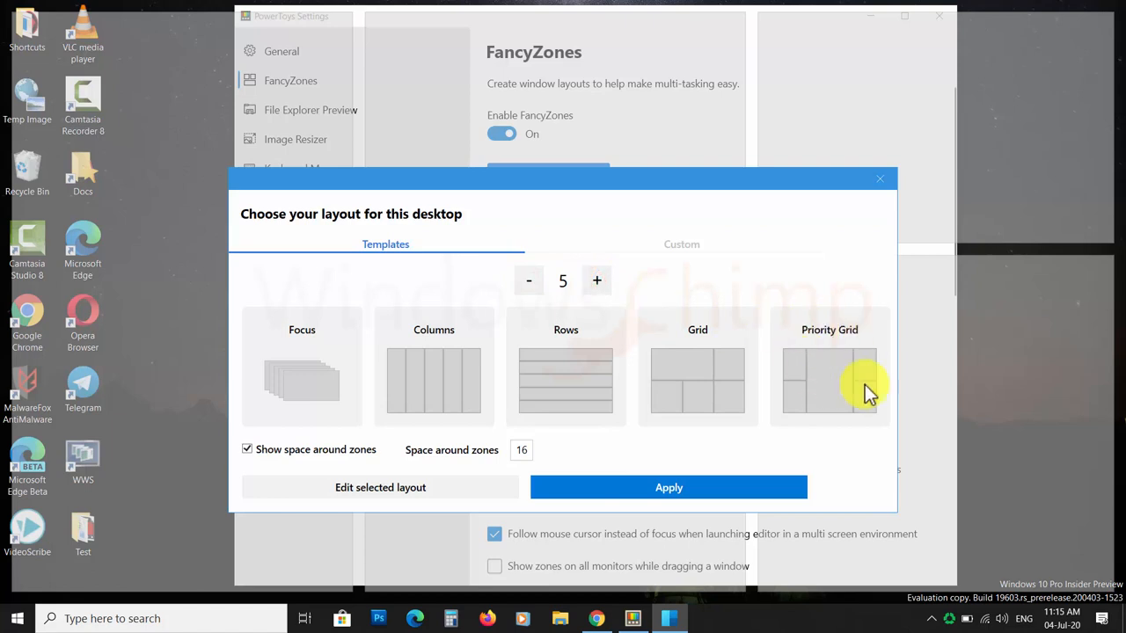
{"action": "left_click", "coordinate": [830, 380]}
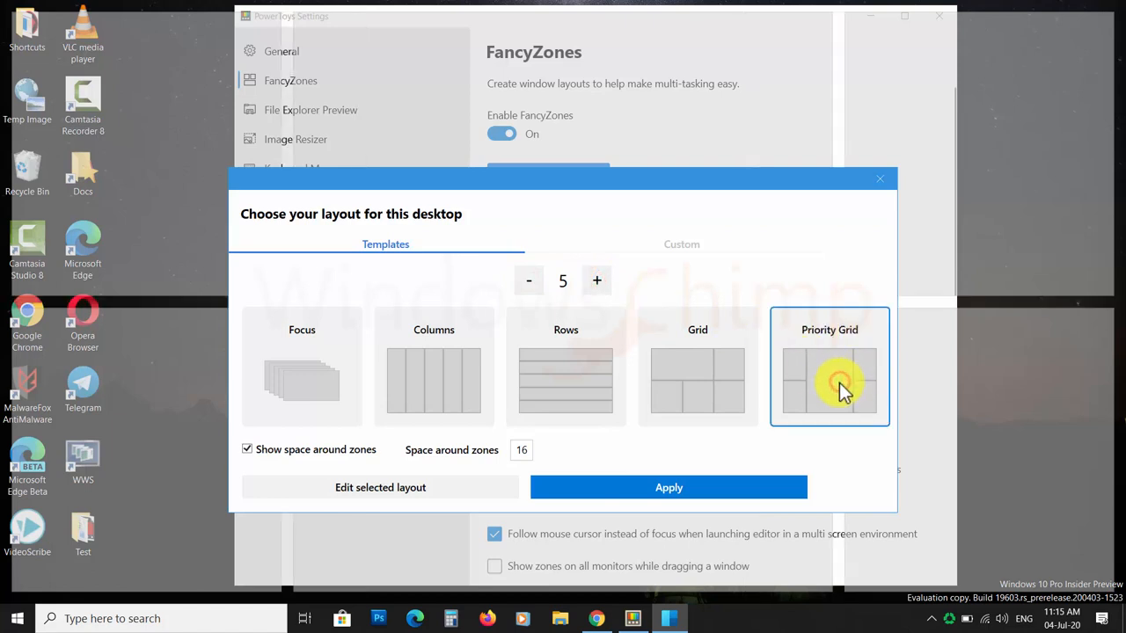
{"action": "mouse_move", "coordinate": [528, 450]}
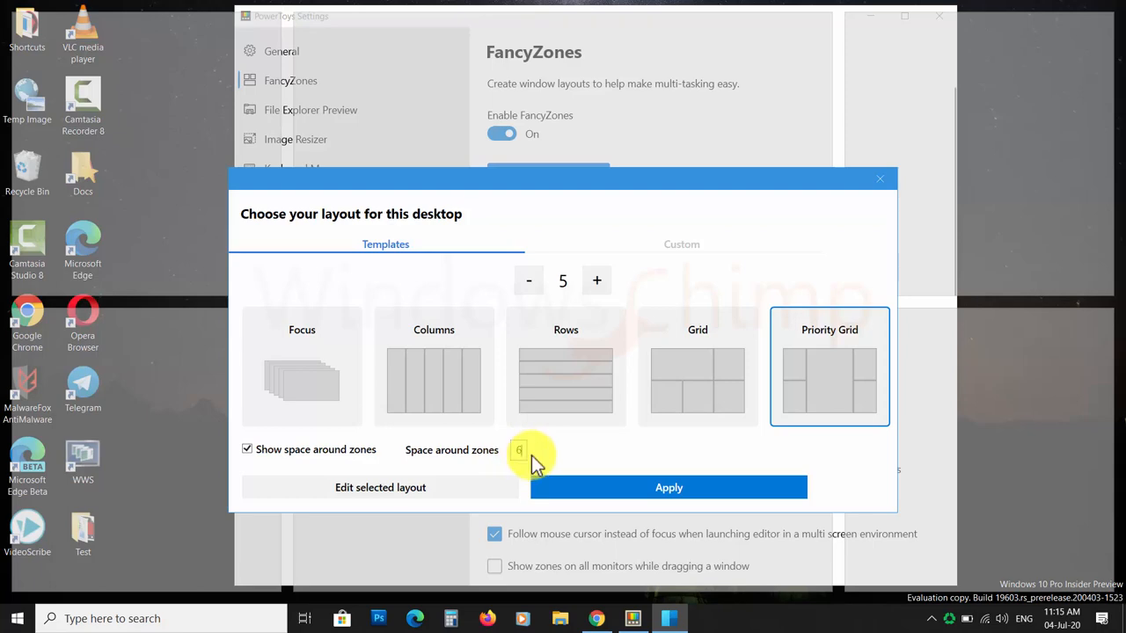
{"action": "left_click", "coordinate": [668, 487]}
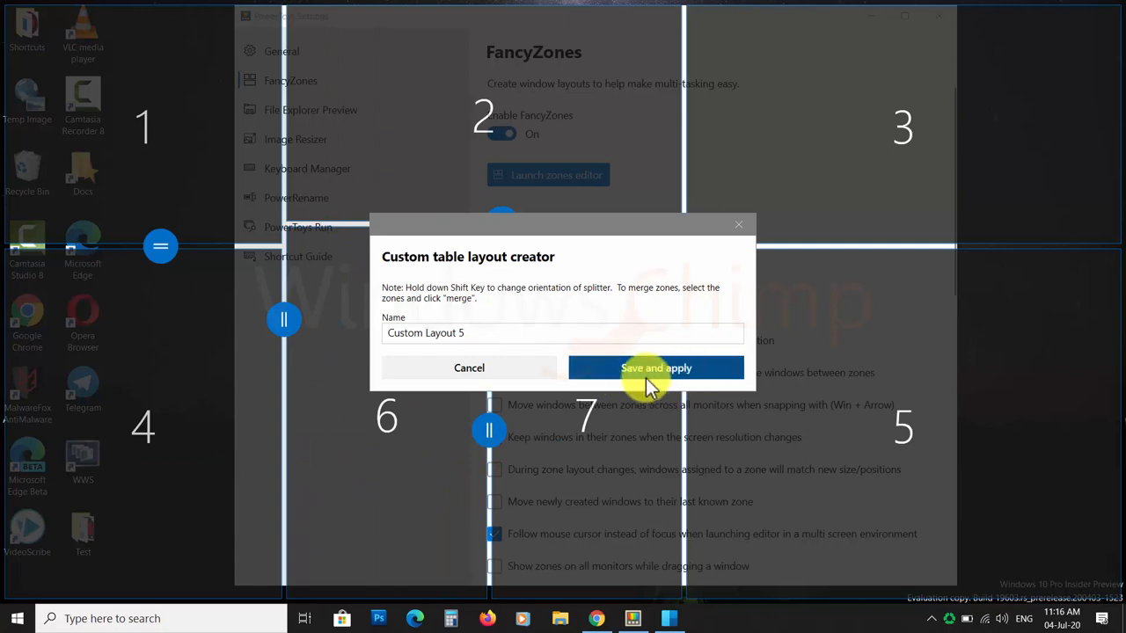
- Save and apply Custom Layout 5, then snap the Notepad window into a zone
{"action": "left_click", "coordinate": [654, 368]}
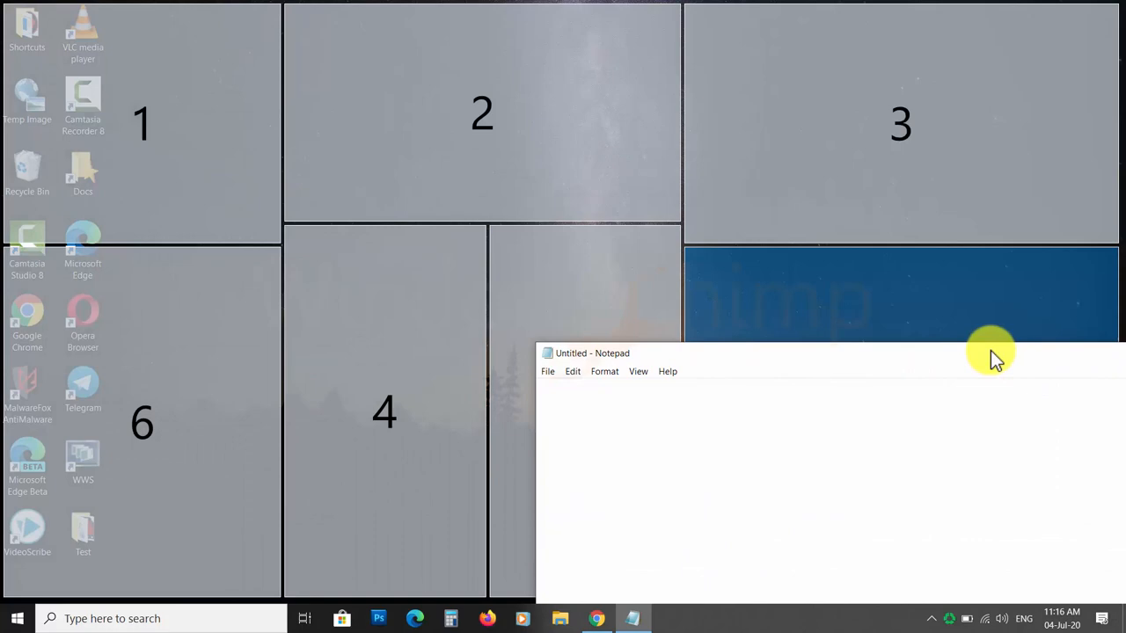
{"action": "left_click_drag", "start_coordinate": [591, 352], "coordinate": [229, 132]}
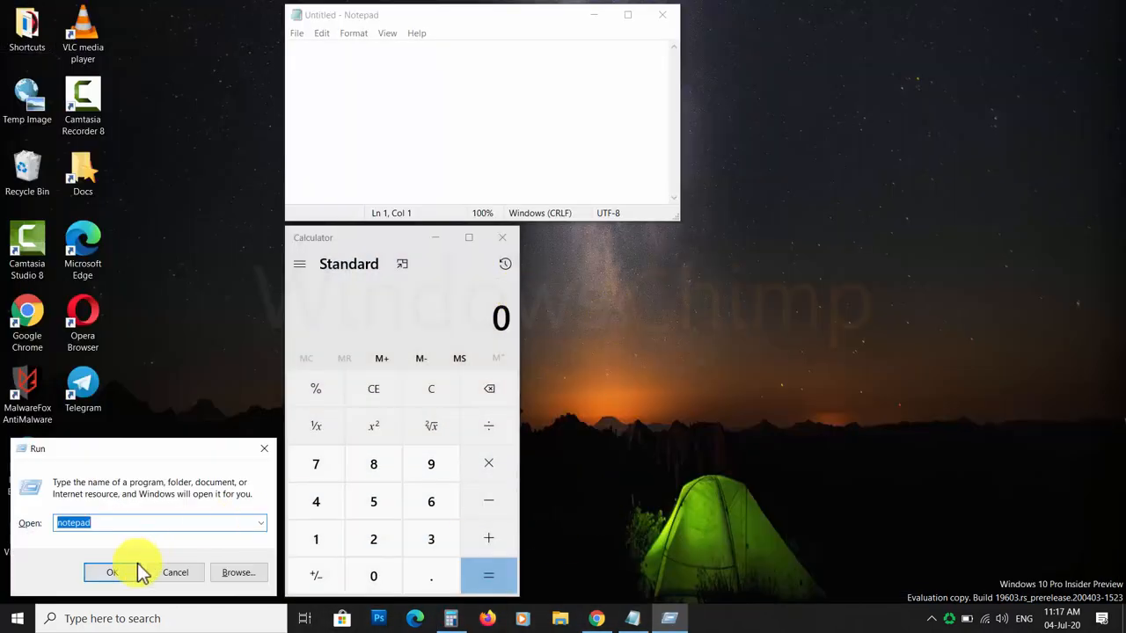
- Launch another Notepad window for the zones, then start editing the selected custom layout
{"action": "left_click", "coordinate": [113, 574]}
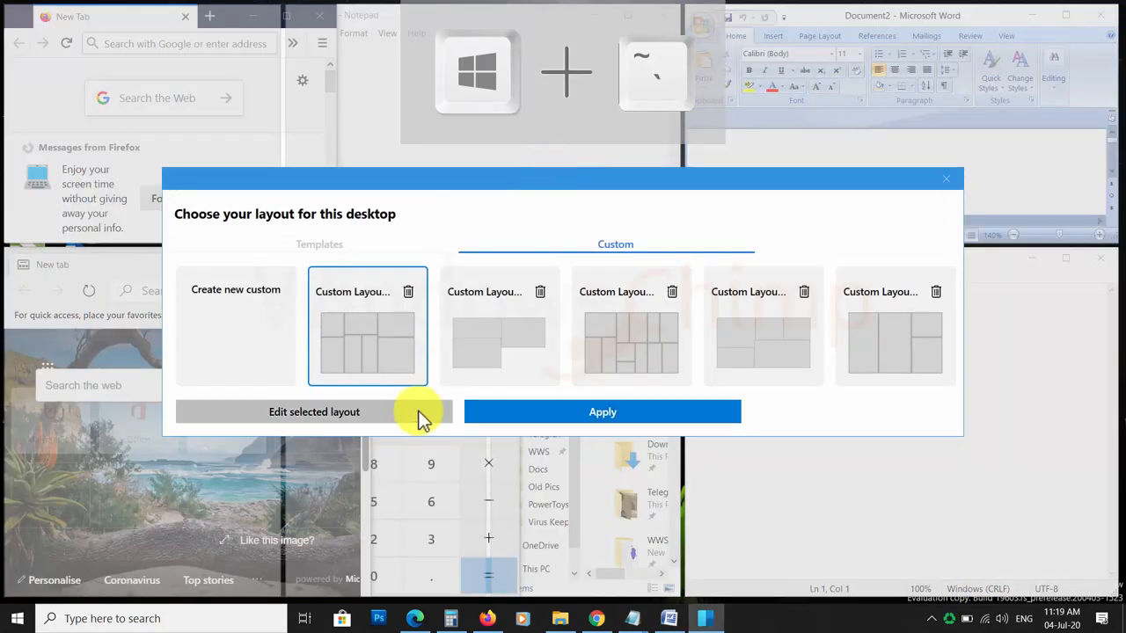
{"action": "left_click", "coordinate": [313, 411]}
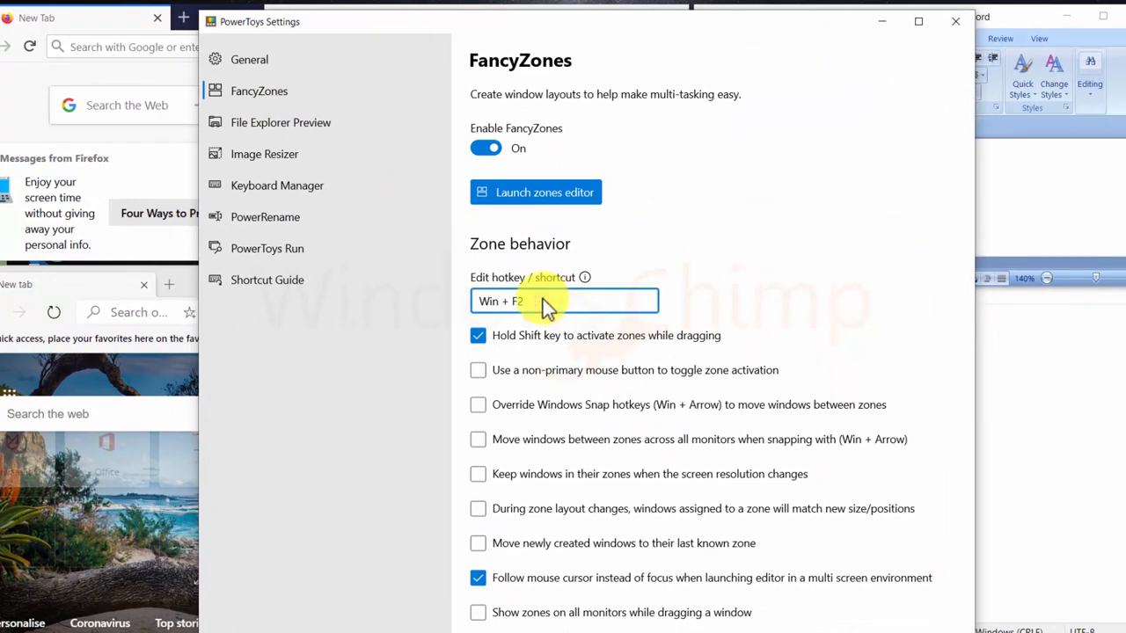
- Set the zones editor hotkey to Win+F5 and enable moving new windows to their last known zone
{"action": "key", "text": "F5"}
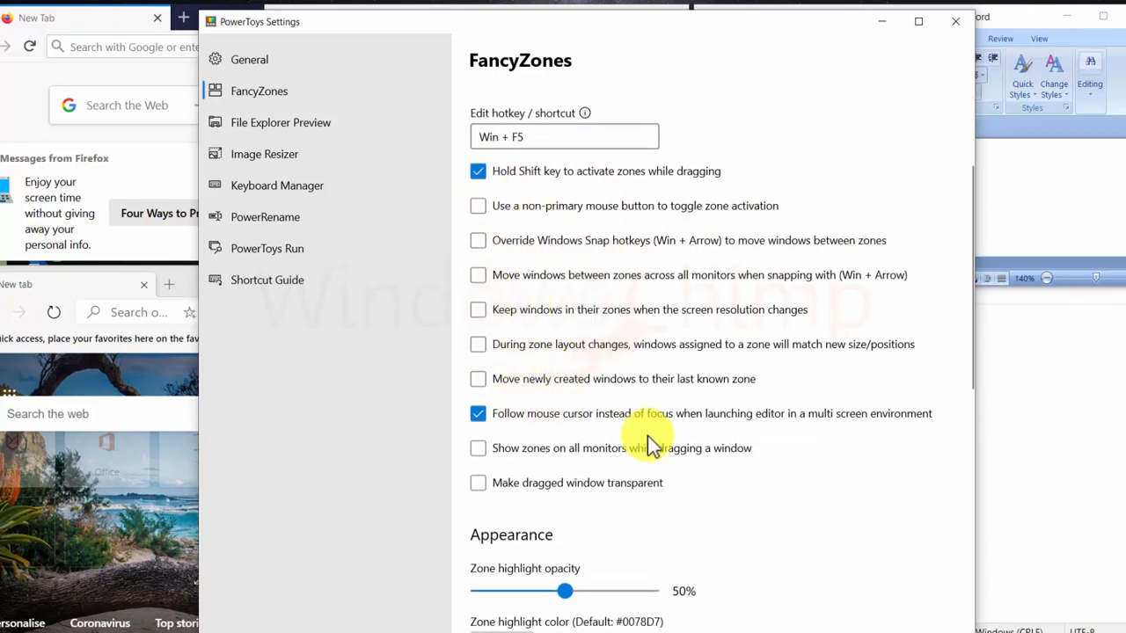
{"action": "left_click", "coordinate": [478, 378]}
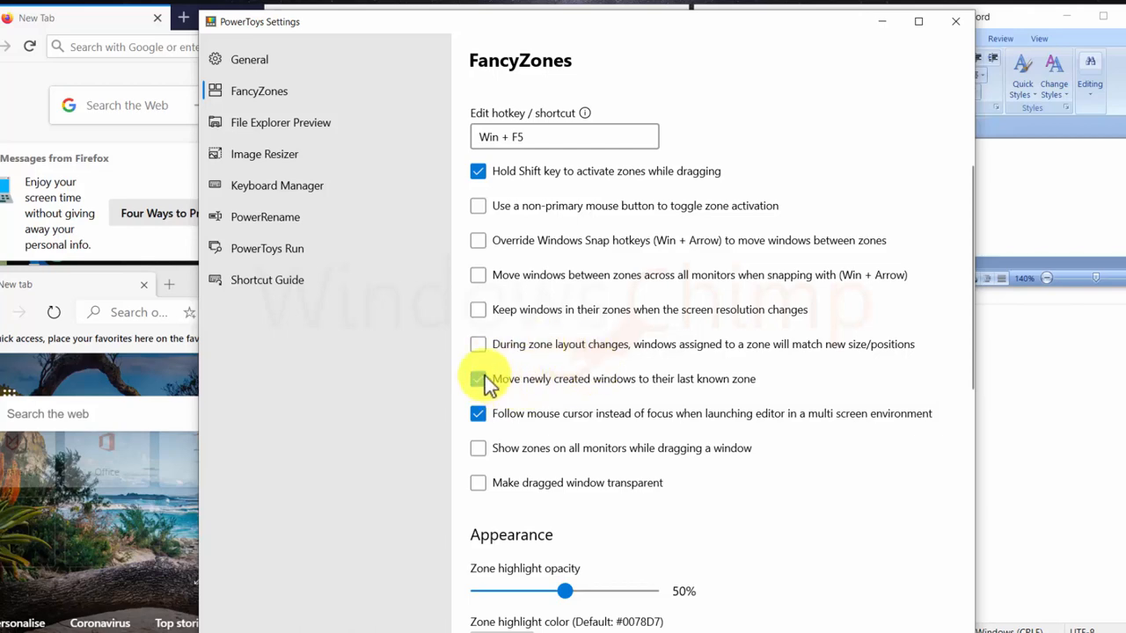
{"action": "left_click", "coordinate": [492, 234]}
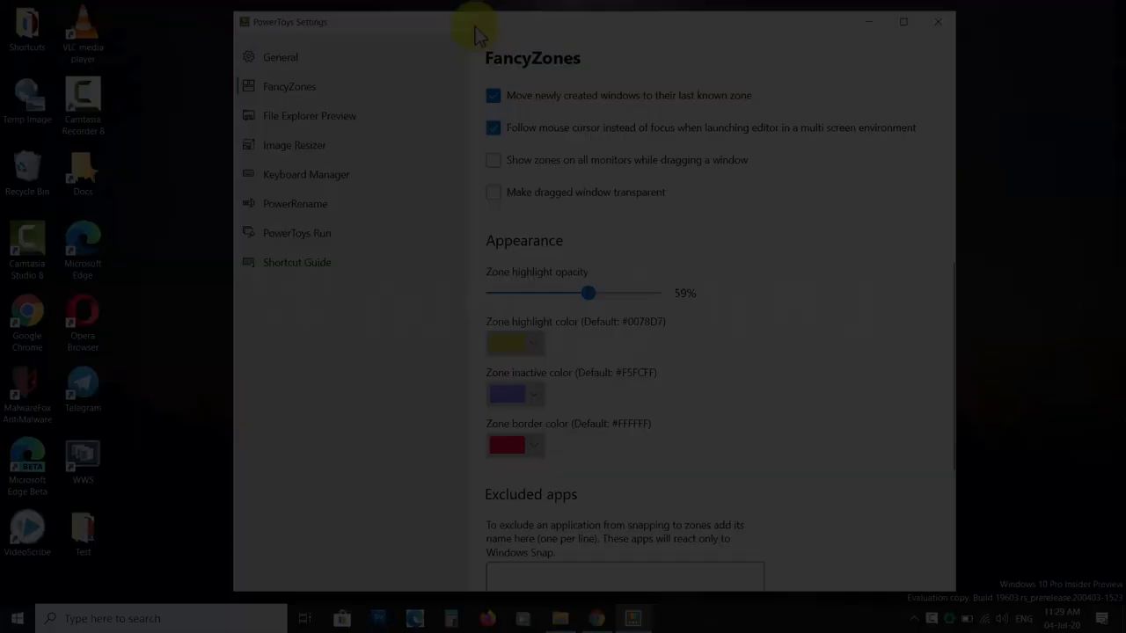
- Enable the Preview pane and preview 5Finder com YT.png, 7runews YT.png and business (4).svg
{"action": "left_click", "coordinate": [310, 117]}
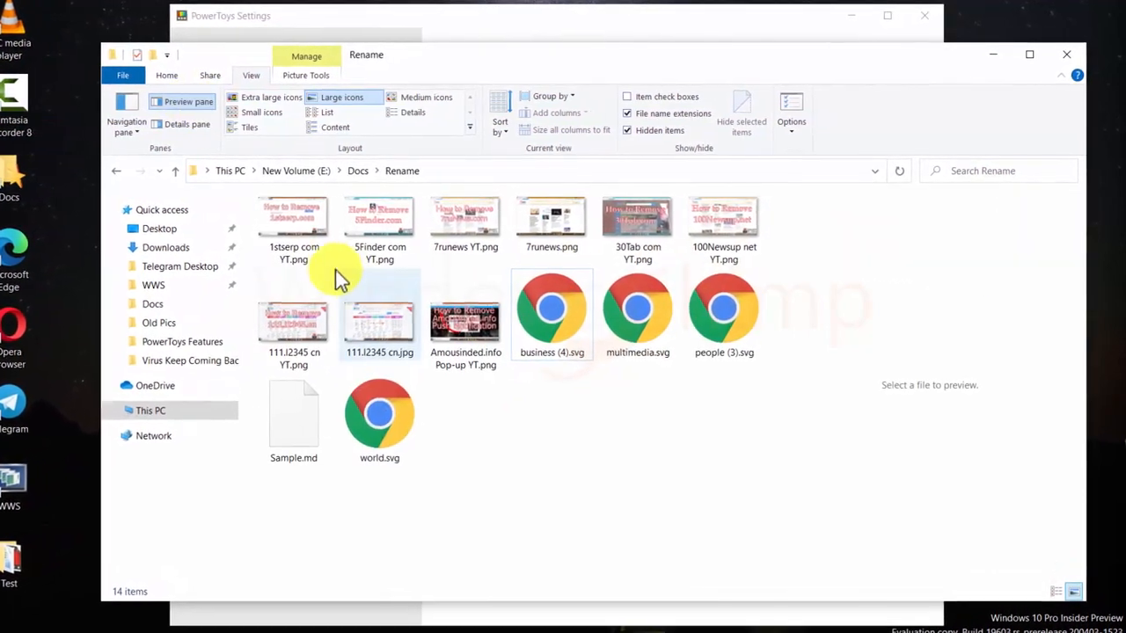
{"action": "left_click", "coordinate": [355, 232]}
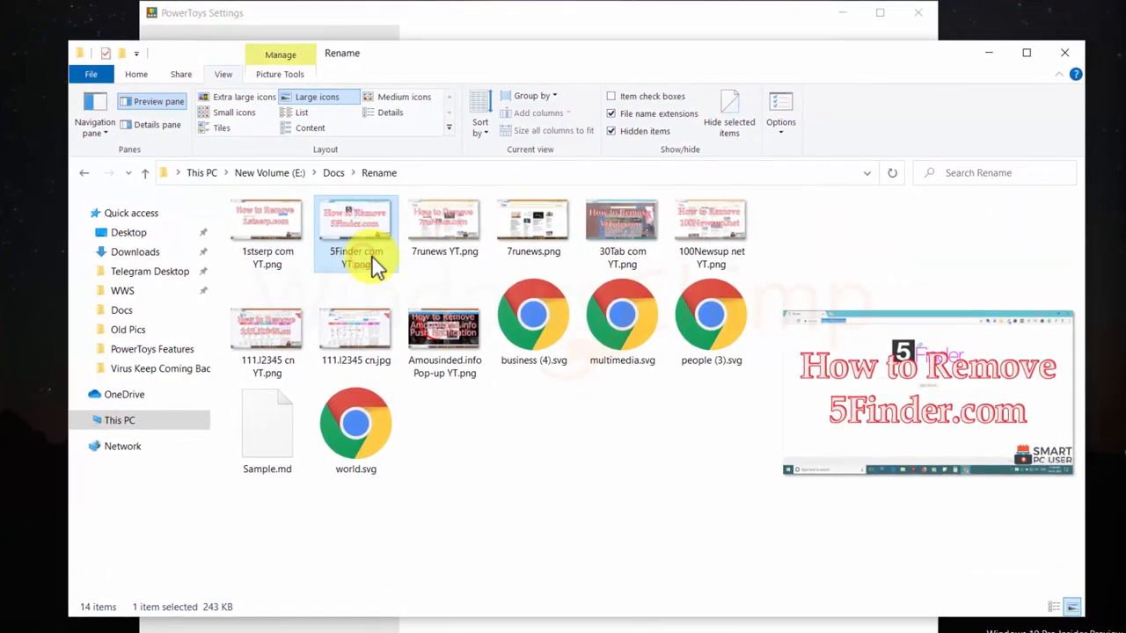
{"action": "left_click", "coordinate": [443, 220]}
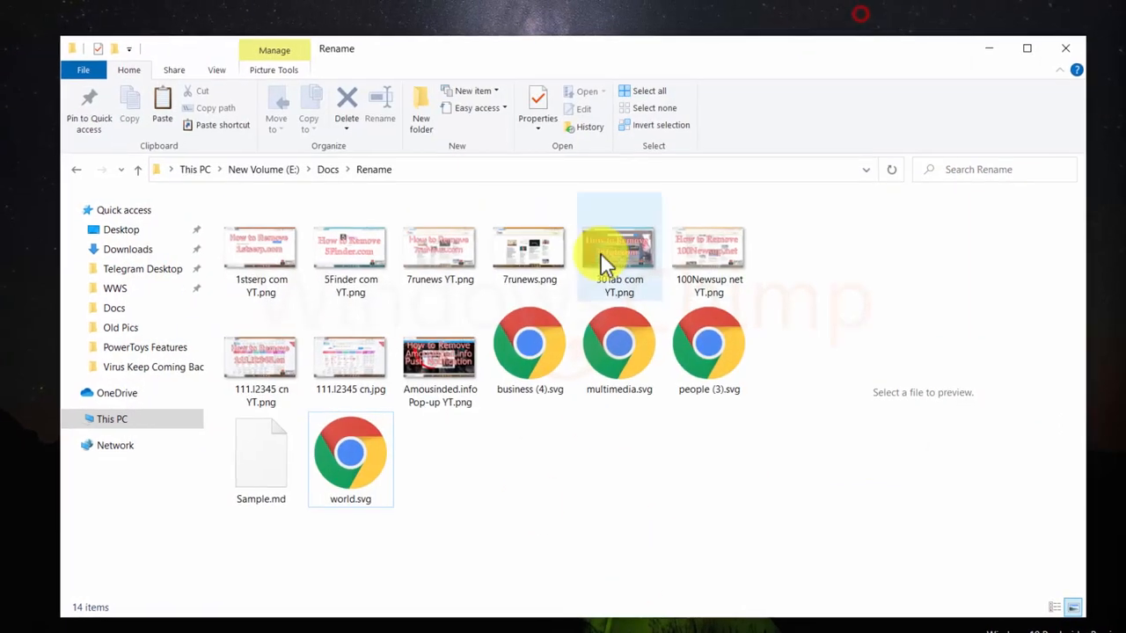
{"action": "left_click", "coordinate": [426, 232]}
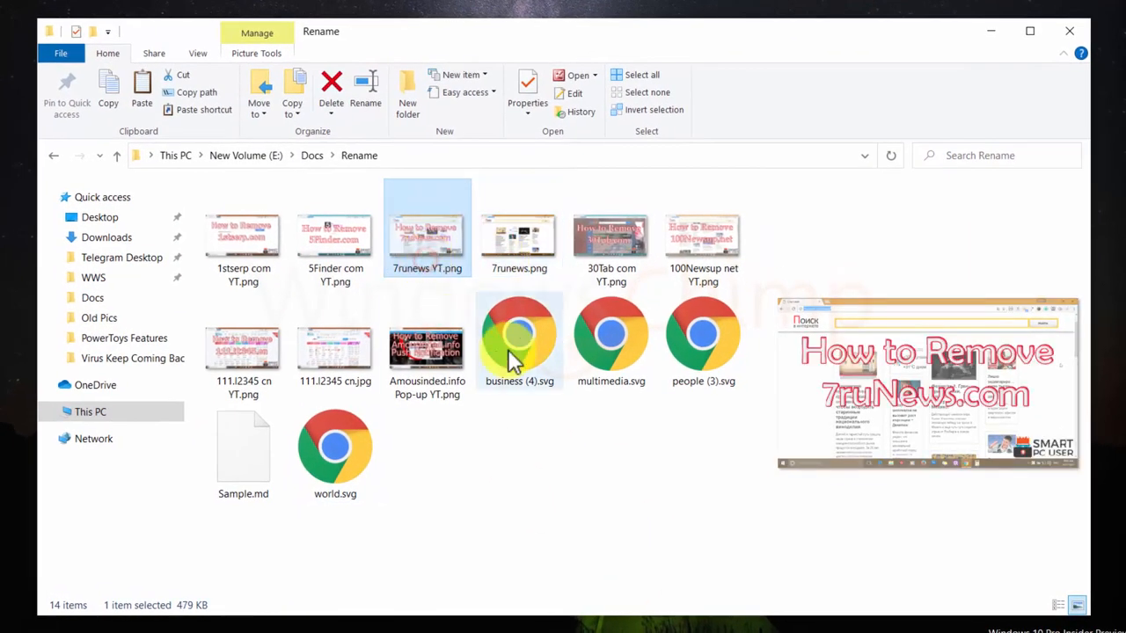
{"action": "left_click", "coordinate": [243, 454]}
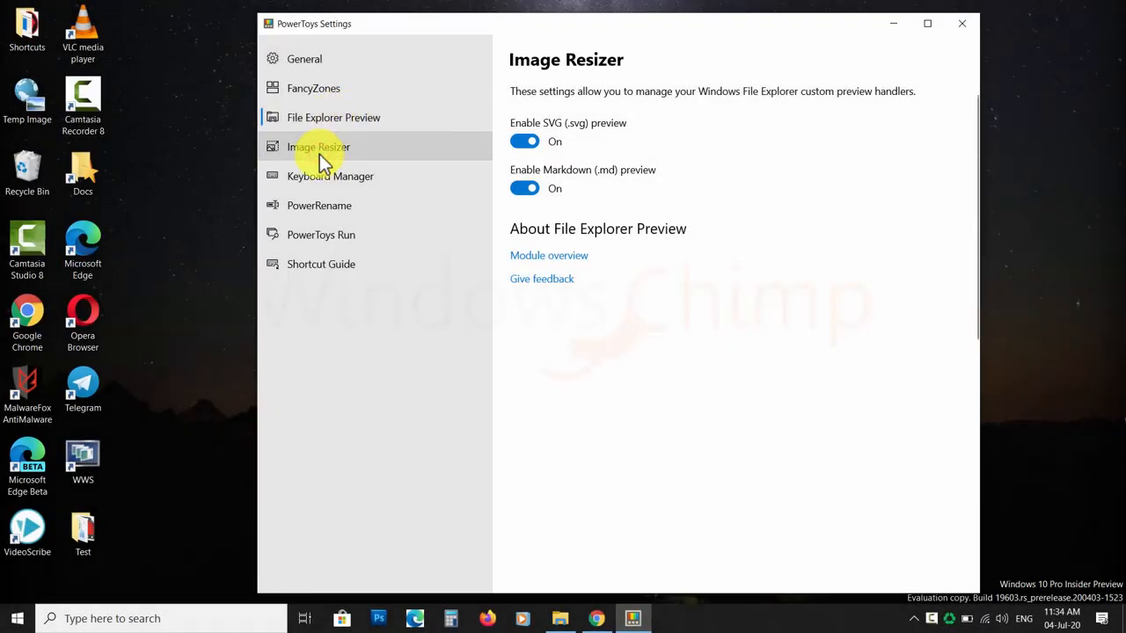
- Review Image Resizer settings, then return to the Rename folder and select 5Finder com YT.png
{"action": "left_click", "coordinate": [319, 146]}
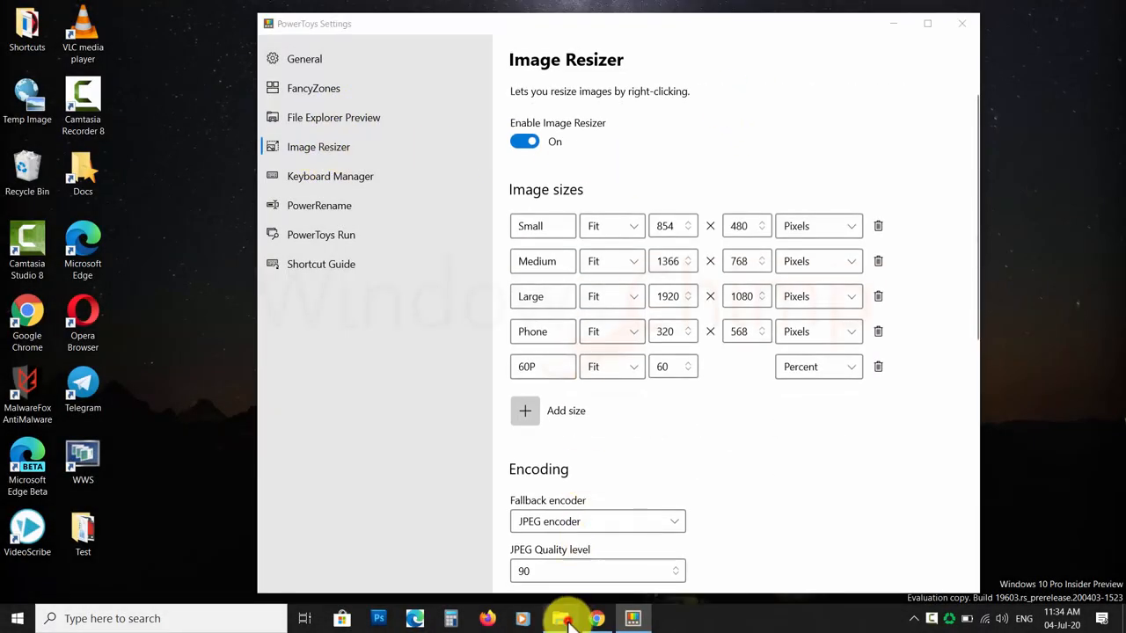
{"action": "left_click", "coordinate": [560, 620]}
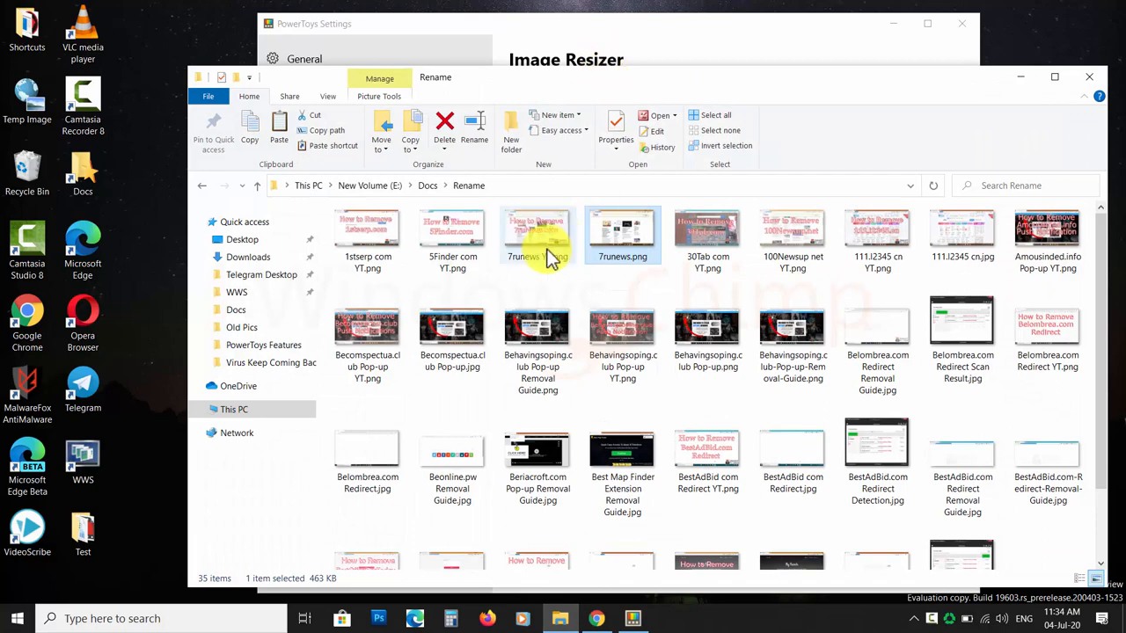
{"action": "left_click", "coordinate": [452, 236]}
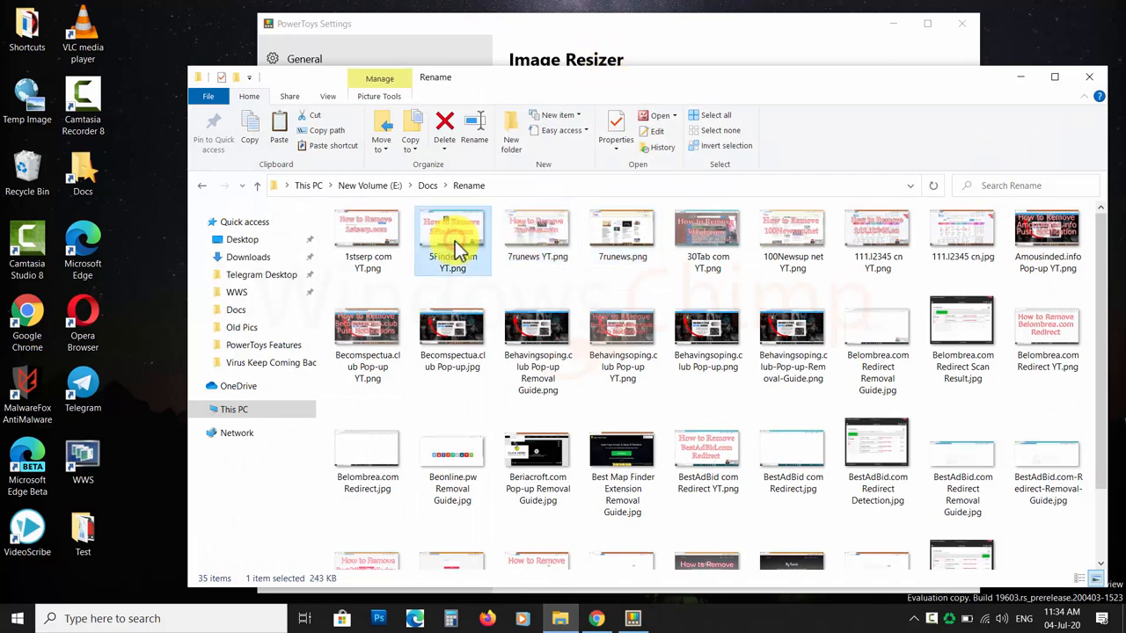
- View the 5Finder com YT.png screenshot in Picture Manager, close it and bring up actions for the selected images
{"action": "double_click", "coordinate": [452, 239]}
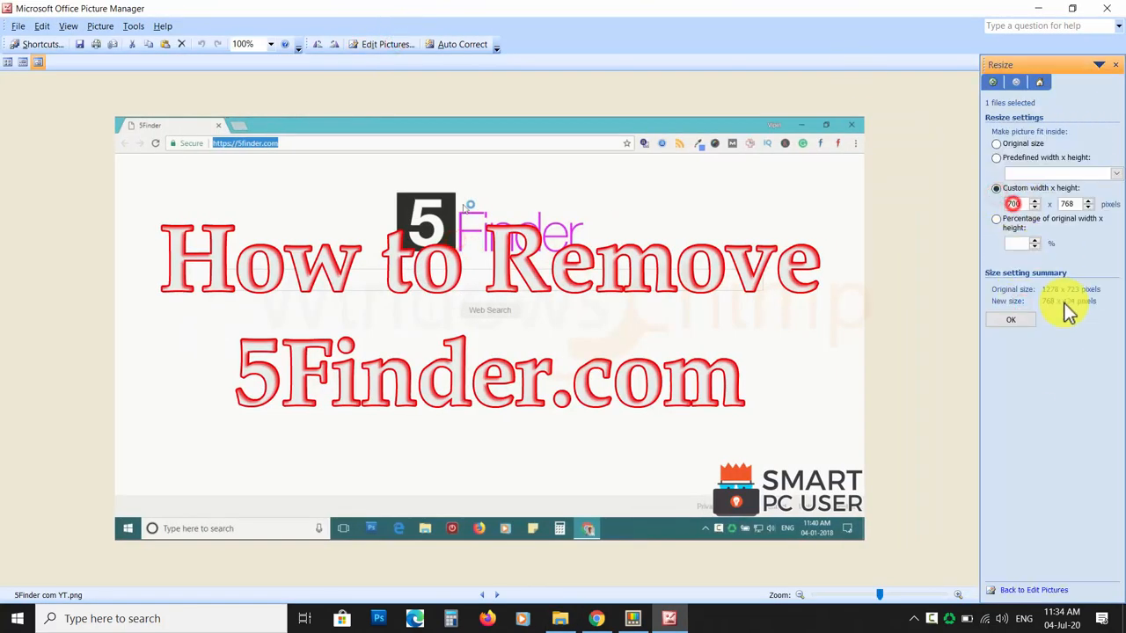
{"action": "left_click", "coordinate": [1010, 320]}
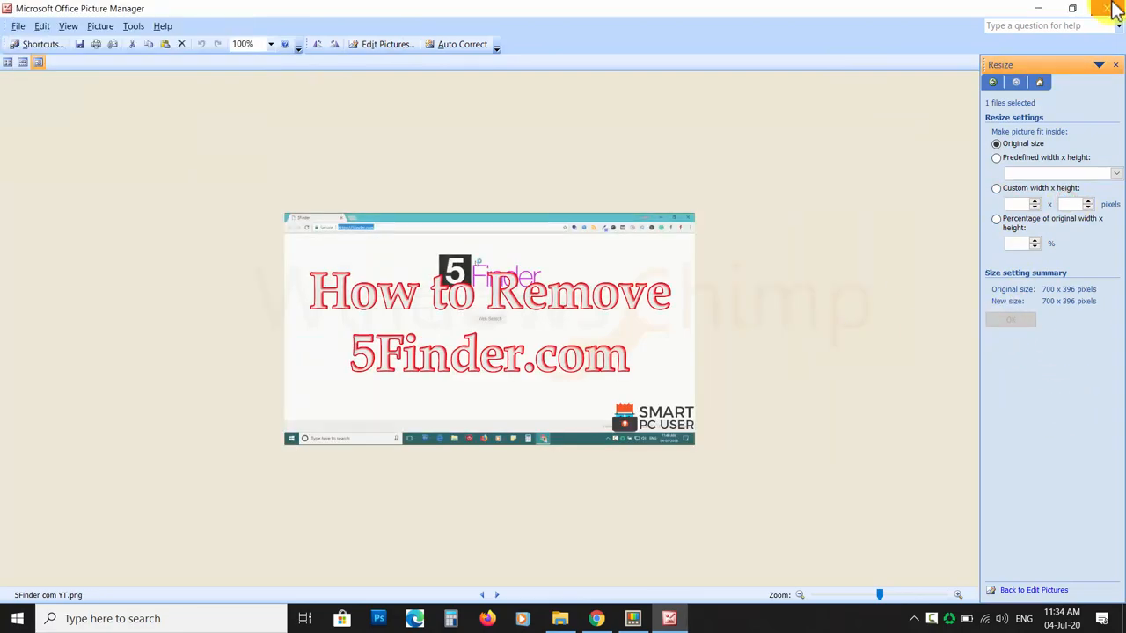
{"action": "left_click", "coordinate": [1107, 7]}
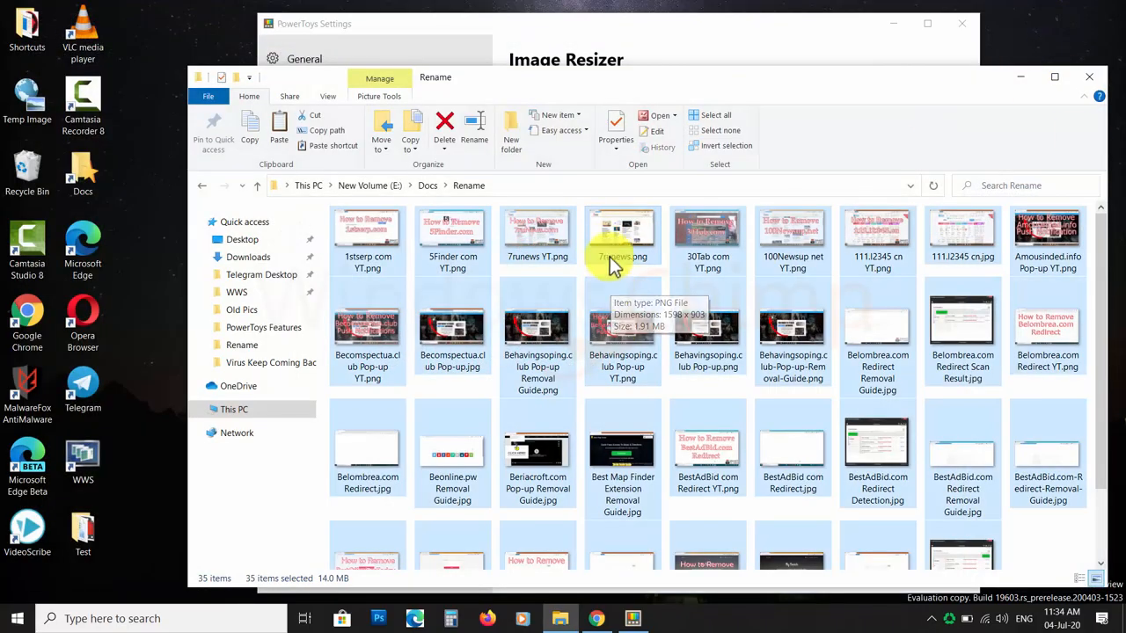
{"action": "right_click", "coordinate": [623, 236]}
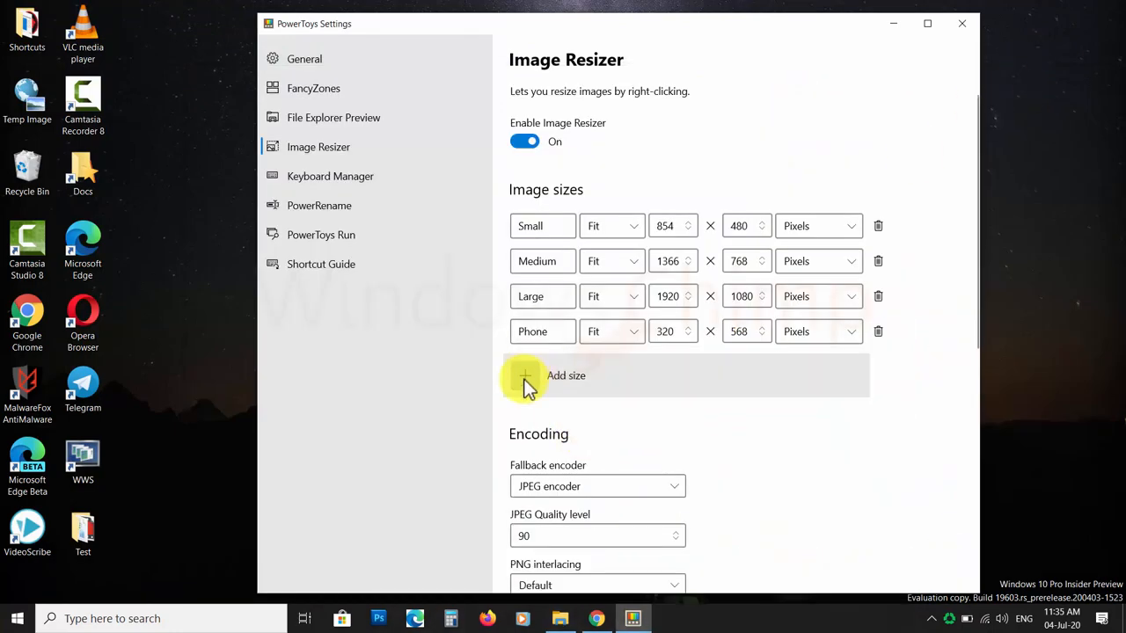
- Add an Image Resizer size 700Pix fitting within 400 × 700, measured in Pixels
{"action": "left_click", "coordinate": [525, 376]}
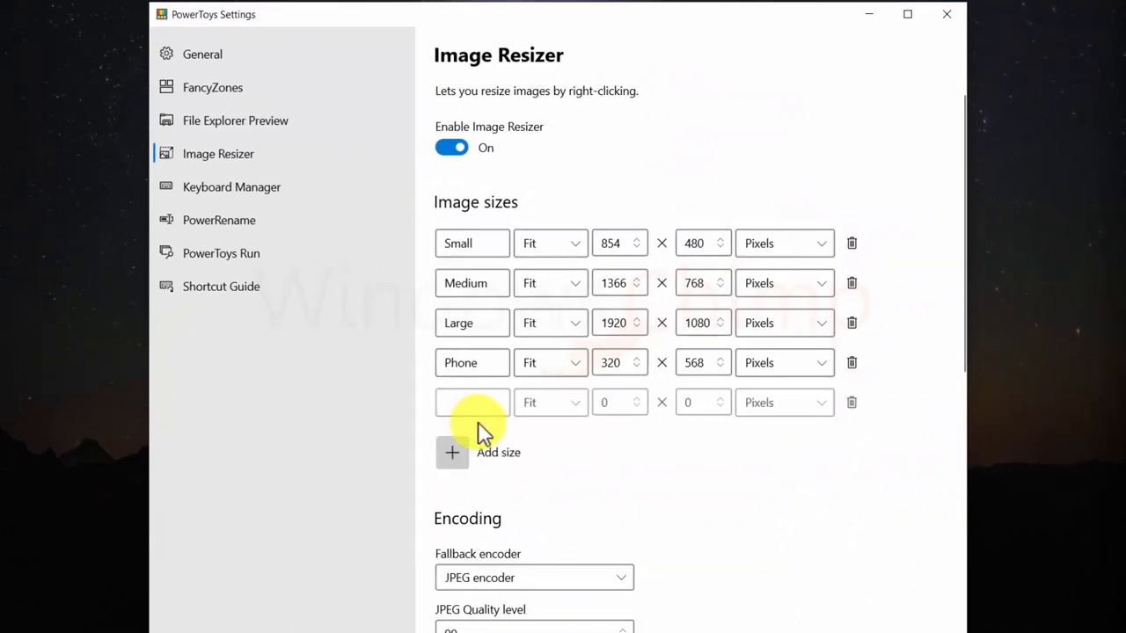
{"action": "type", "text": "7"}
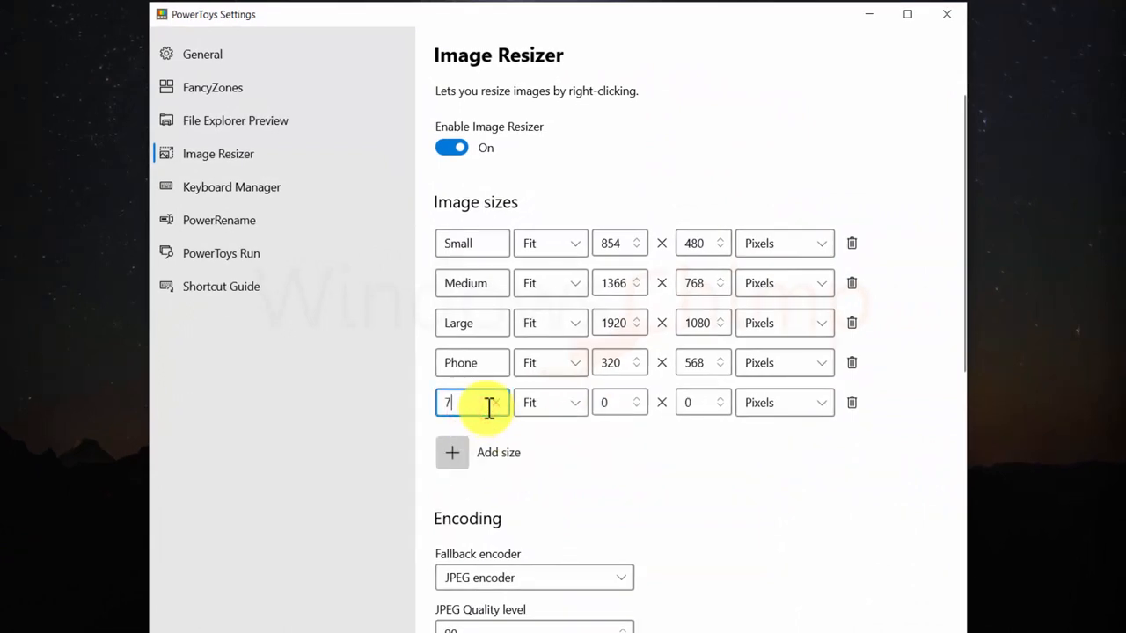
{"action": "type", "text": "00Pix"}
{"action": "left_click", "coordinate": [619, 401]}
{"action": "type", "text": "400"}
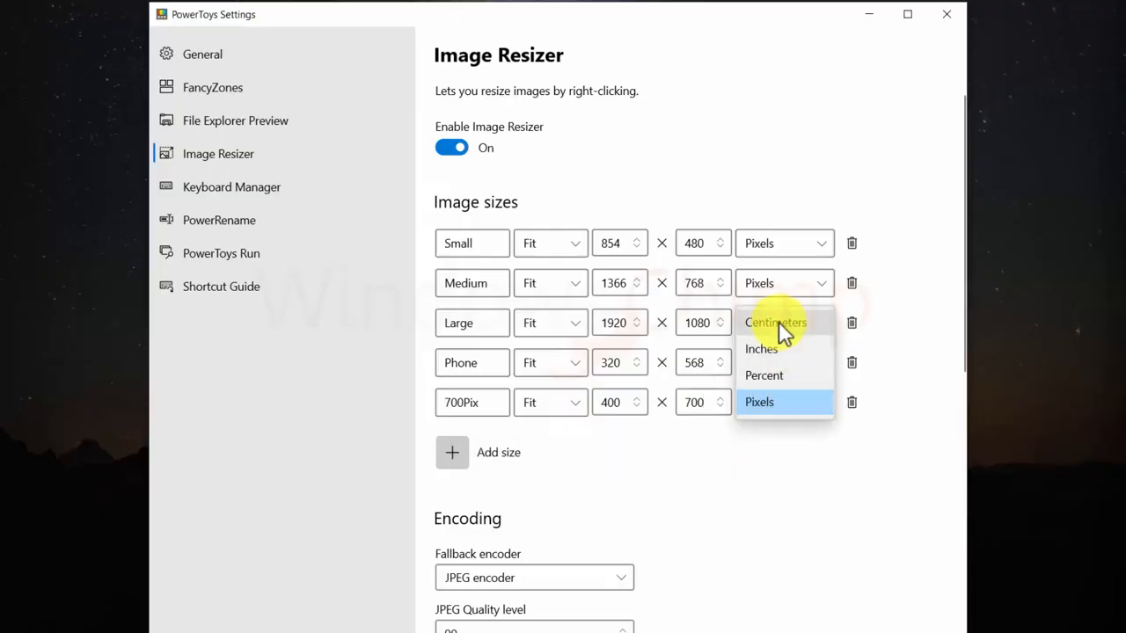
{"action": "left_click", "coordinate": [760, 401]}
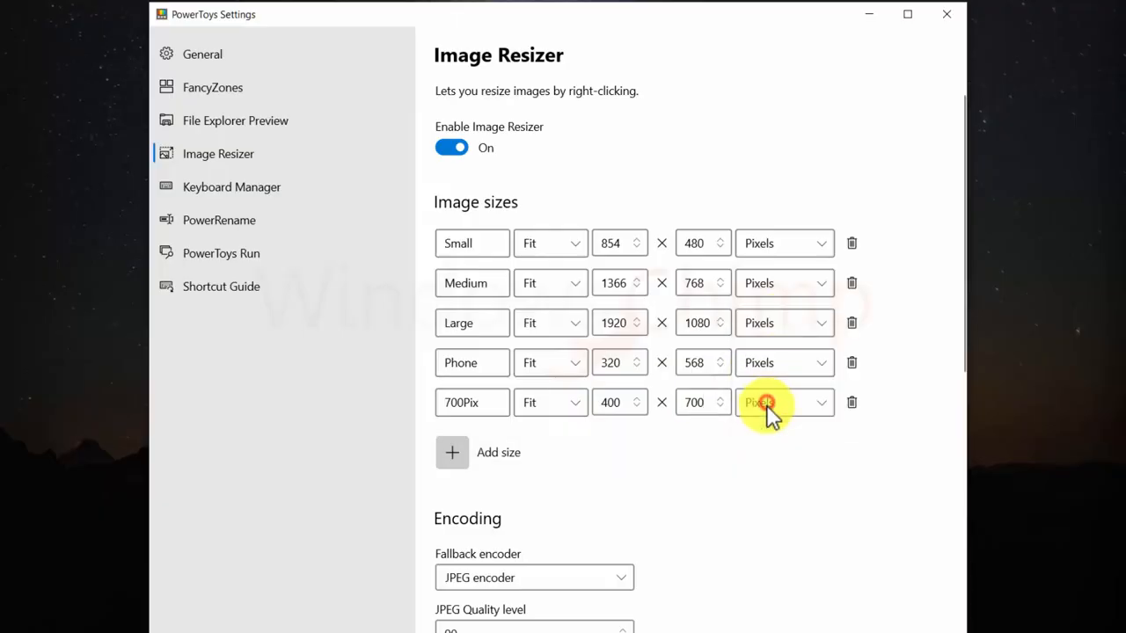
{"action": "scroll", "scroll_direction": "down", "scroll_amount": 3}
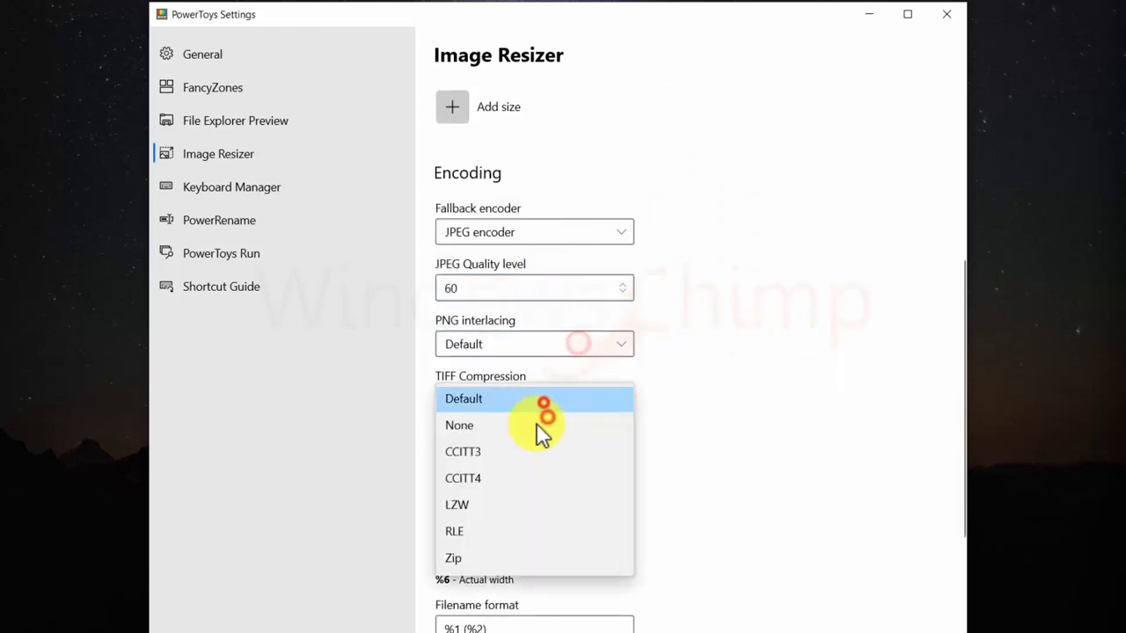
- Keep Default TIFF compression, set filename format to %1 Resized and keep original modified dates
{"action": "left_click", "coordinate": [464, 398]}
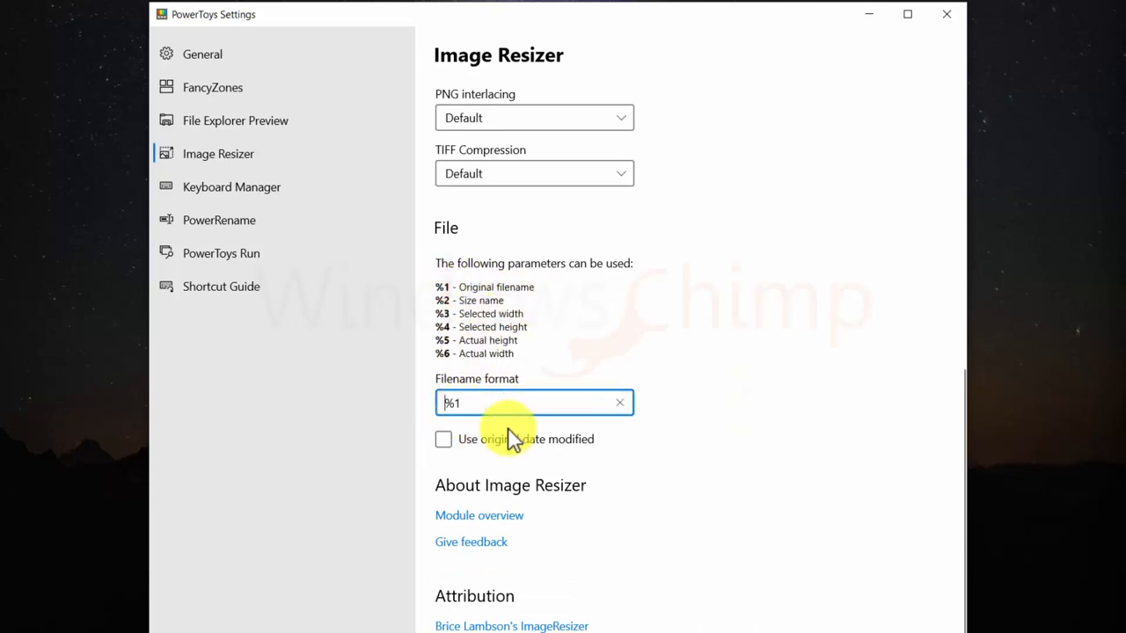
{"action": "type", "text": "Resized"}
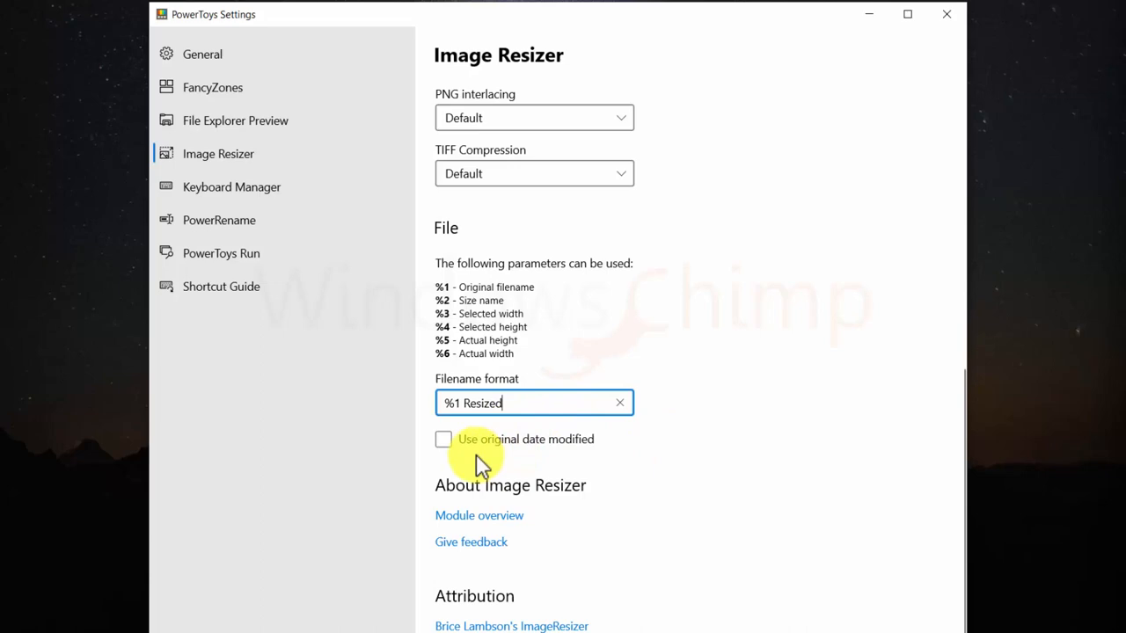
{"action": "left_click", "coordinate": [444, 440]}
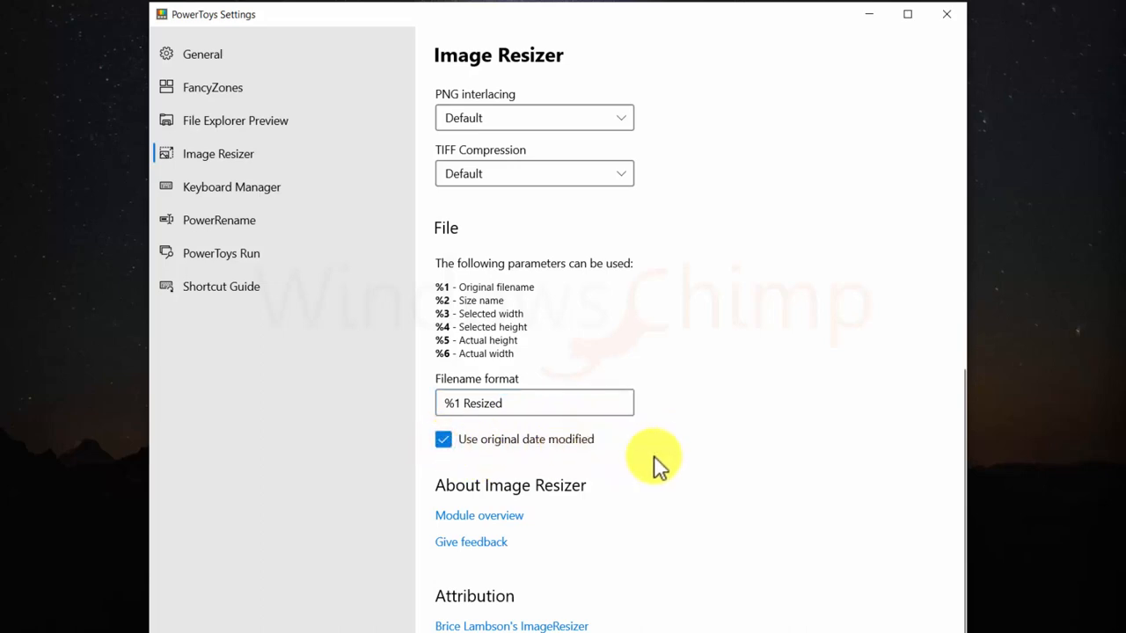
{"action": "scroll", "scroll_direction": "up", "scroll_amount": 3}
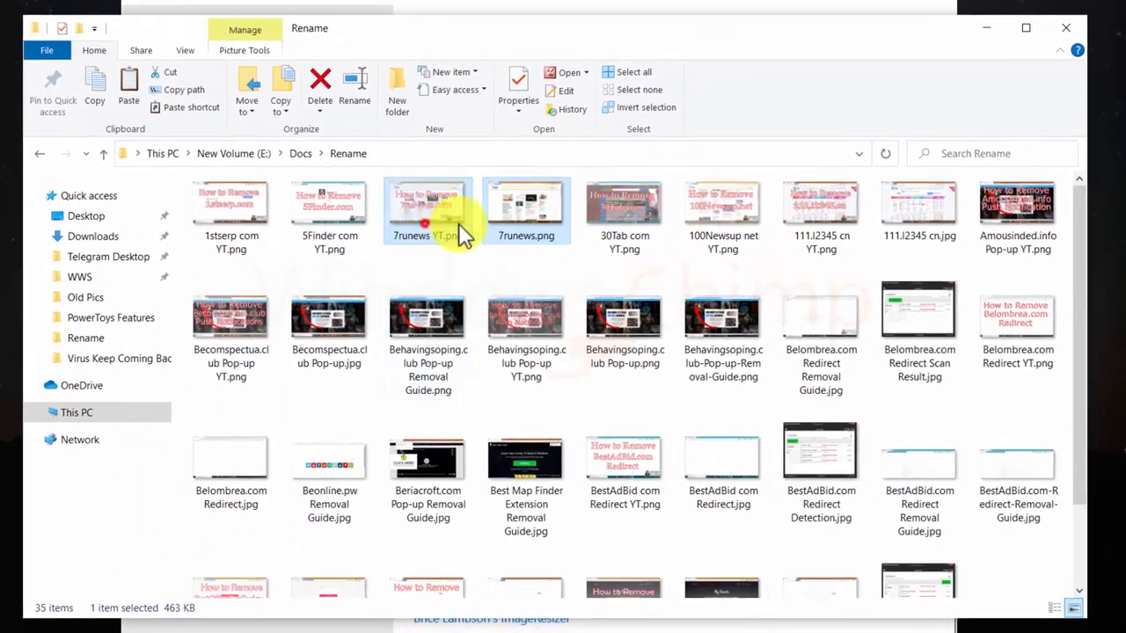
- Select all 35 pictures in the Rename folder and choose Resize pictures from their context menu
{"action": "left_click", "coordinate": [526, 348]}
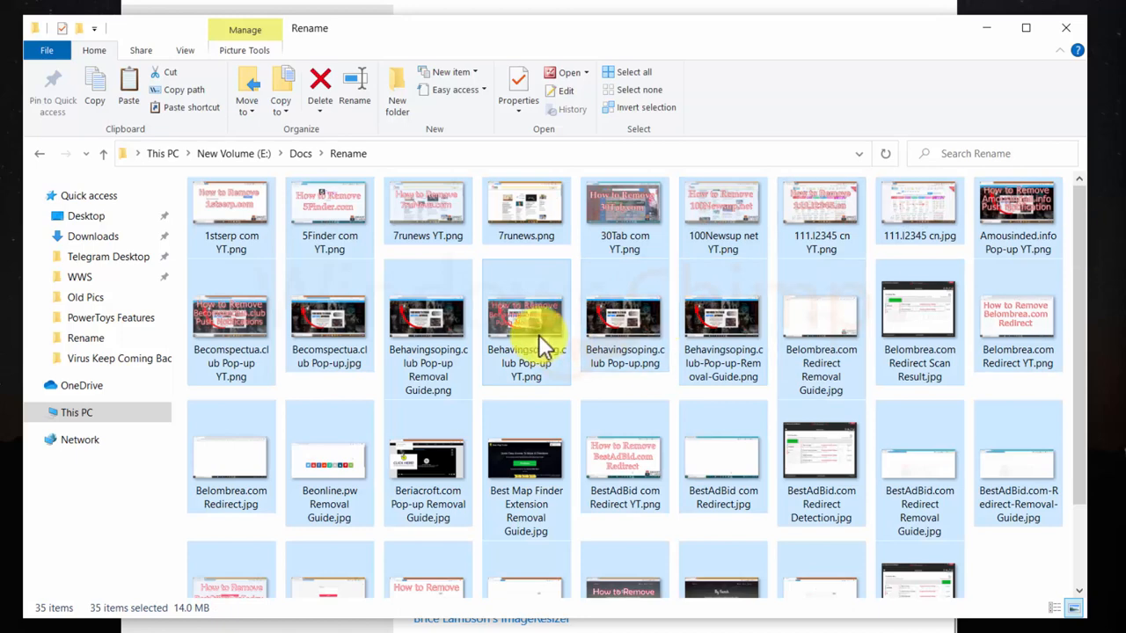
{"action": "right_click", "coordinate": [524, 325]}
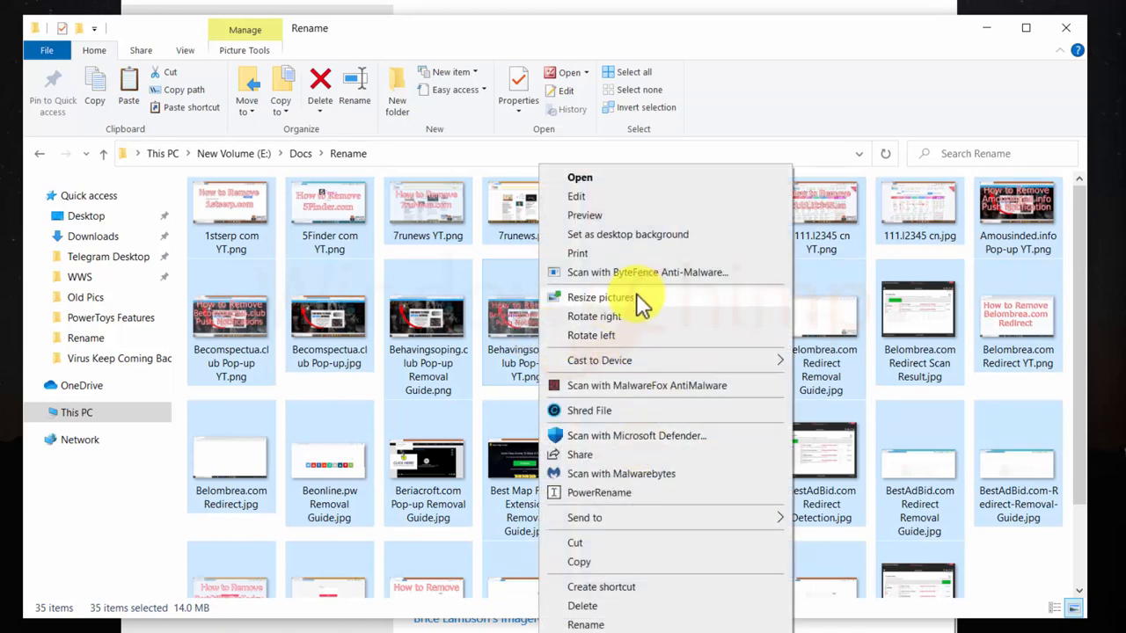
{"action": "left_click", "coordinate": [602, 296]}
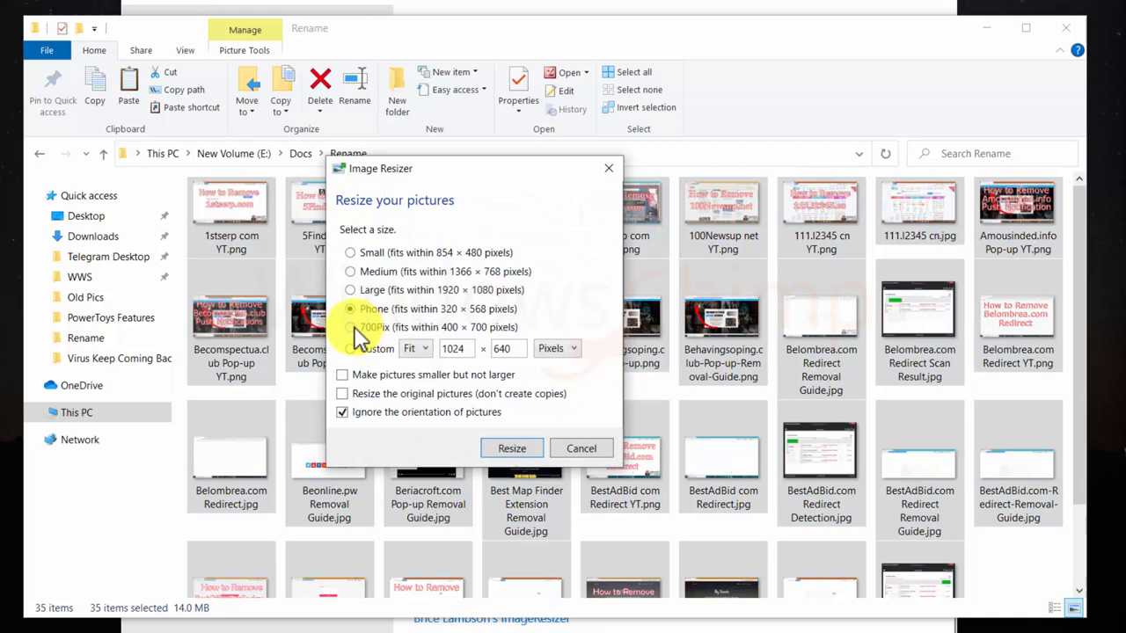
- Resize to 700Pix as copies, shrinking only and ignoring orientation, then run the resize
{"action": "left_click", "coordinate": [351, 327]}
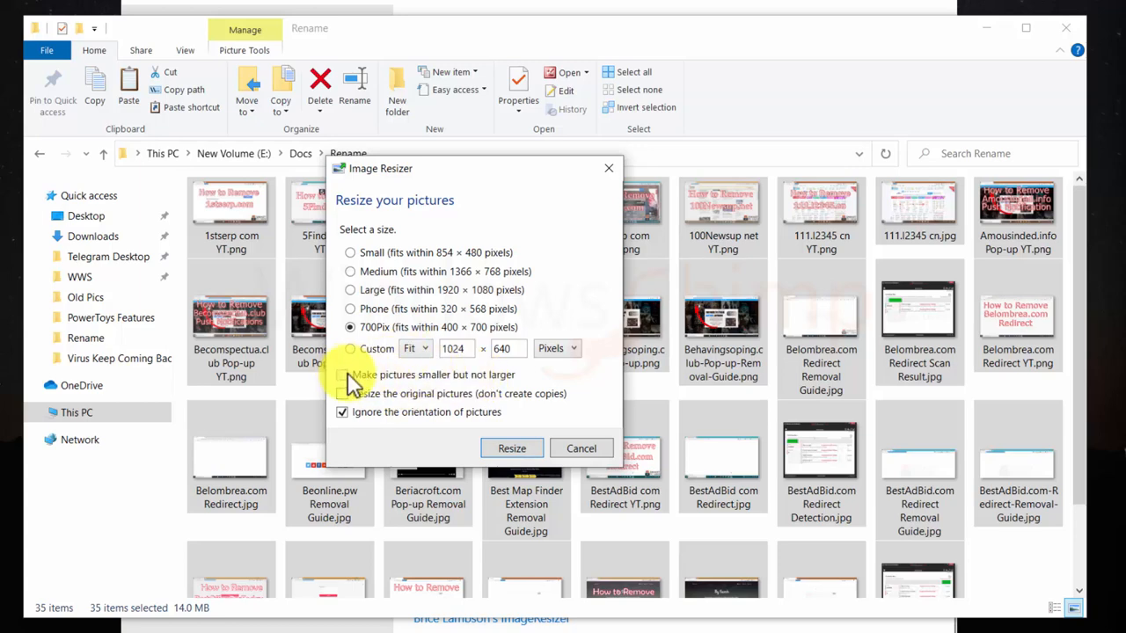
{"action": "left_click", "coordinate": [342, 375]}
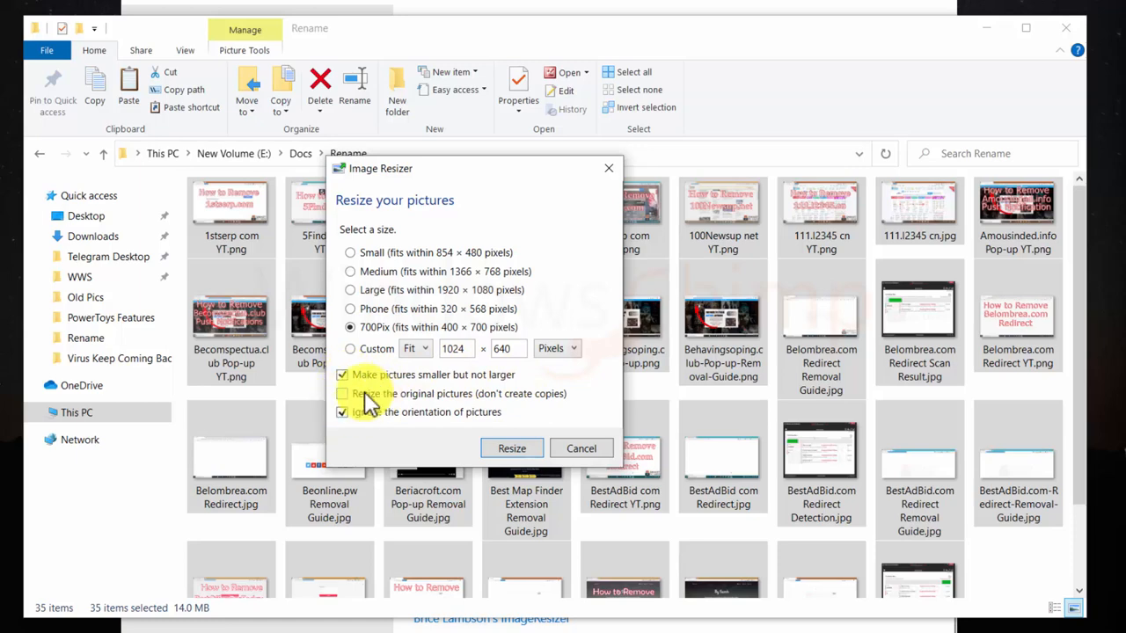
{"action": "left_click", "coordinate": [341, 411]}
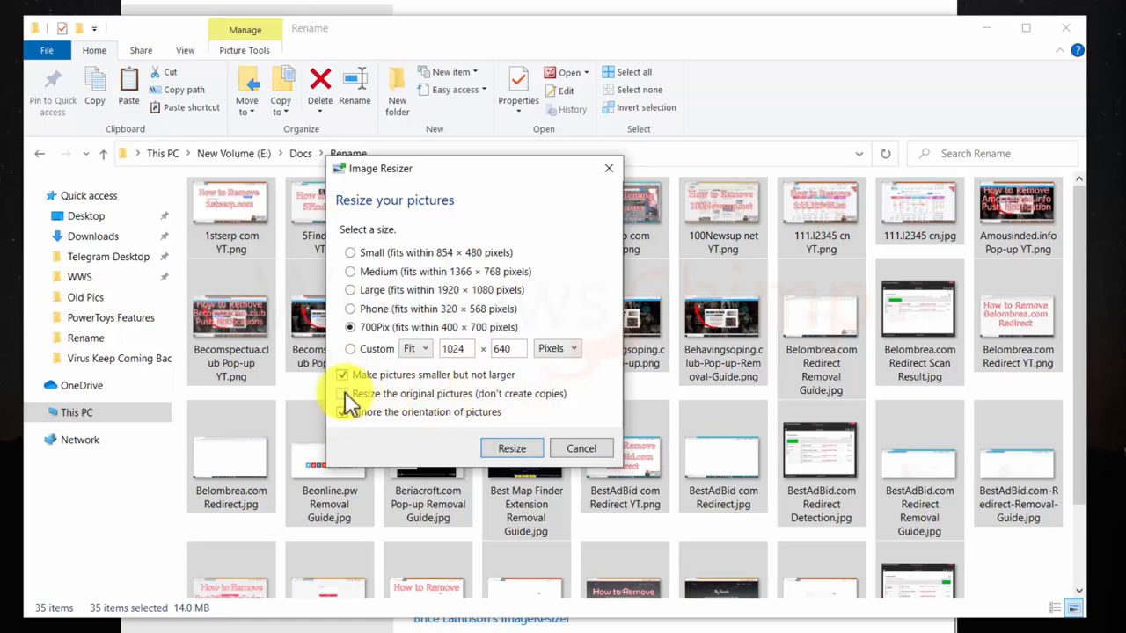
{"action": "left_click", "coordinate": [341, 394]}
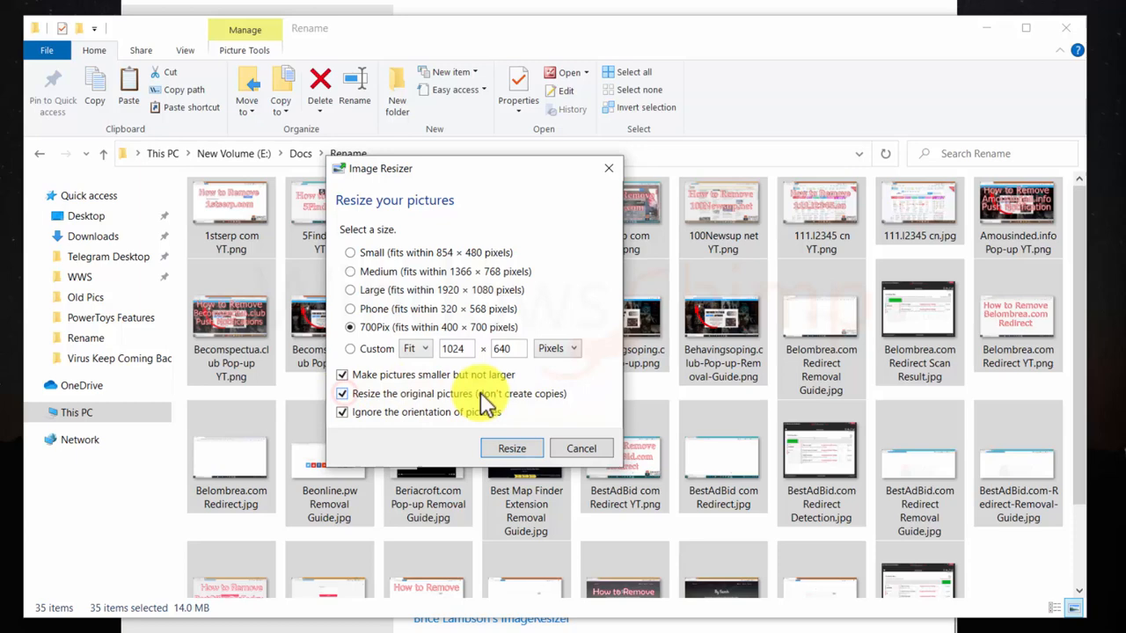
{"action": "left_click", "coordinate": [341, 394]}
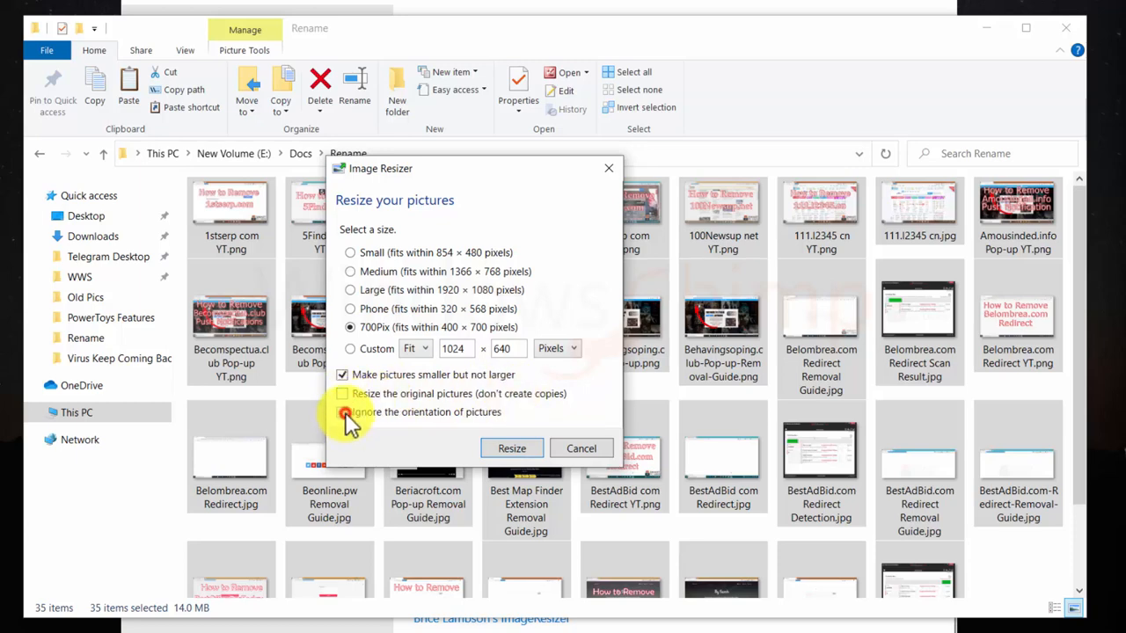
{"action": "left_click", "coordinate": [341, 412]}
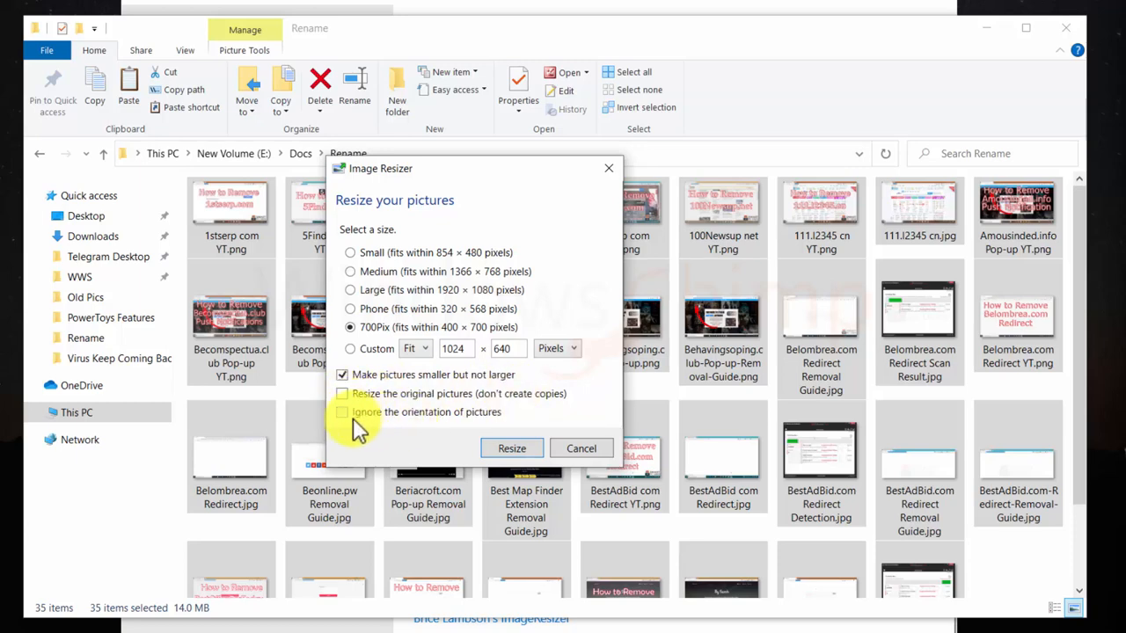
{"action": "left_click", "coordinate": [341, 411]}
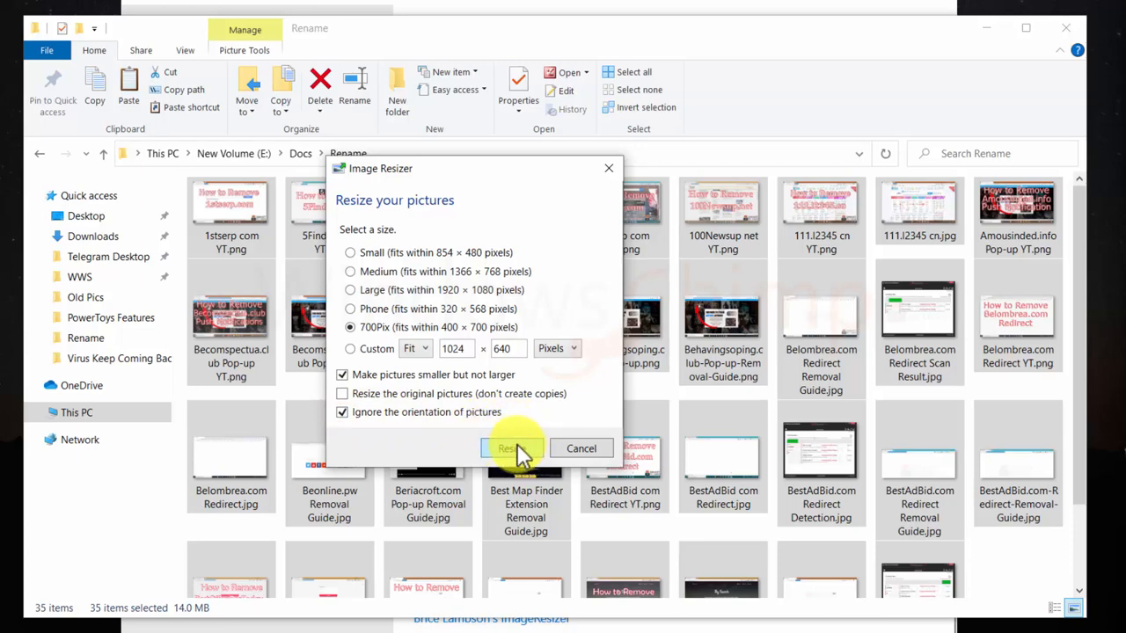
{"action": "left_click", "coordinate": [510, 449]}
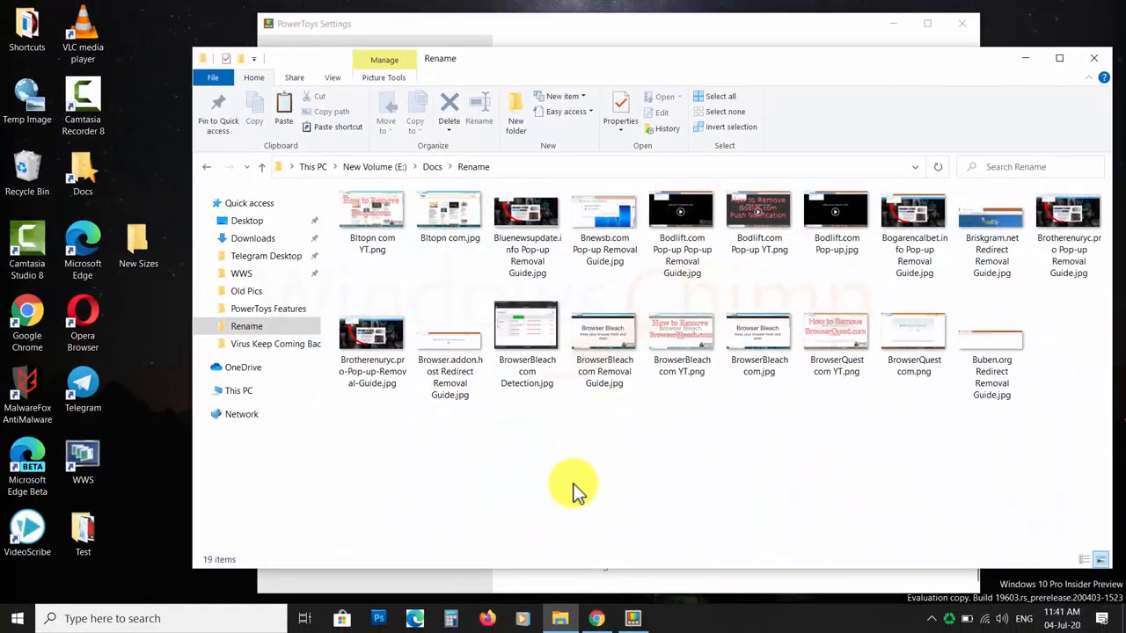
- Resize the remaining 19 pictures to the Phone (320 × 568) size
{"action": "left_click", "coordinate": [720, 95]}
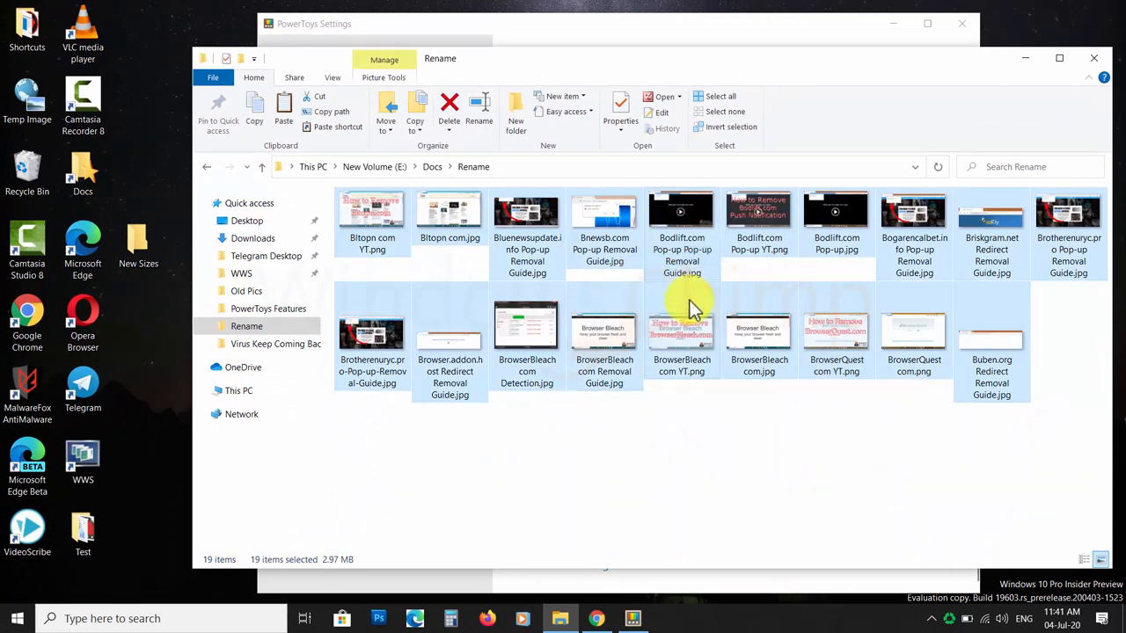
{"action": "mouse_move", "coordinate": [683, 238]}
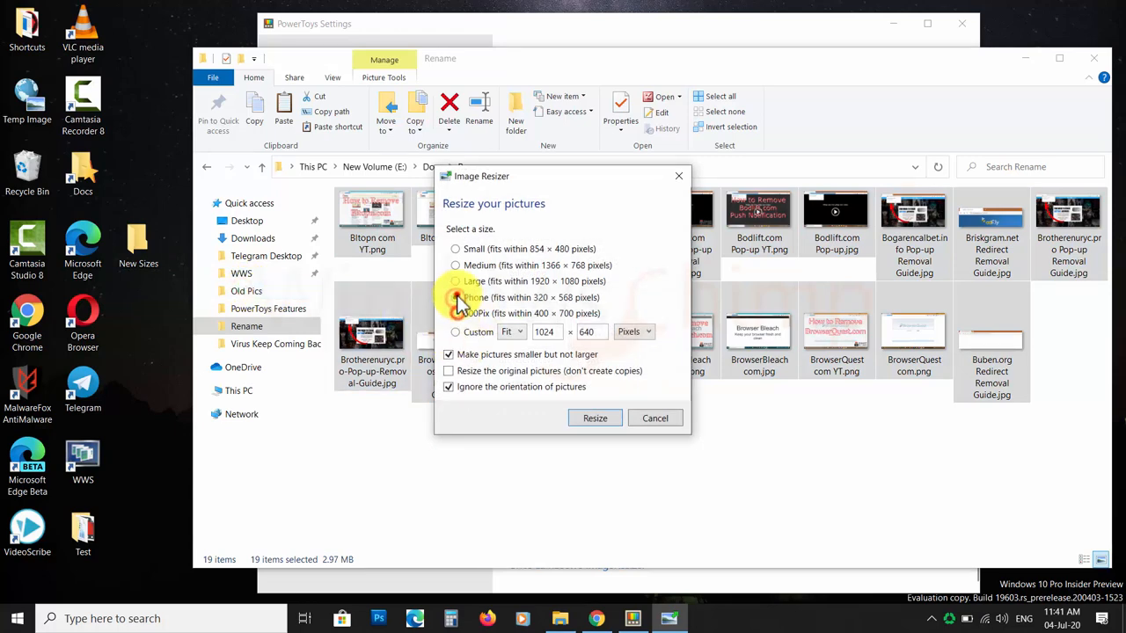
{"action": "left_click", "coordinate": [455, 282]}
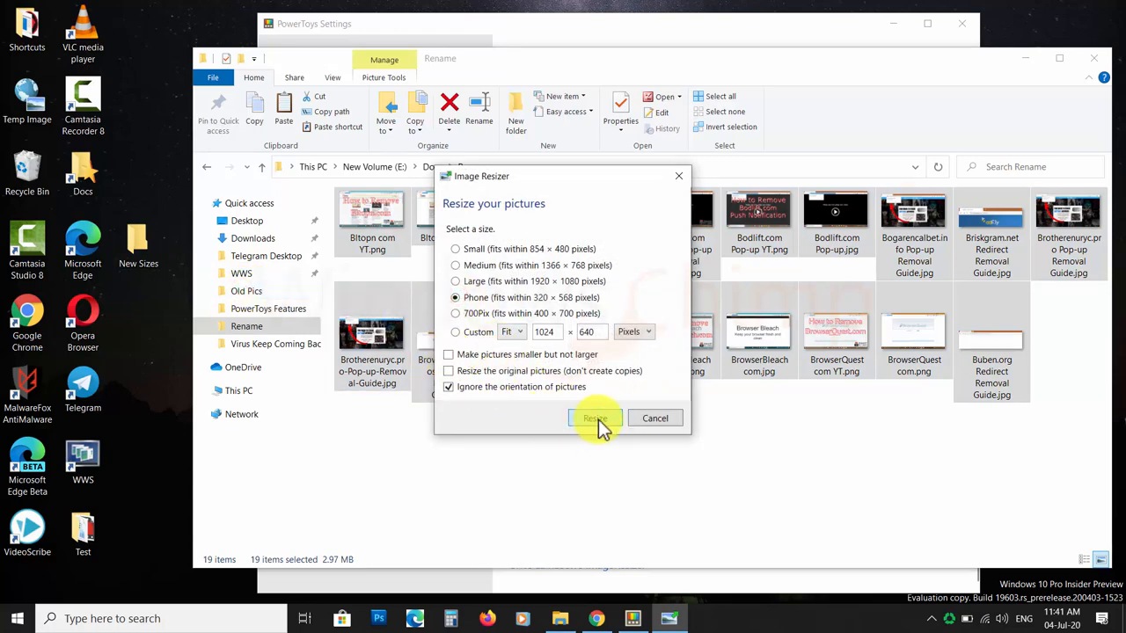
{"action": "left_click", "coordinate": [595, 419]}
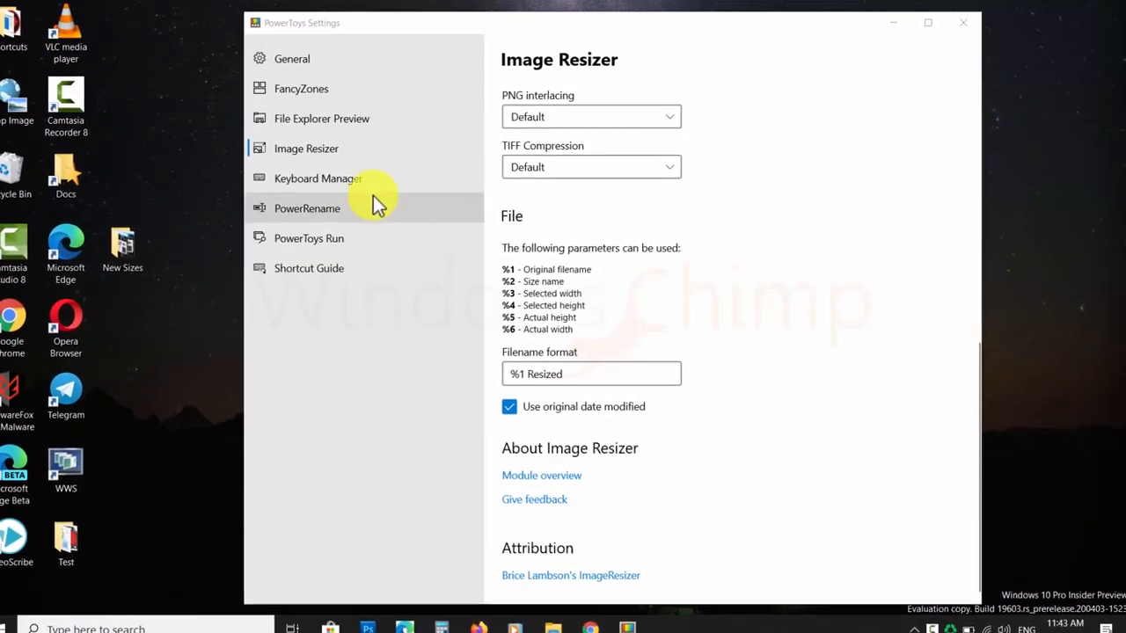
- Show Keyboard Manager, toggle it off and back on, and start remapping a key
{"action": "left_click", "coordinate": [317, 178]}
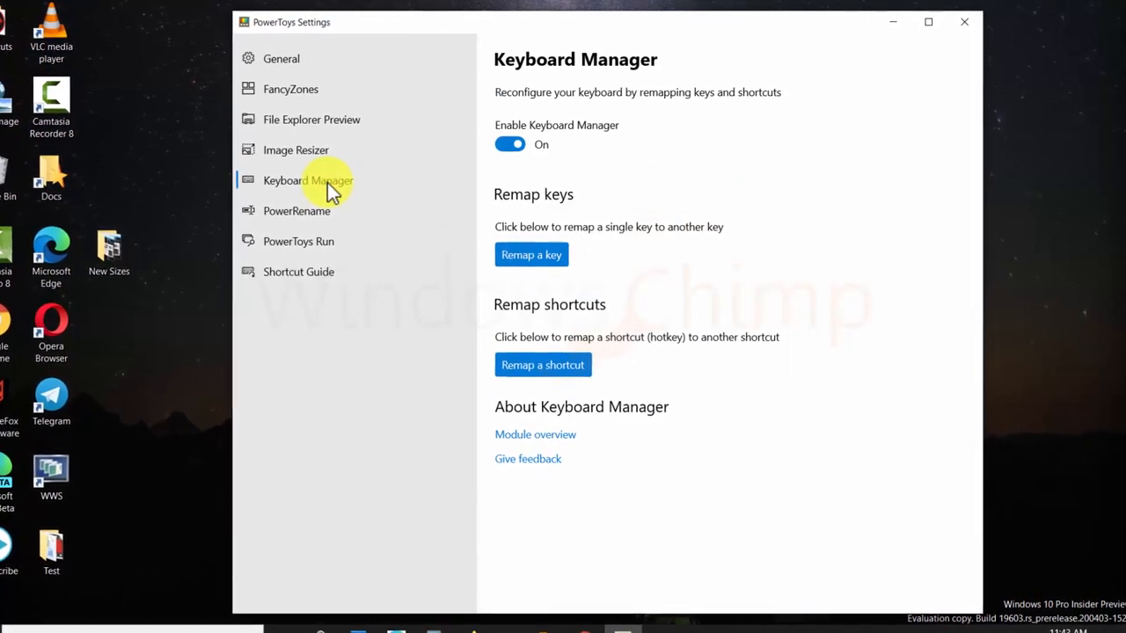
{"action": "left_click", "coordinate": [510, 144]}
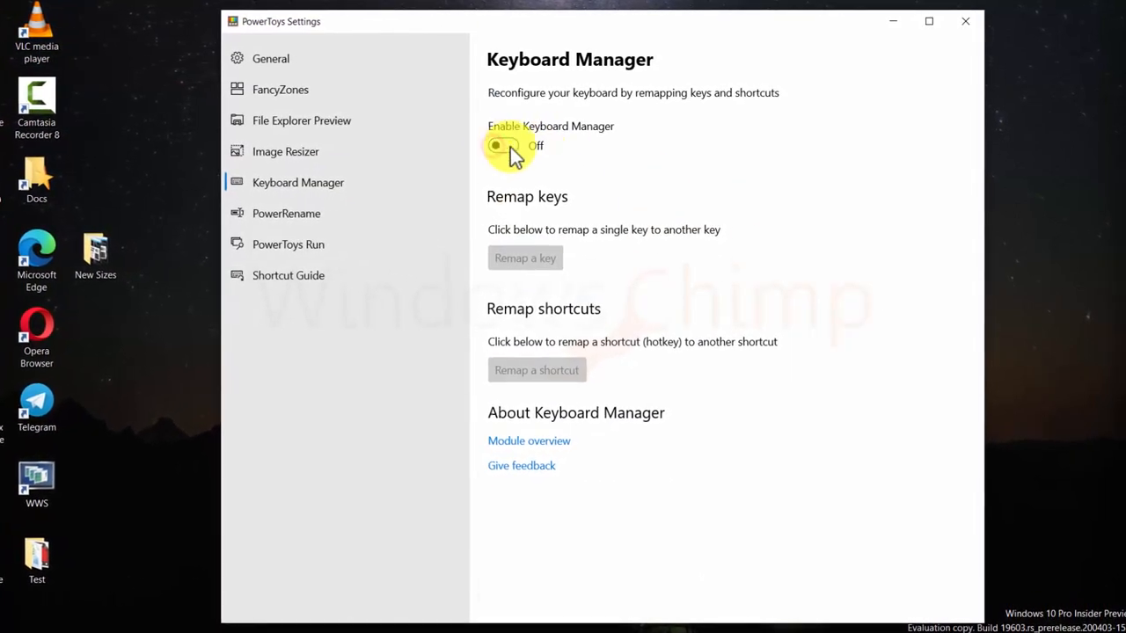
{"action": "left_click", "coordinate": [496, 146]}
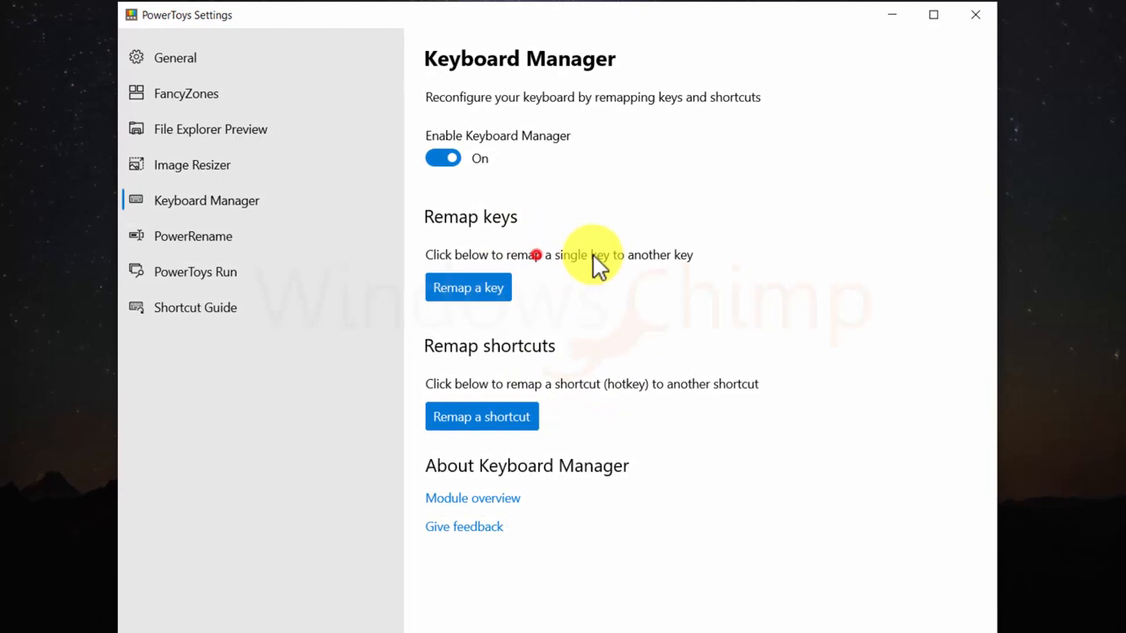
{"action": "left_click", "coordinate": [468, 288]}
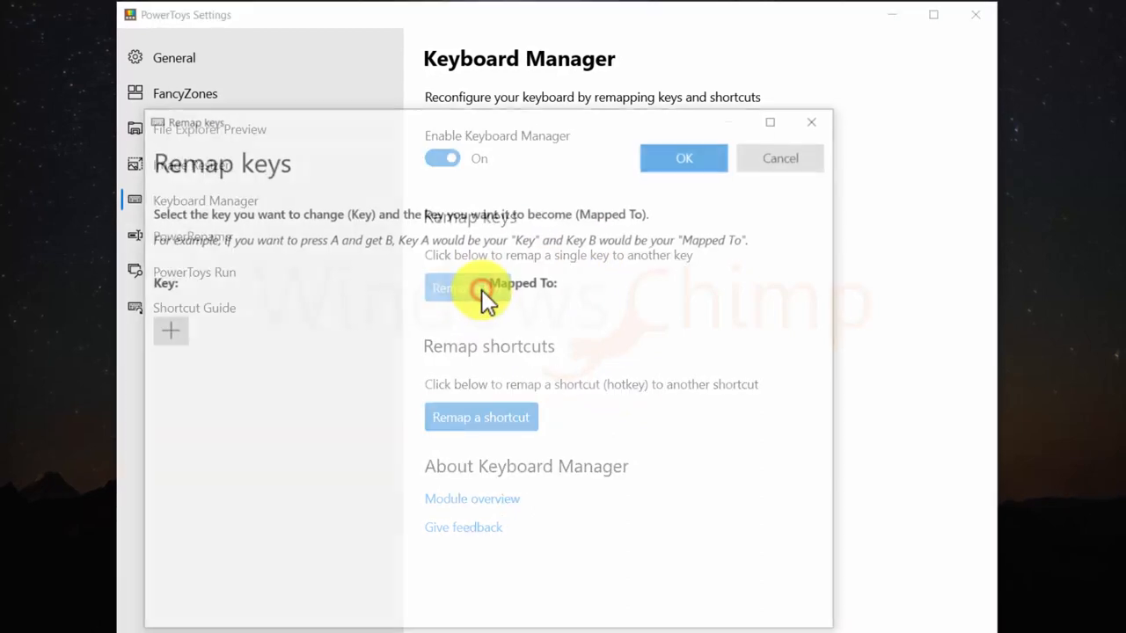
- Add a remap row and capture PgUp as the key to remap, abandoning capture of the target
{"action": "left_click", "coordinate": [468, 288]}
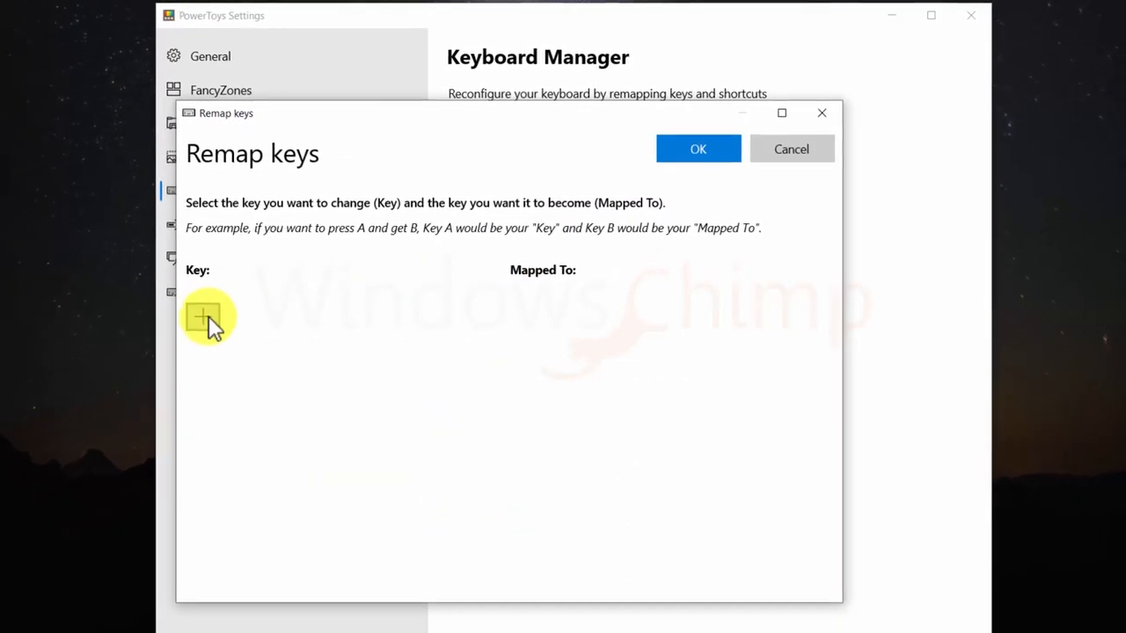
{"action": "left_click", "coordinate": [204, 317]}
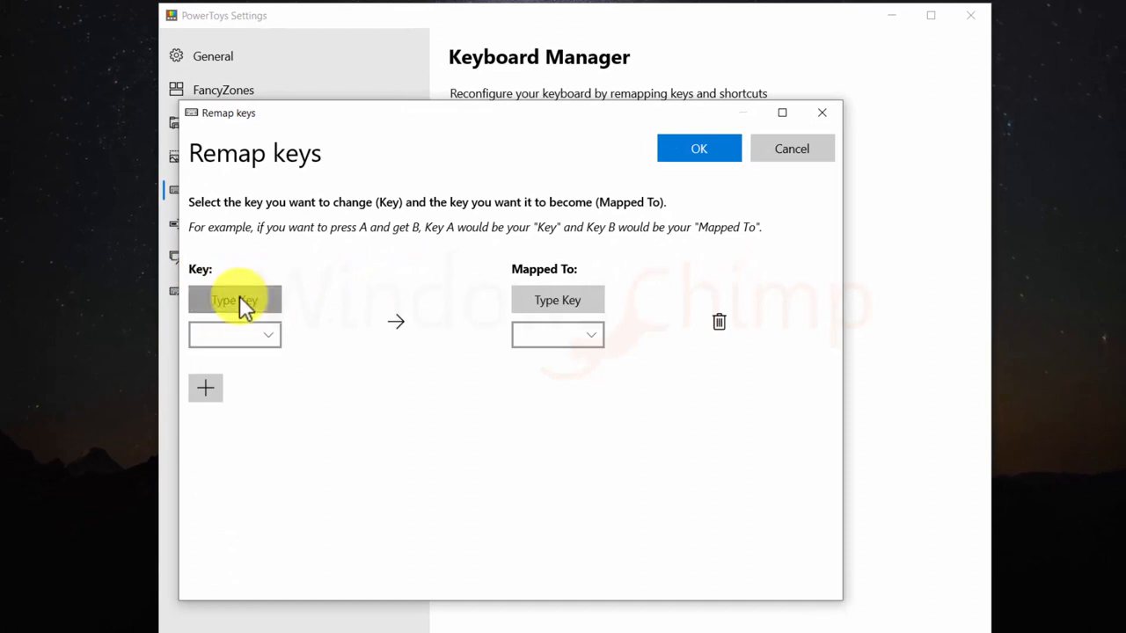
{"action": "left_click", "coordinate": [234, 299]}
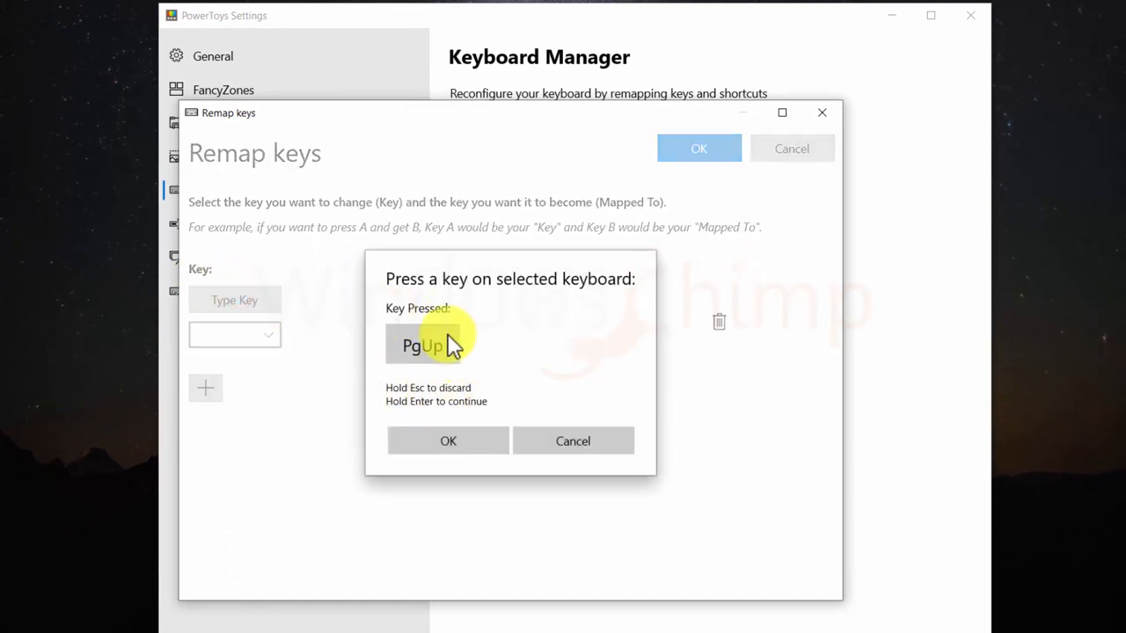
{"action": "left_click", "coordinate": [447, 440]}
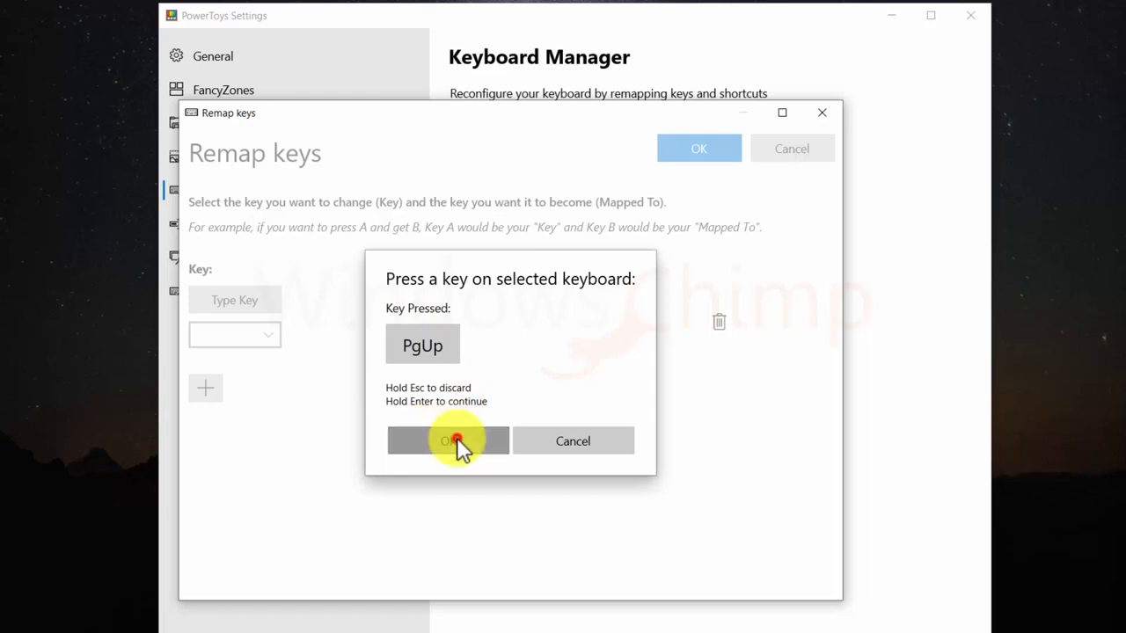
{"action": "left_click", "coordinate": [447, 440]}
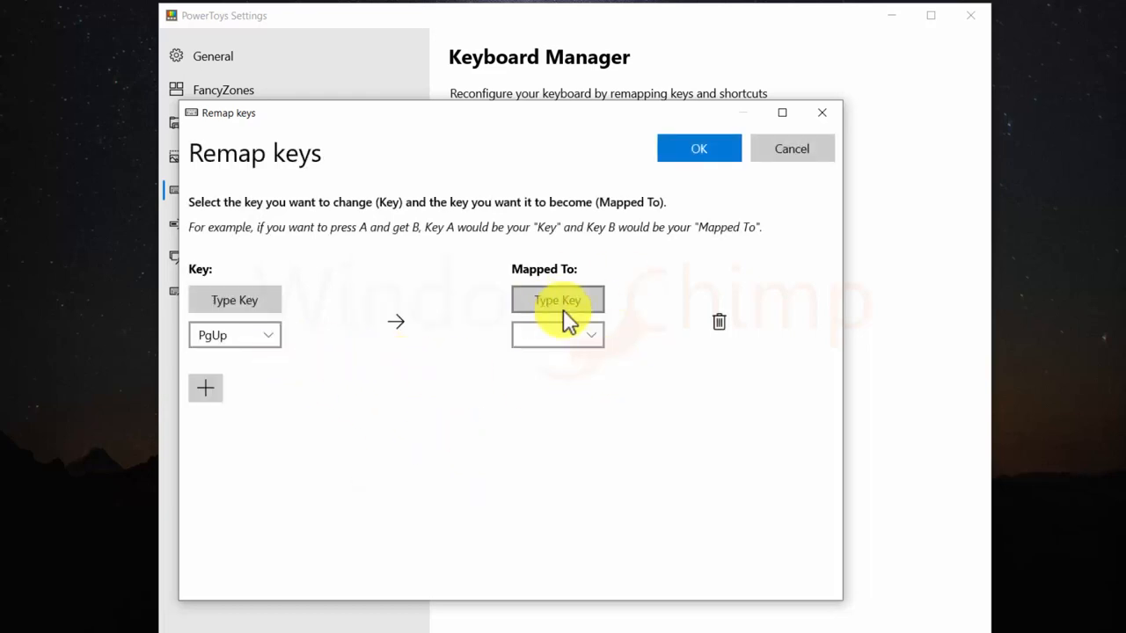
{"action": "left_click", "coordinate": [556, 299]}
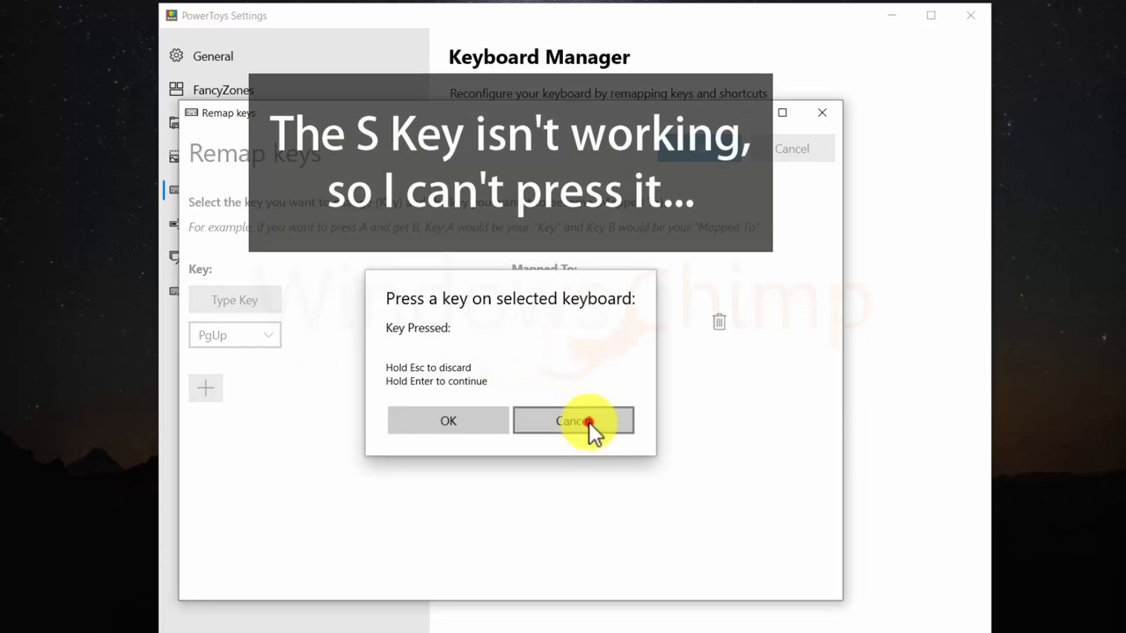
- Map PgUp to S from the key list, accept the unassigned-key warning and type ssssssssss in Notepad
{"action": "left_click", "coordinate": [571, 420]}
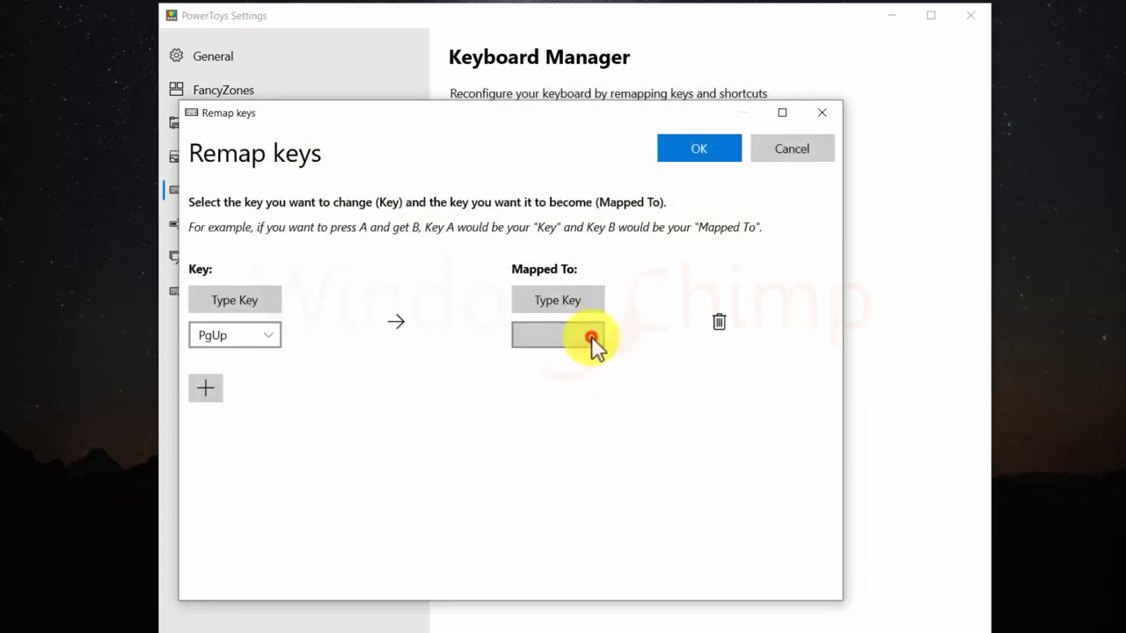
{"action": "left_click", "coordinate": [559, 334]}
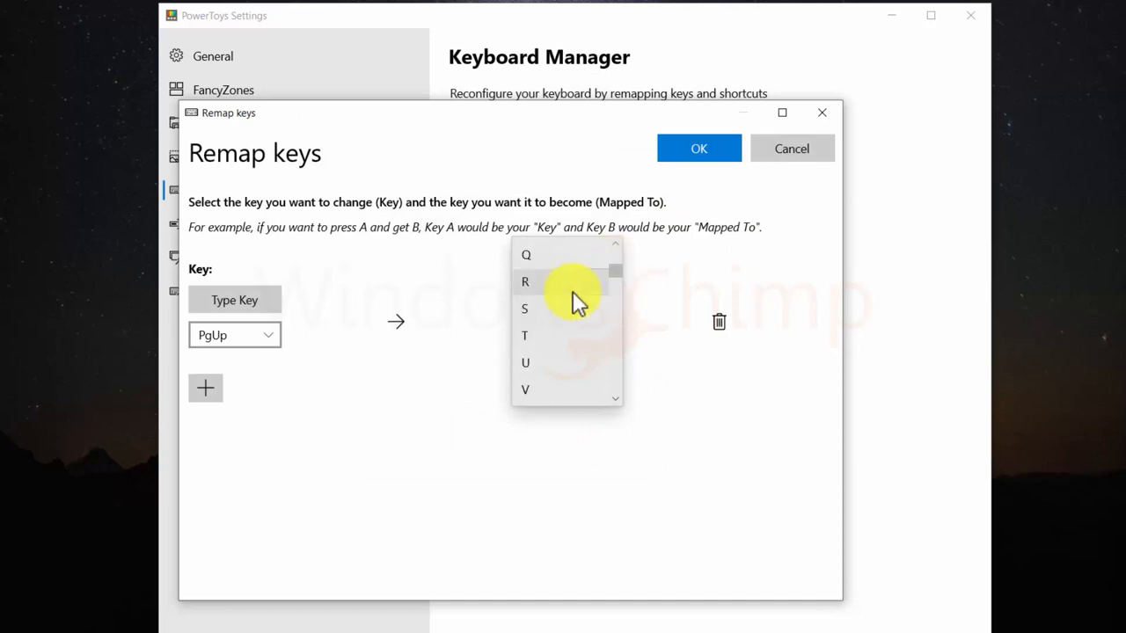
{"action": "left_click", "coordinate": [525, 308]}
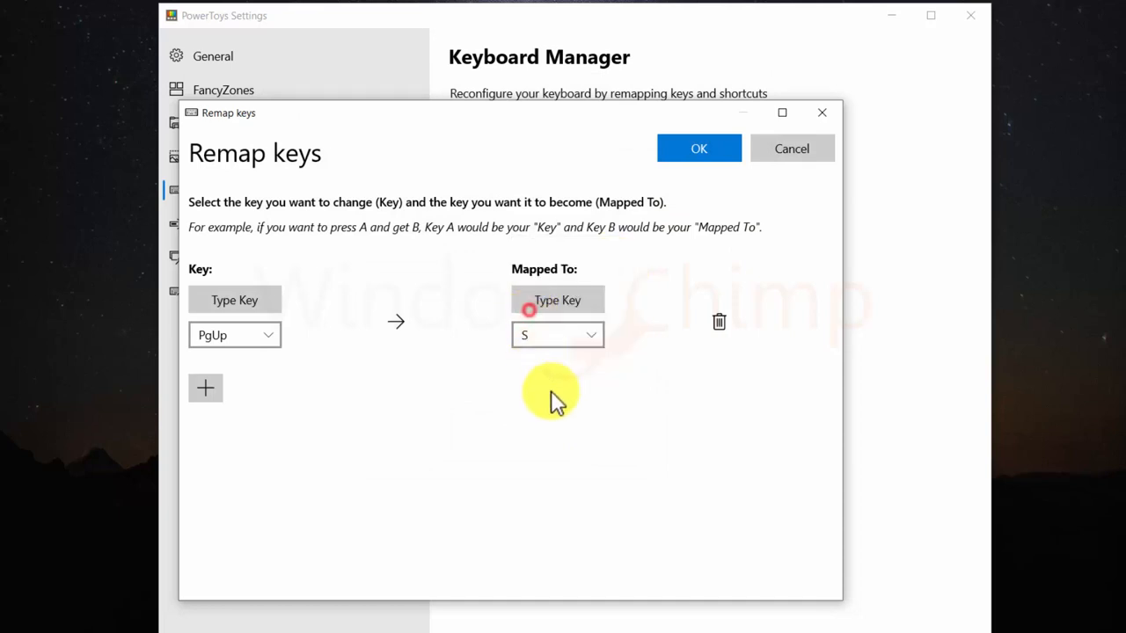
{"action": "left_click", "coordinate": [699, 148]}
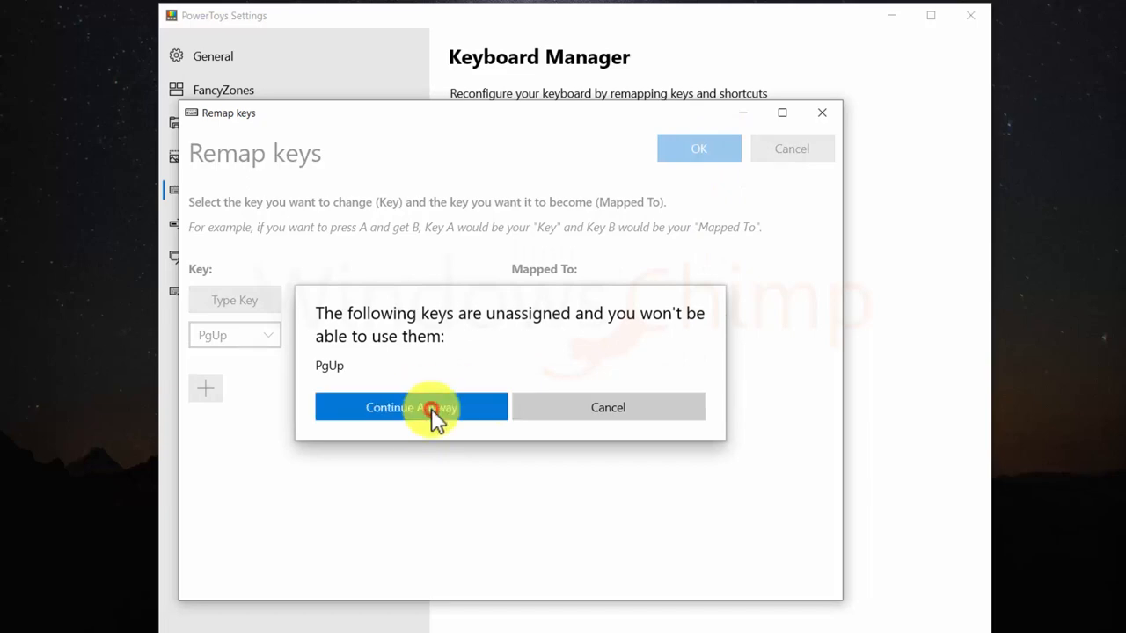
{"action": "left_click", "coordinate": [411, 406]}
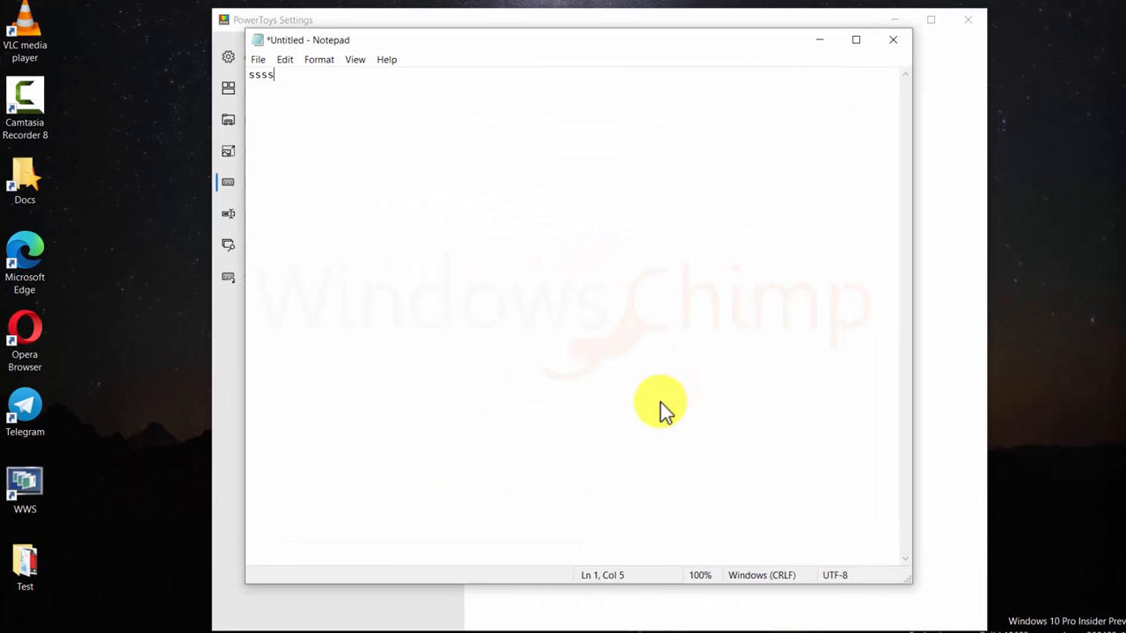
{"action": "type", "text": "ssssssssss"}
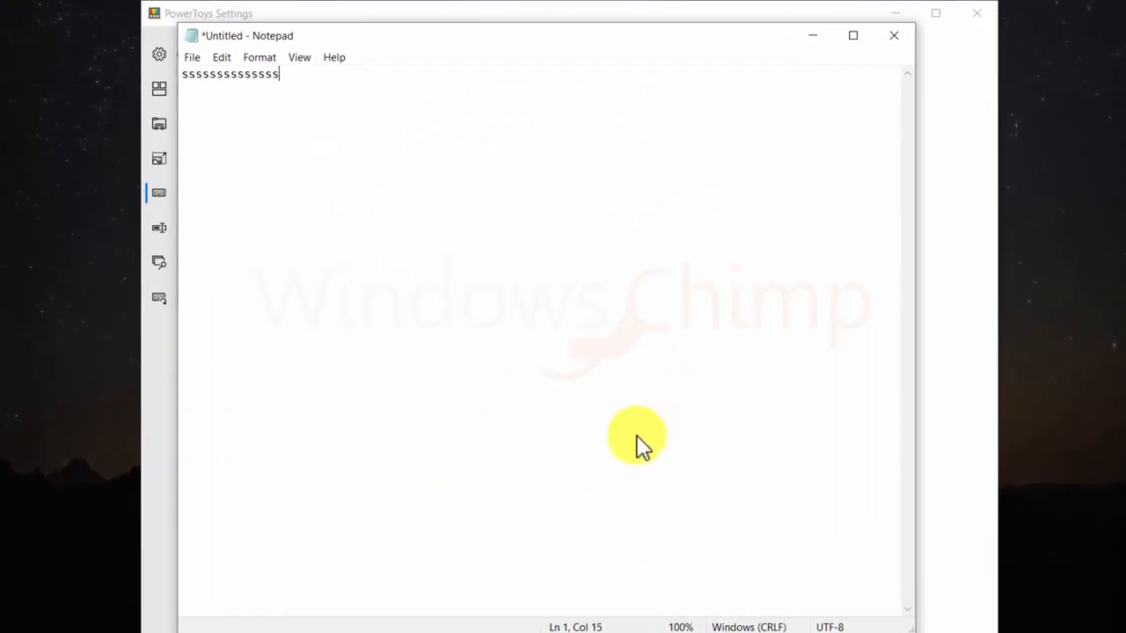
{"action": "left_click", "coordinate": [197, 303]}
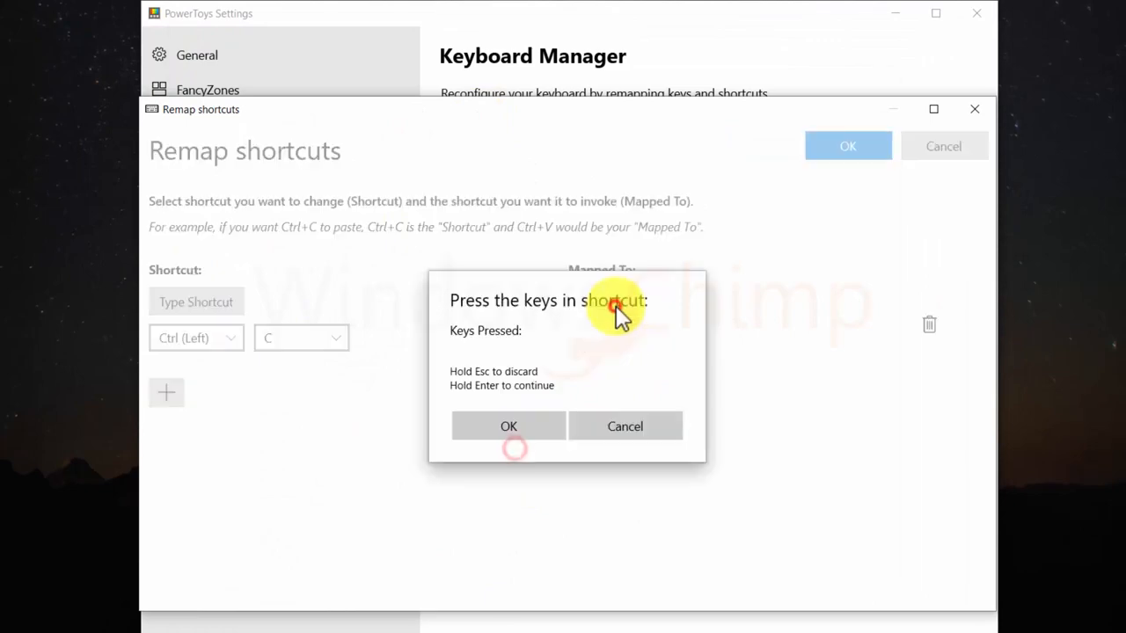
- Enter a shortcut remap from Ctrl (Left) + C to Ctrl (Left) + G
{"action": "left_click", "coordinate": [509, 426]}
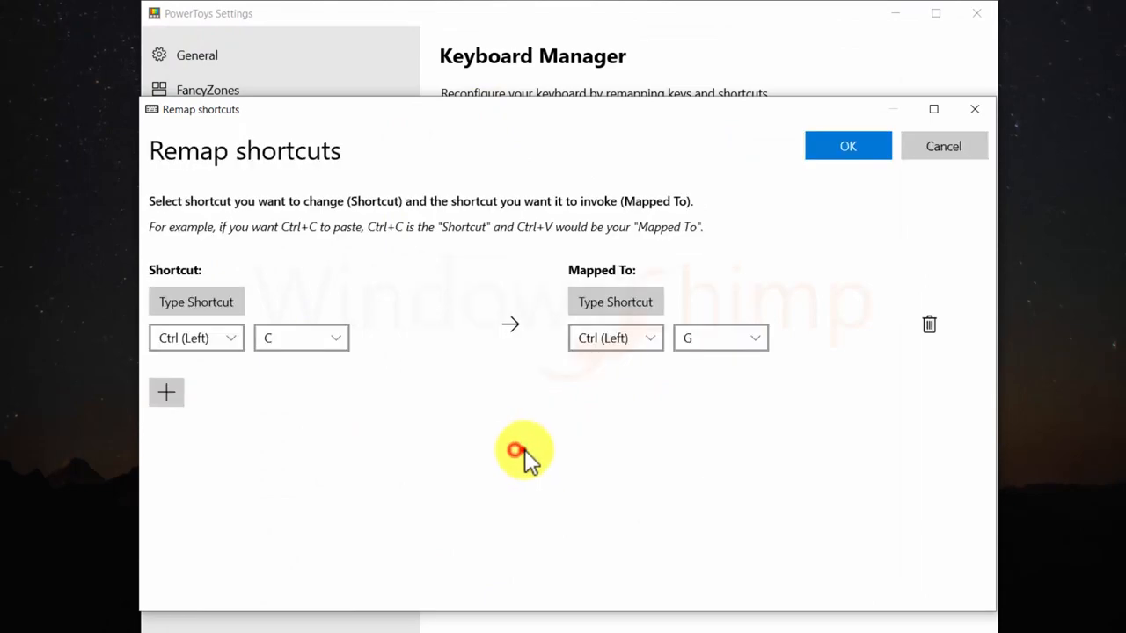
{"action": "left_click", "coordinate": [848, 146]}
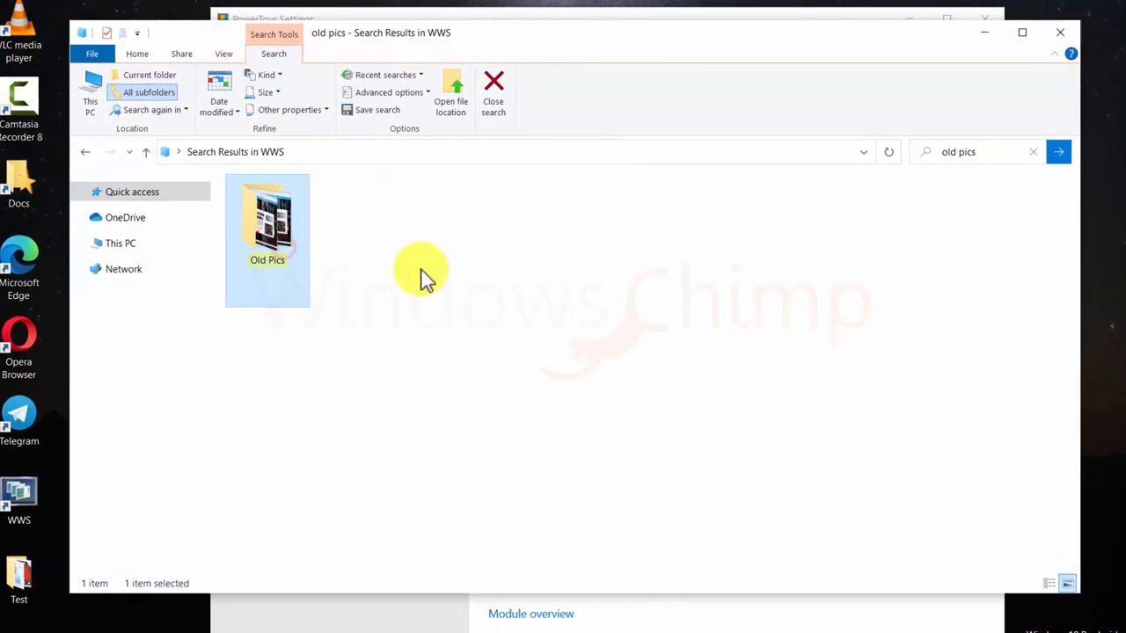
- Launch PowerRename on the Old Pics folder from the search results' context menu
{"action": "double_click", "coordinate": [267, 220]}
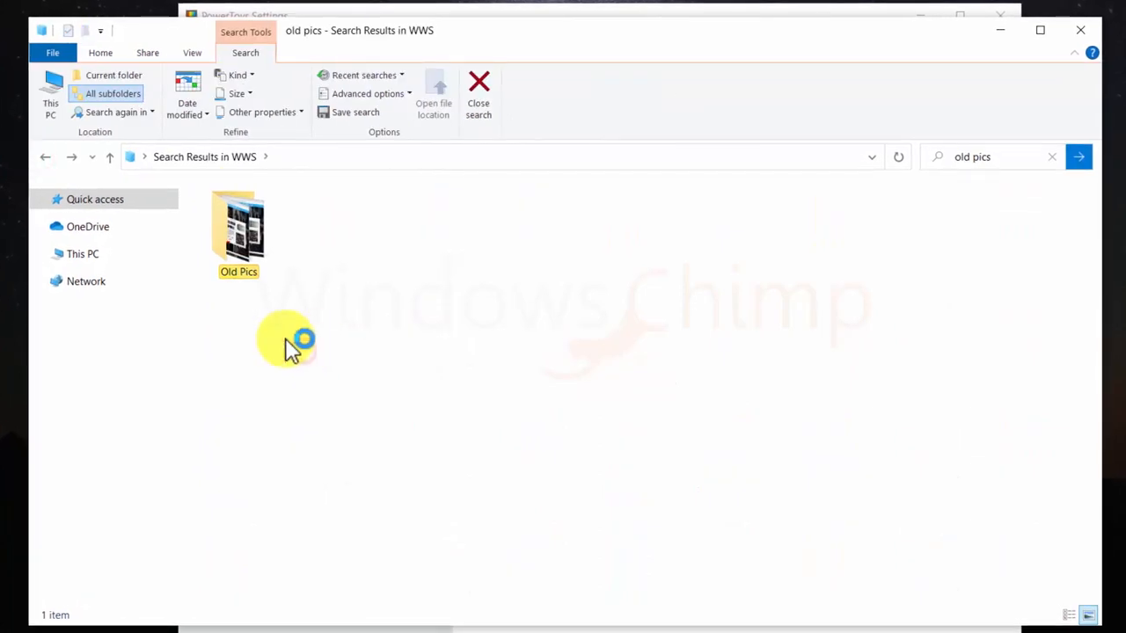
{"action": "right_click", "coordinate": [239, 229]}
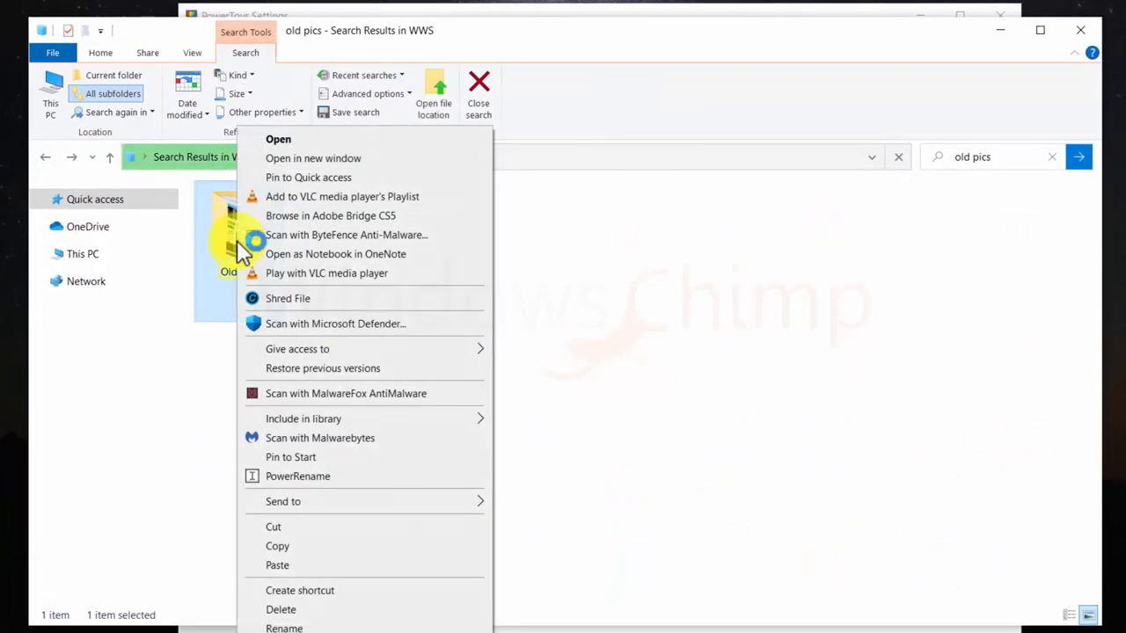
{"action": "mouse_move", "coordinate": [298, 475]}
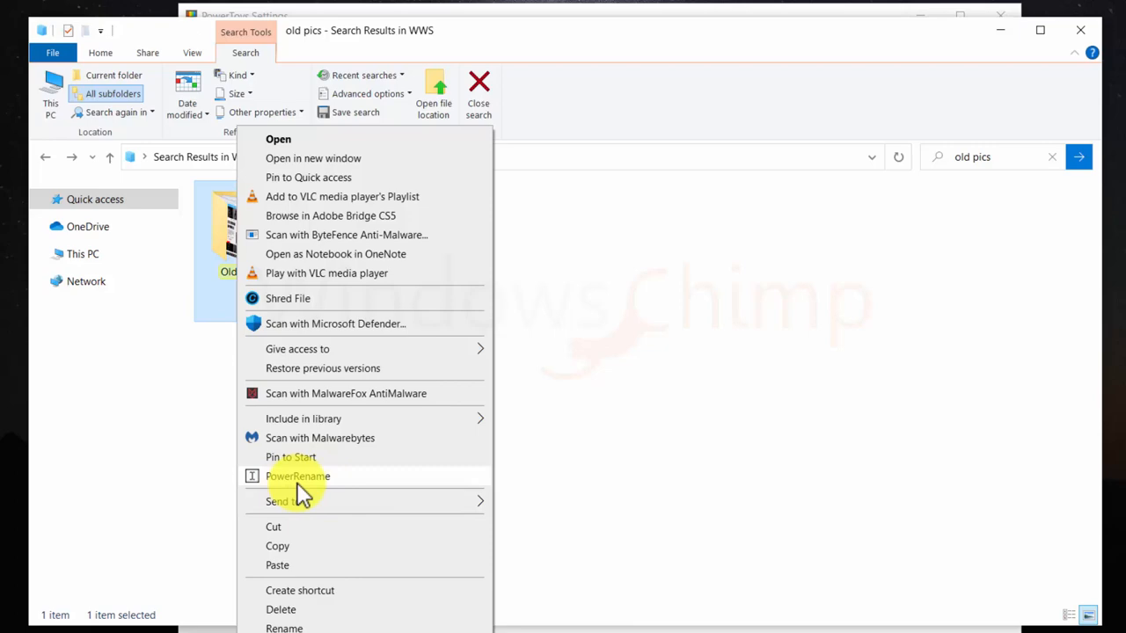
{"action": "mouse_move", "coordinate": [317, 482]}
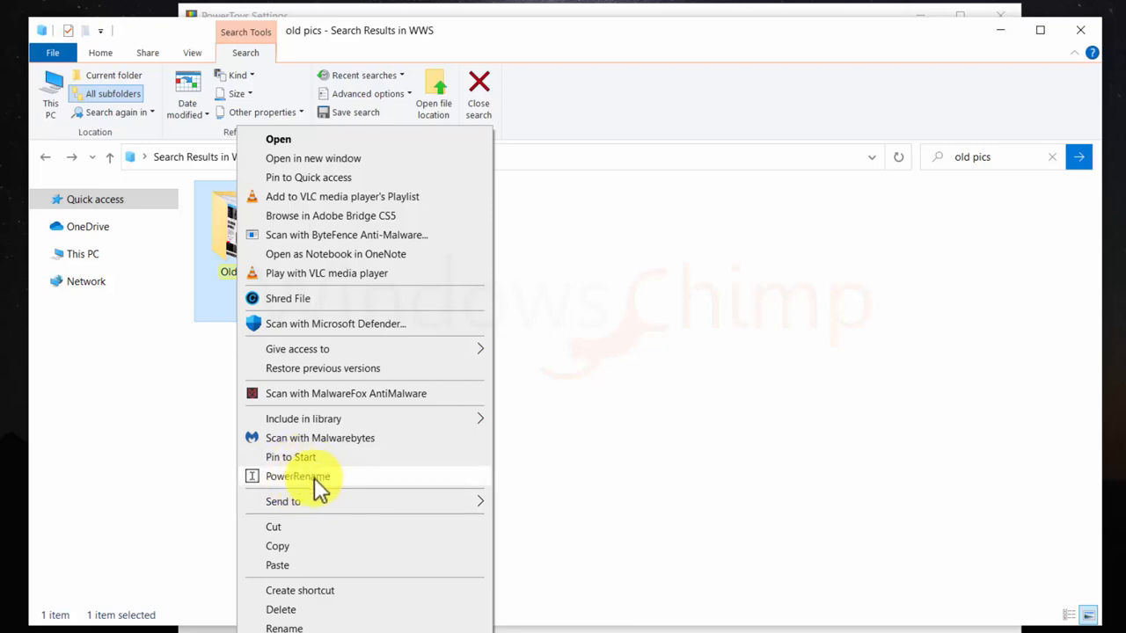
{"action": "left_click", "coordinate": [297, 475]}
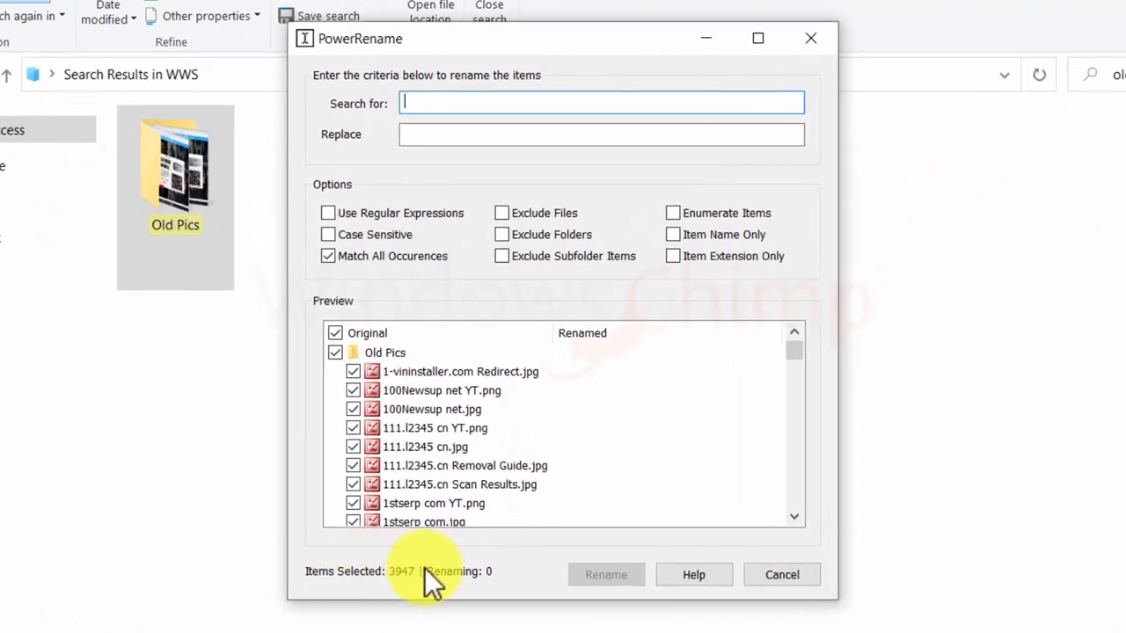
{"action": "scroll", "scroll_direction": "down", "scroll_amount": 3}
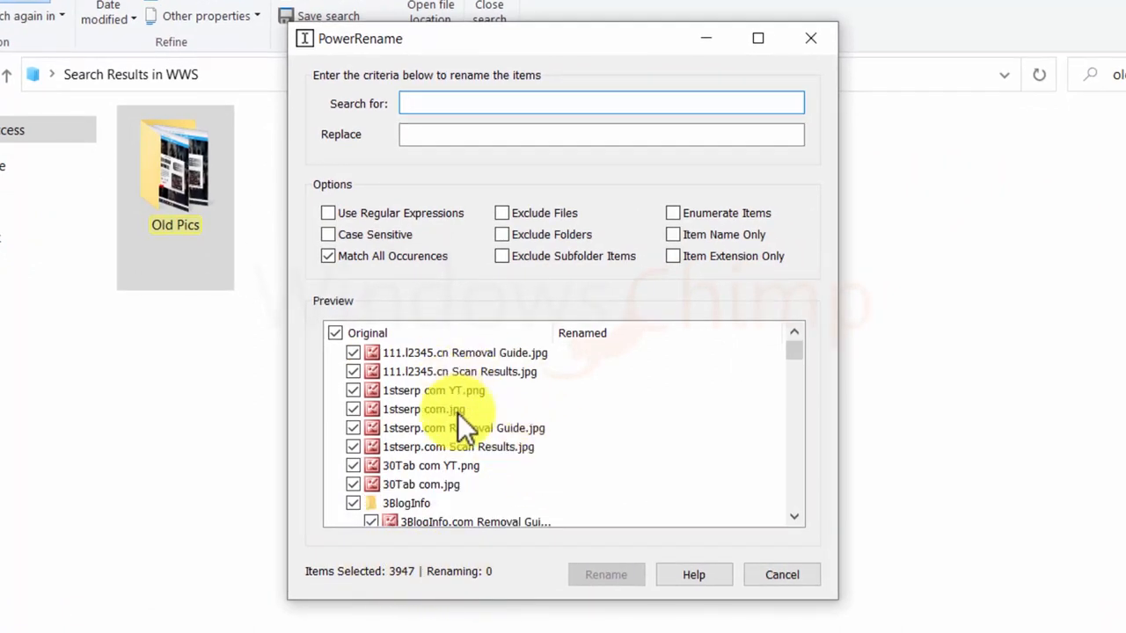
{"action": "scroll", "scroll_direction": "up", "scroll_amount": 3}
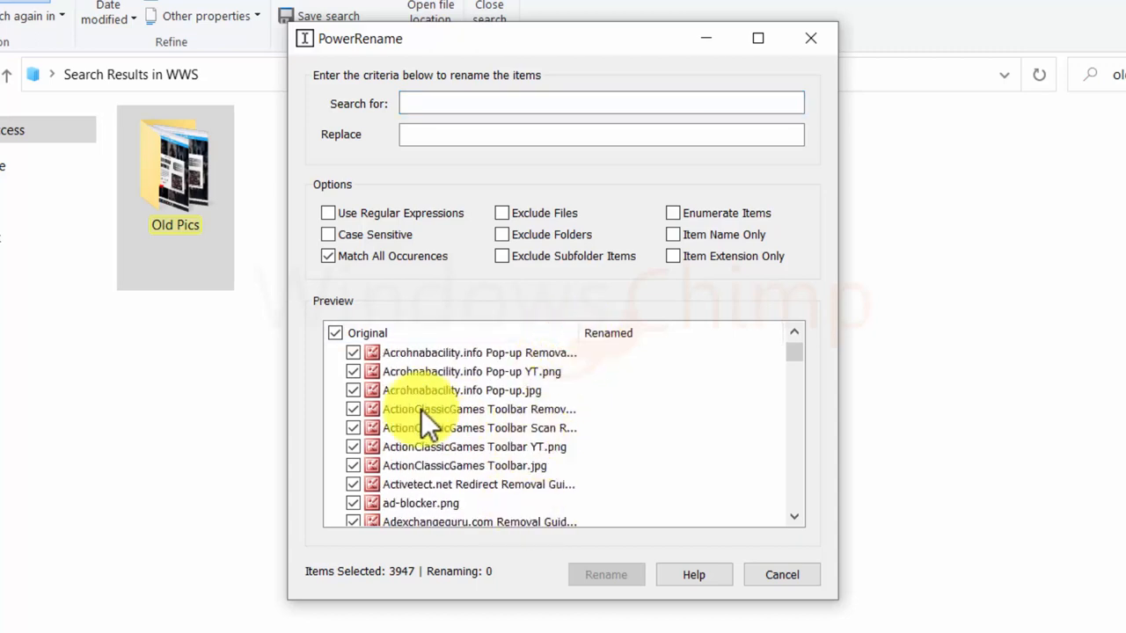
- Search for YT and replace it with YouTube across the Old Pics file names
{"action": "type", "text": "YT"}
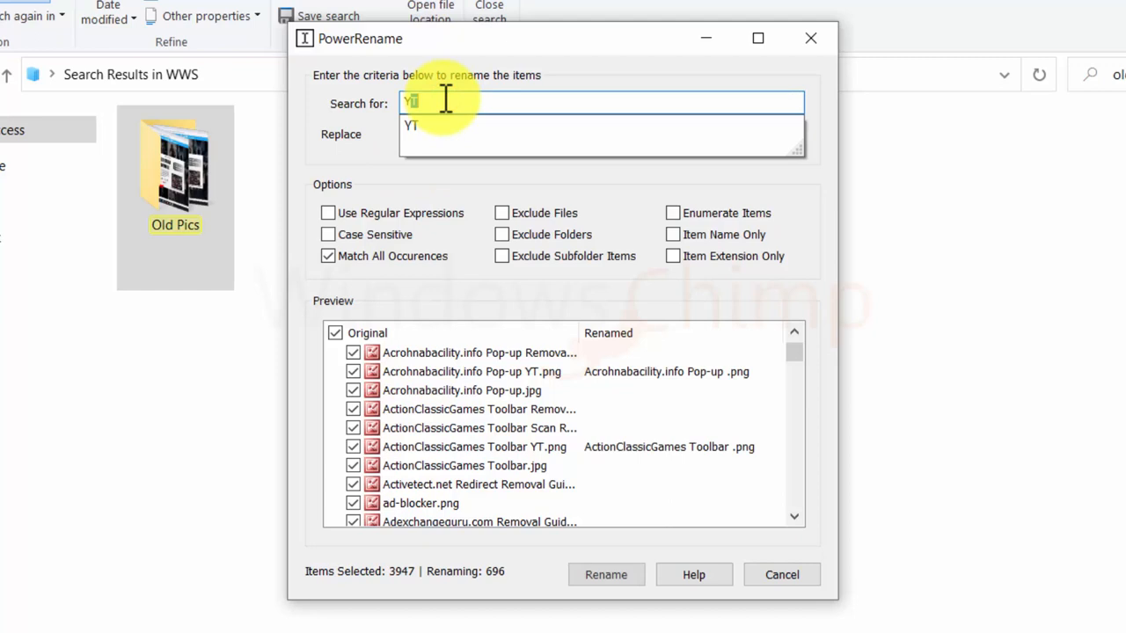
{"action": "left_click", "coordinate": [601, 134]}
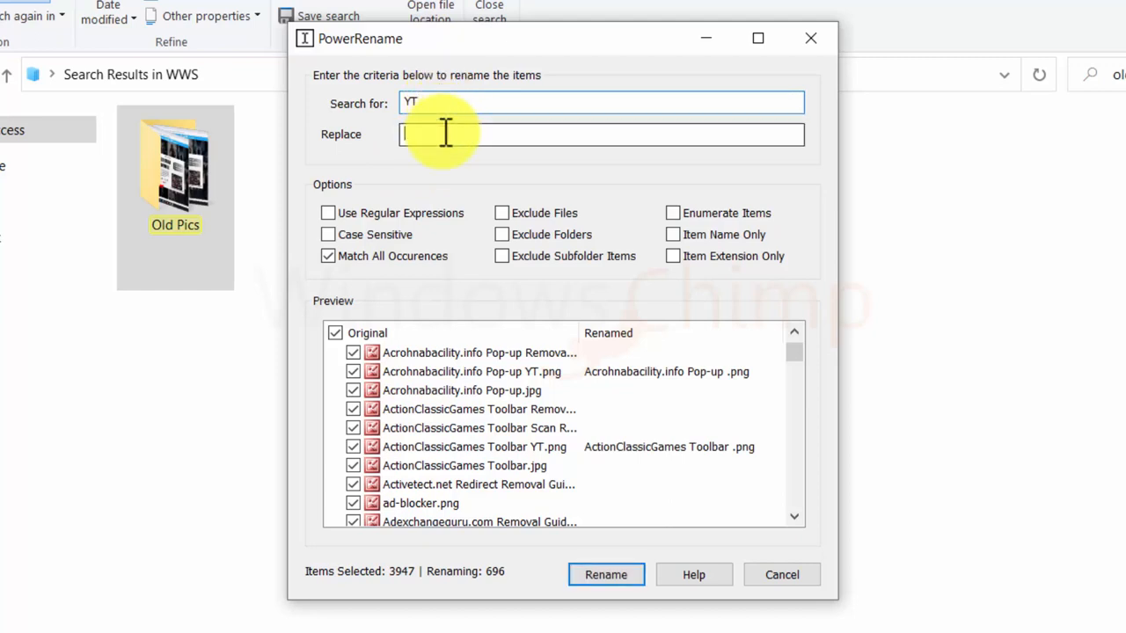
{"action": "type", "text": "YouTube"}
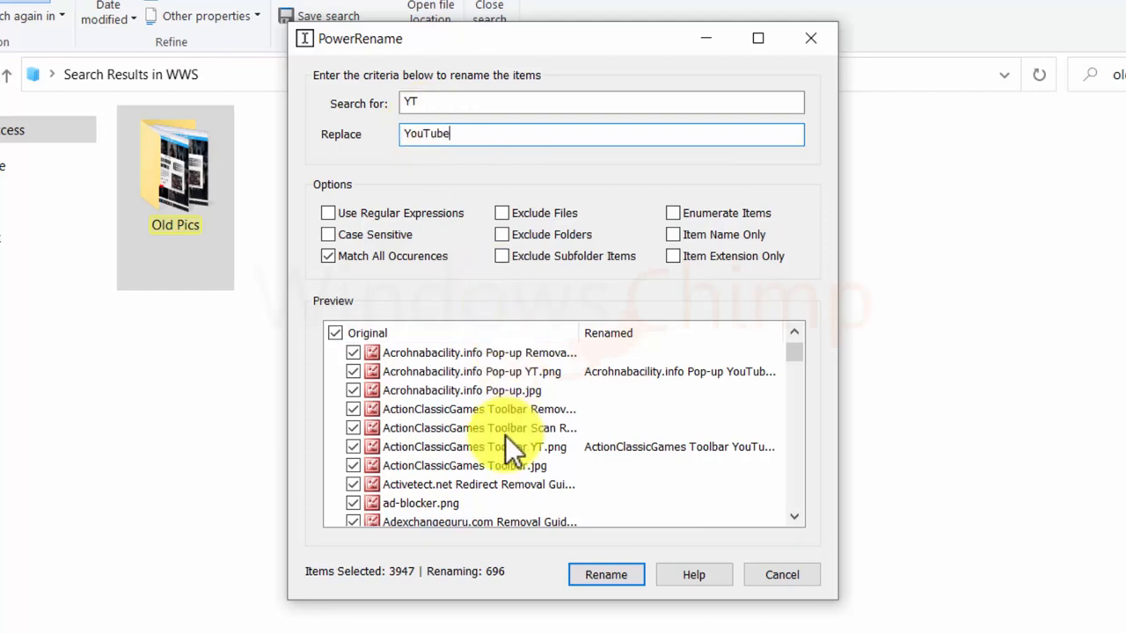
{"action": "mouse_move", "coordinate": [489, 602]}
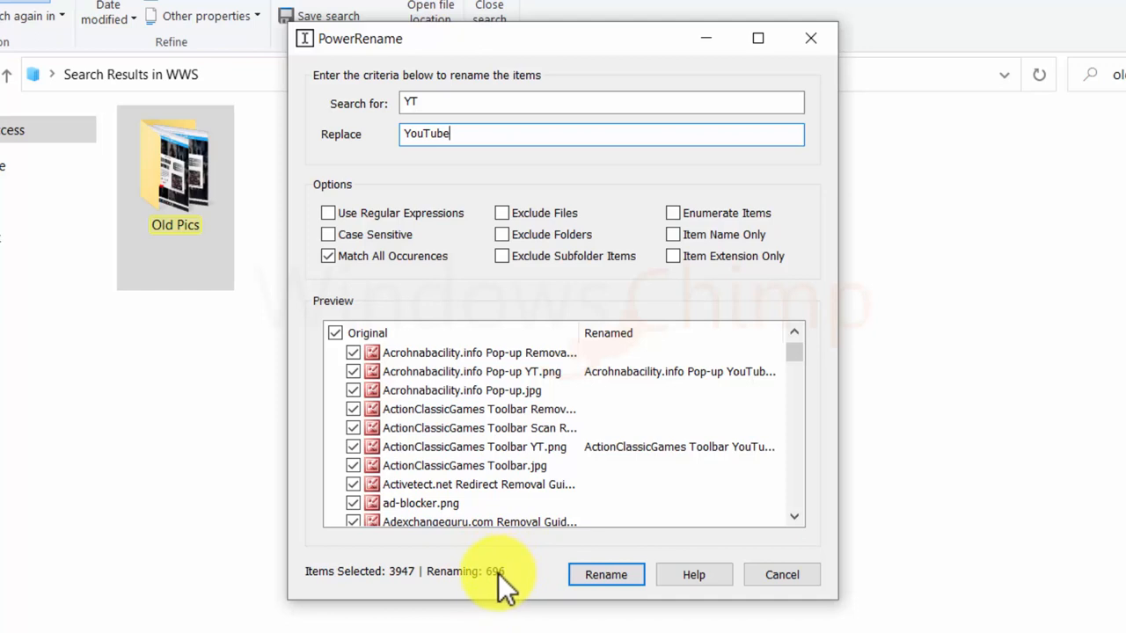
{"action": "mouse_move", "coordinate": [355, 243]}
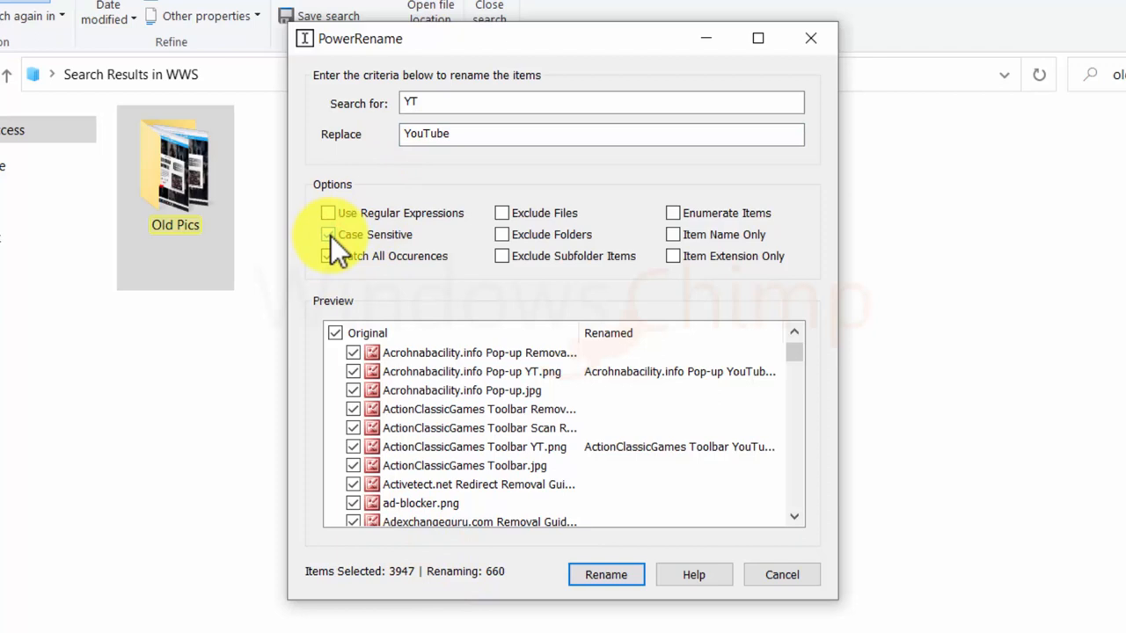
- Compare the extension-only preview, then rename the 696 matching items from YT to YouTube
{"action": "left_click", "coordinate": [327, 256]}
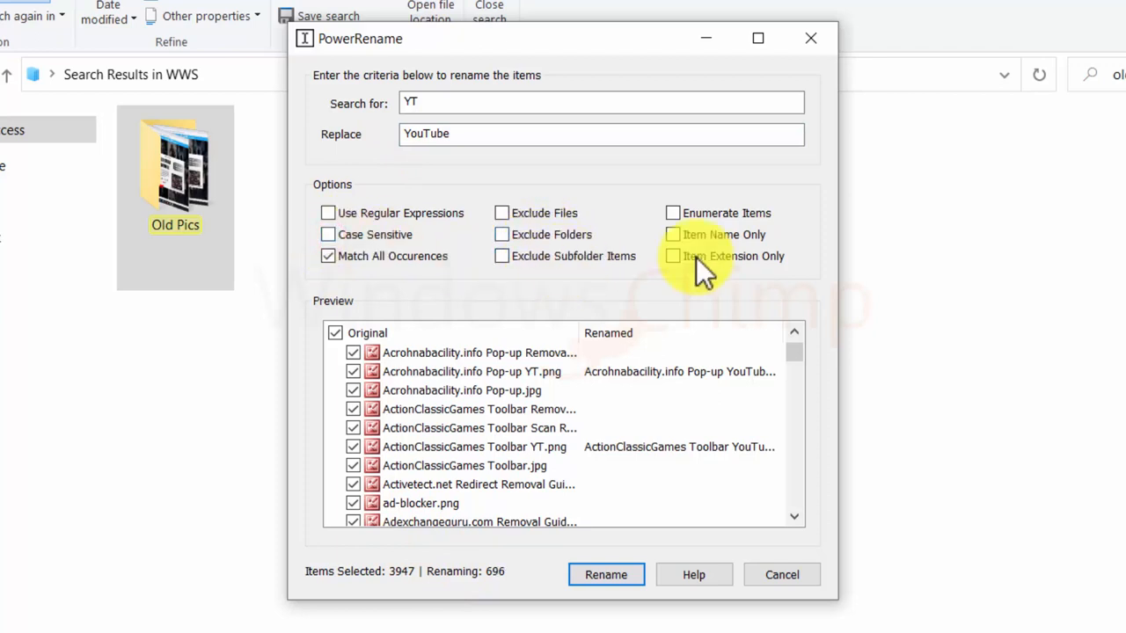
{"action": "left_click", "coordinate": [672, 257]}
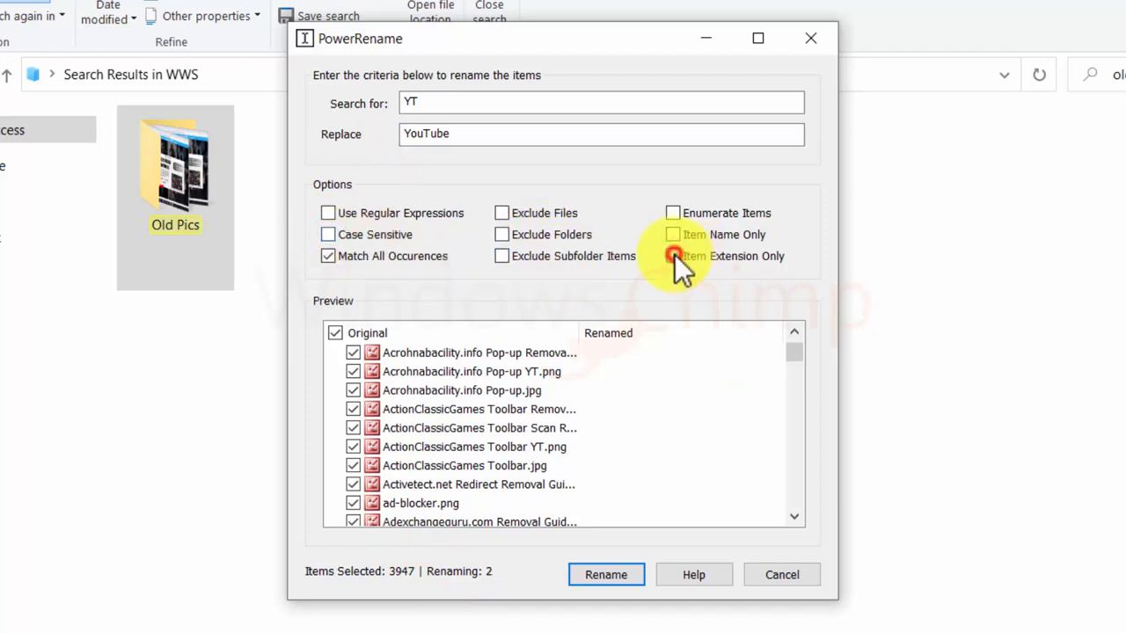
{"action": "left_click", "coordinate": [672, 257]}
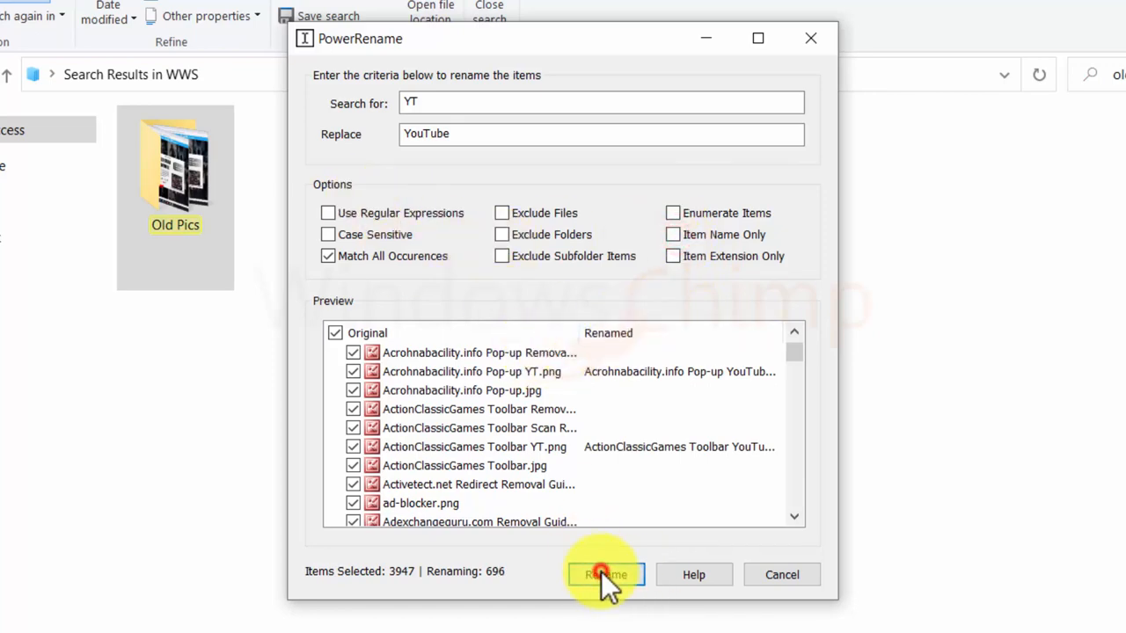
{"action": "left_click", "coordinate": [605, 574]}
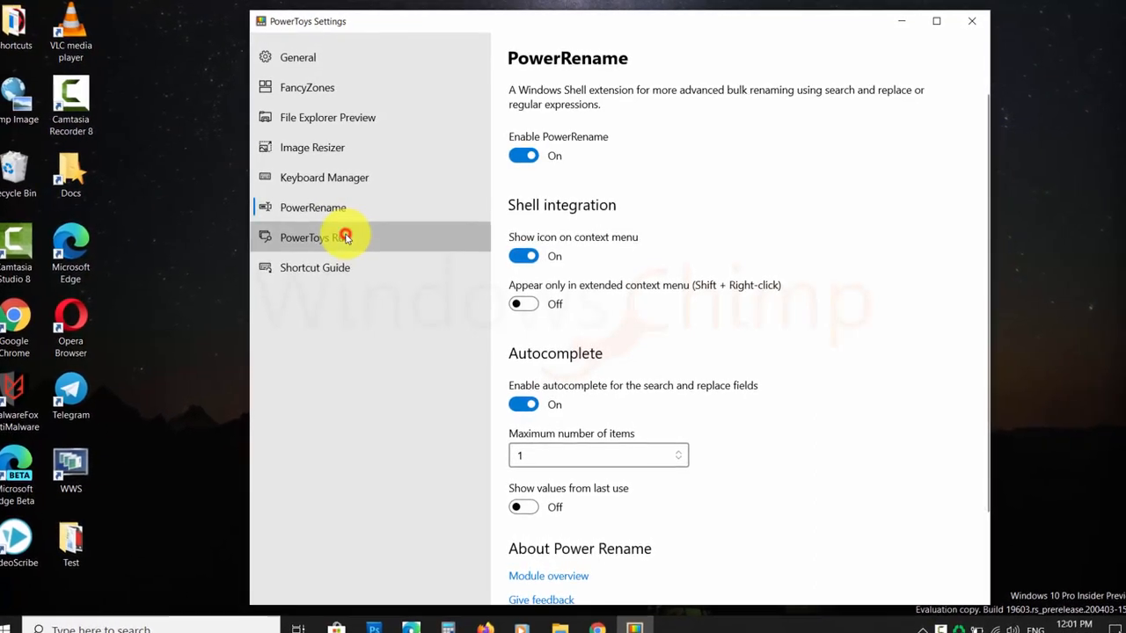
- Toggle PowerToys Run off and on, then summon its launcher with Alt+Space
{"action": "left_click", "coordinate": [314, 235]}
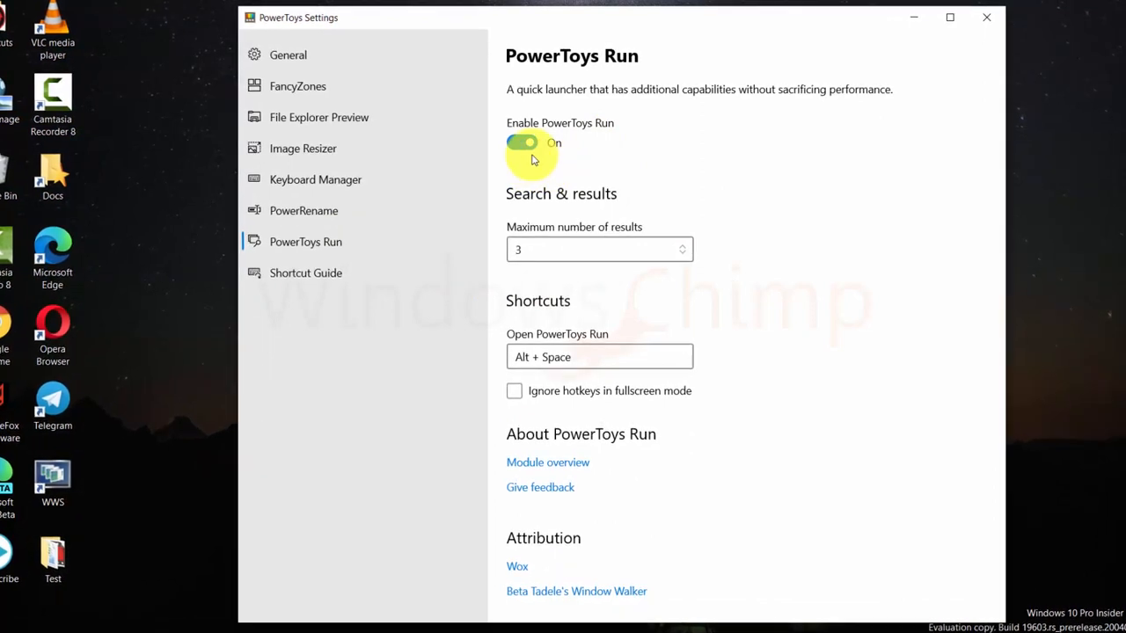
{"action": "left_click", "coordinate": [524, 142]}
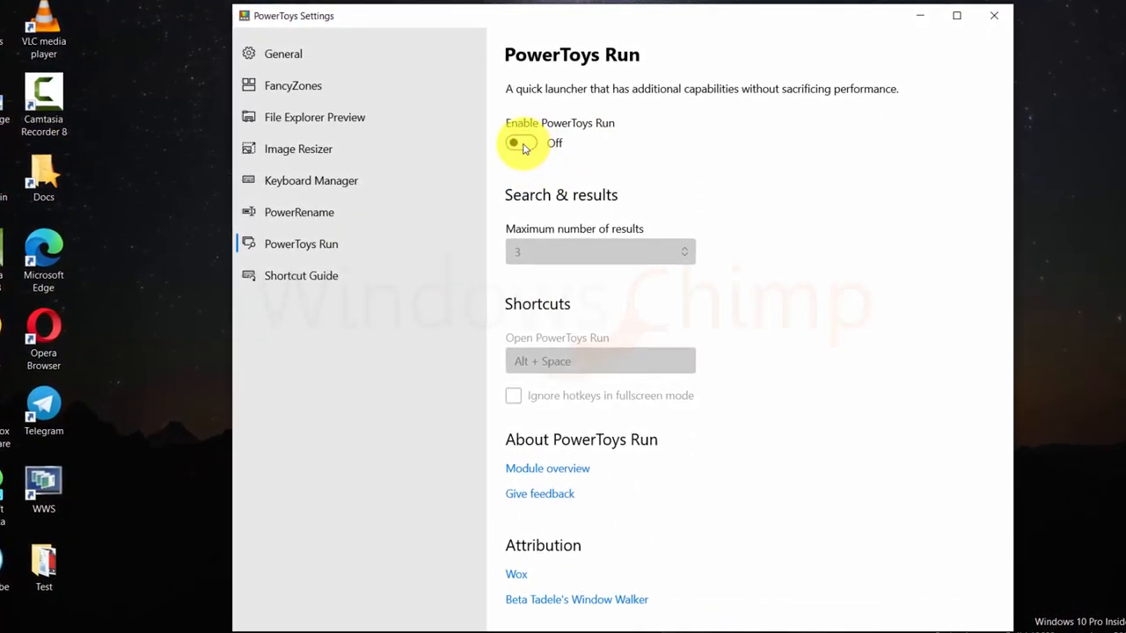
{"action": "left_click", "coordinate": [521, 143]}
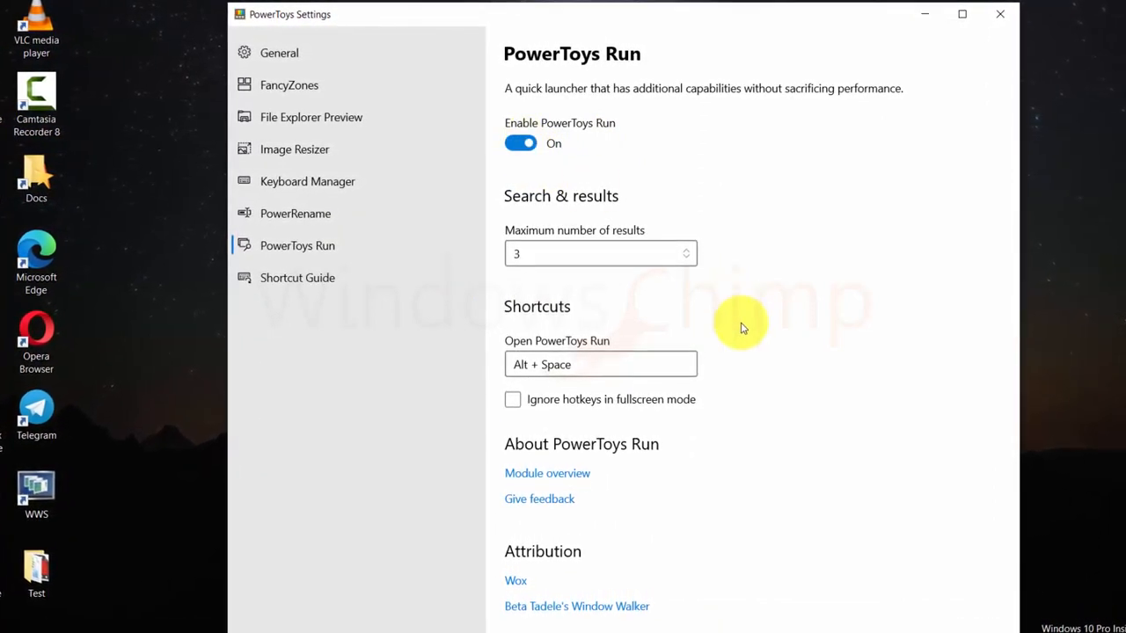
{"action": "key", "text": "alt+space"}
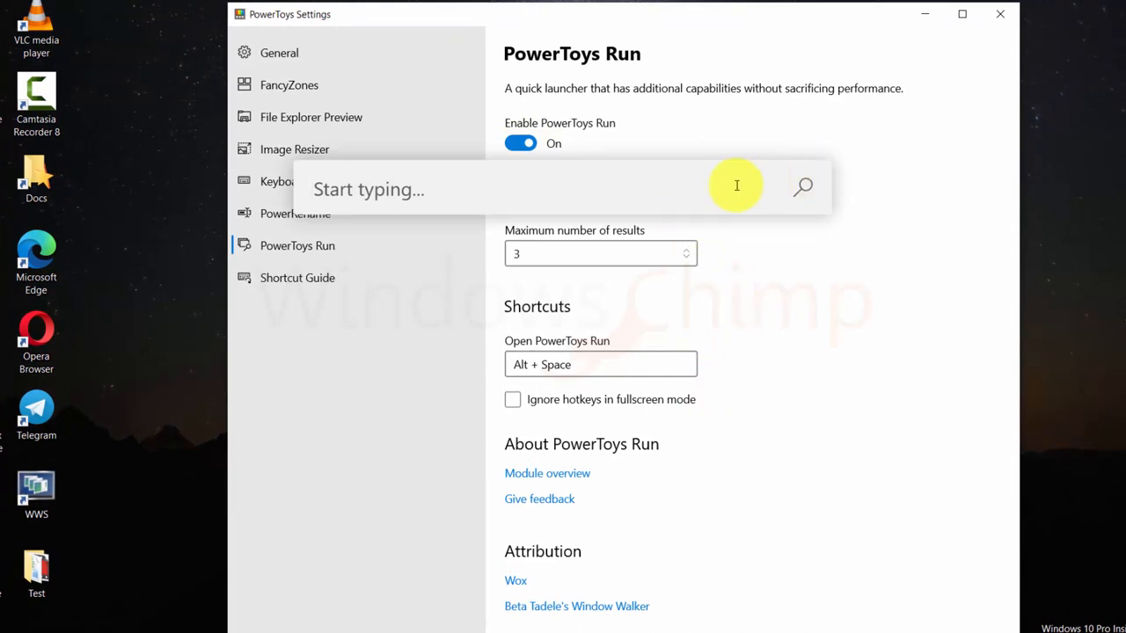
{"action": "mouse_move", "coordinate": [572, 197]}
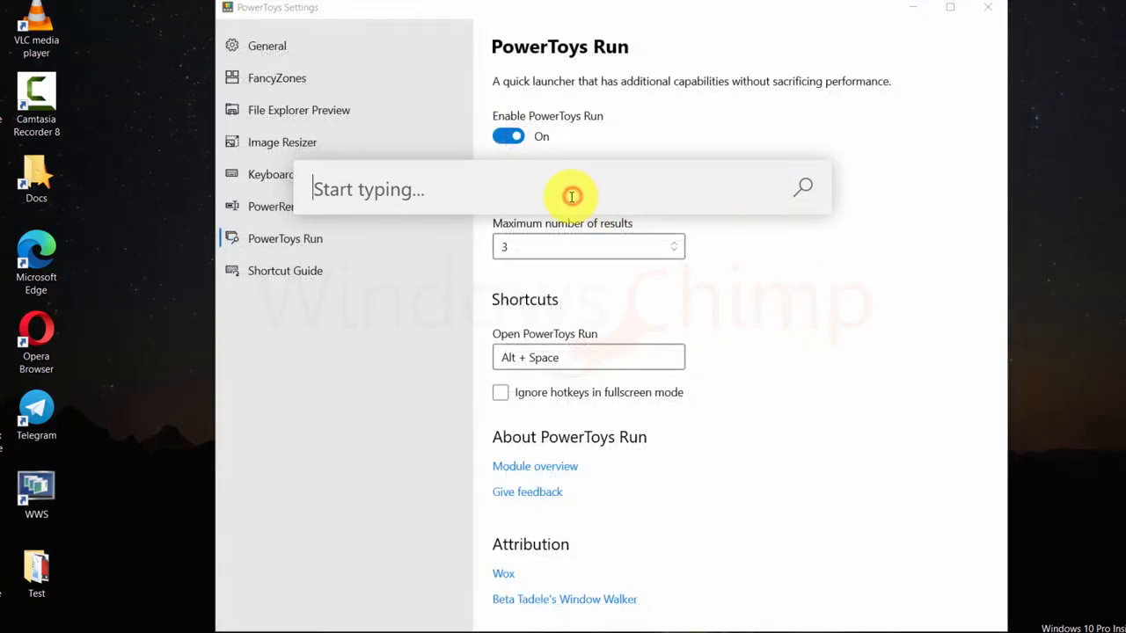
- Search 'control panel' in PowerToys Run, then return to PowerToys Settings
{"action": "type", "text": "control panel"}
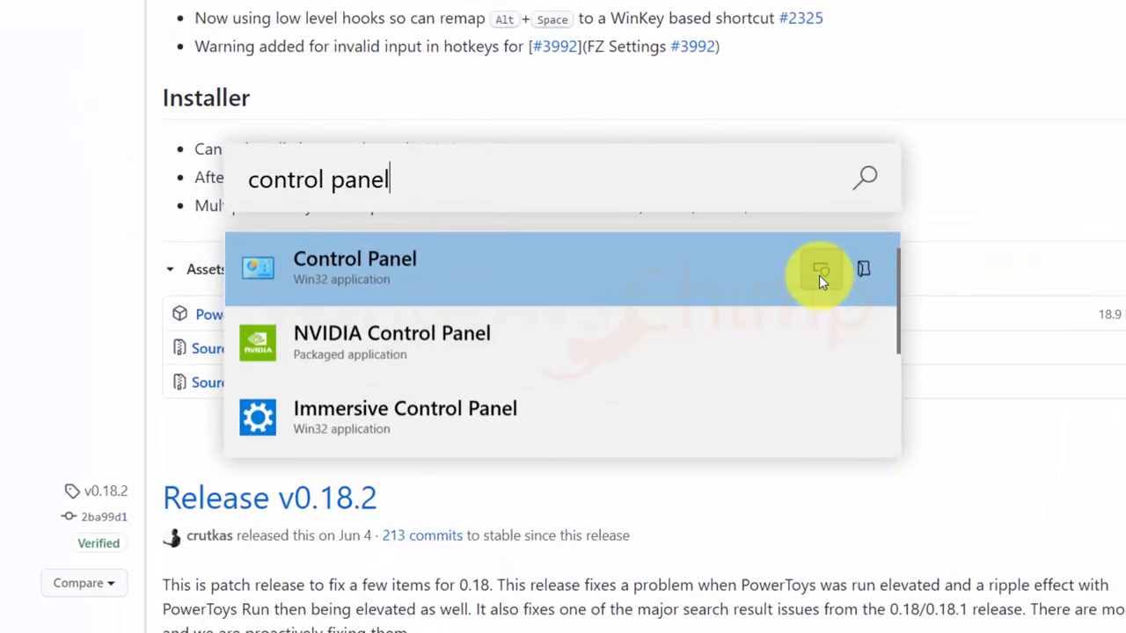
{"action": "mouse_move", "coordinate": [858, 271]}
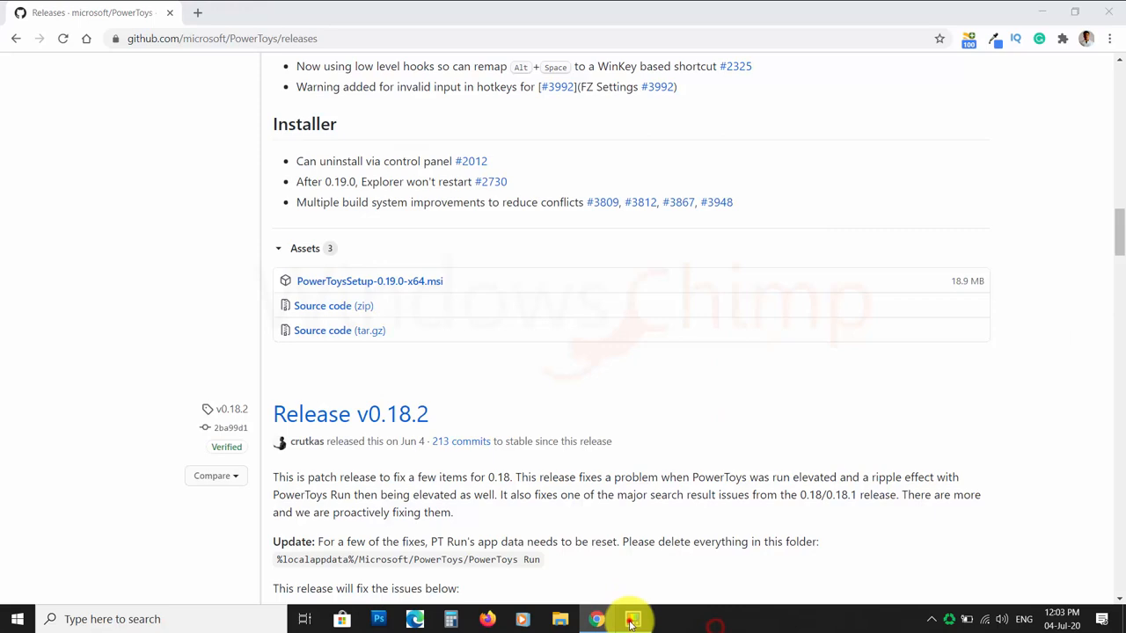
{"action": "left_click", "coordinate": [631, 620]}
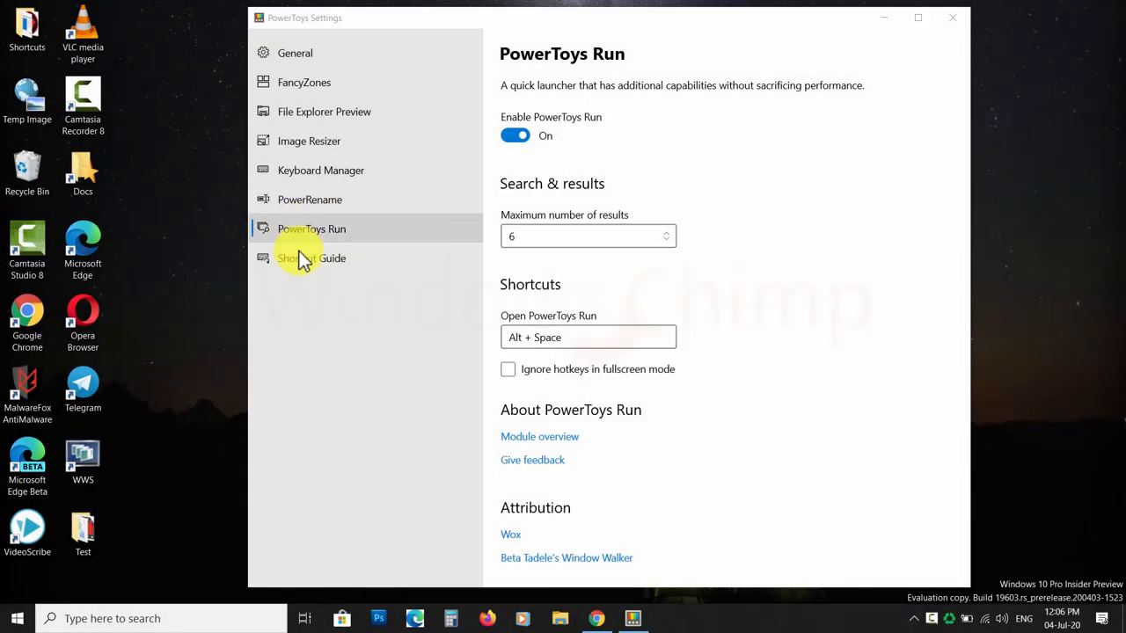
- Show the Shortcut Guide page with 900 ms press duration and 90% opacity
{"action": "left_click", "coordinate": [311, 257]}
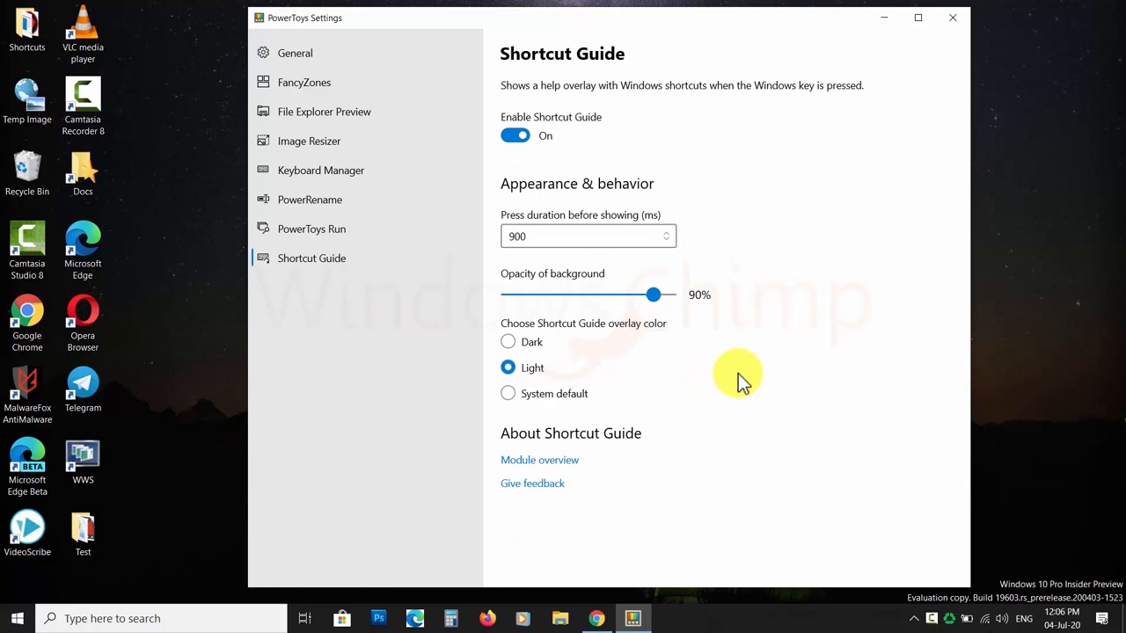
{"action": "mouse_move", "coordinate": [758, 254]}
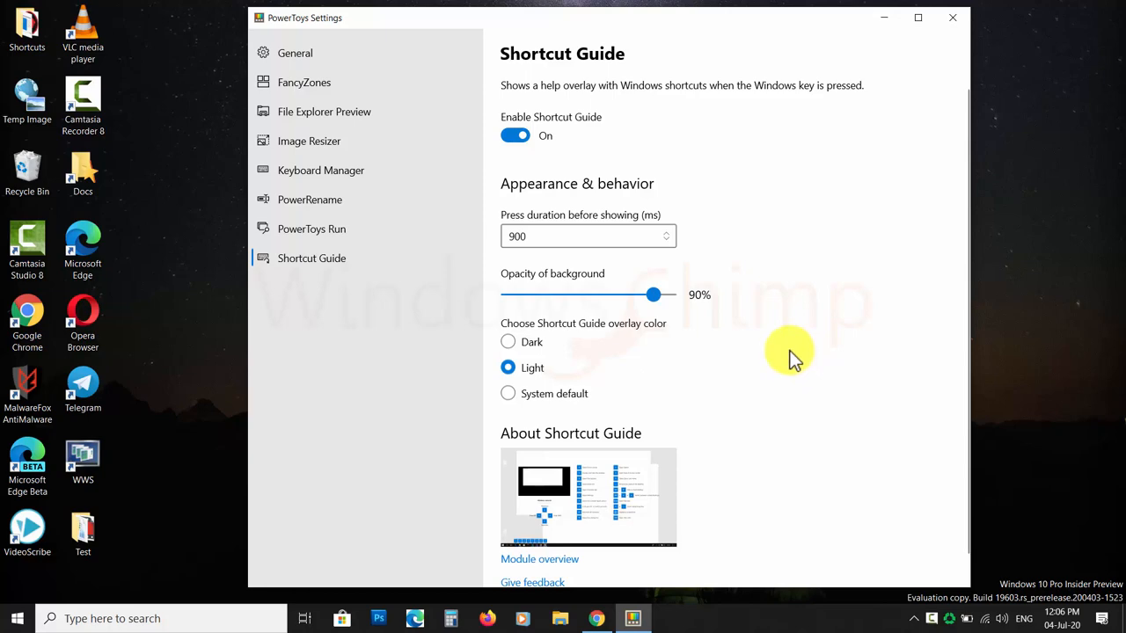
{"action": "mouse_move", "coordinate": [783, 295]}
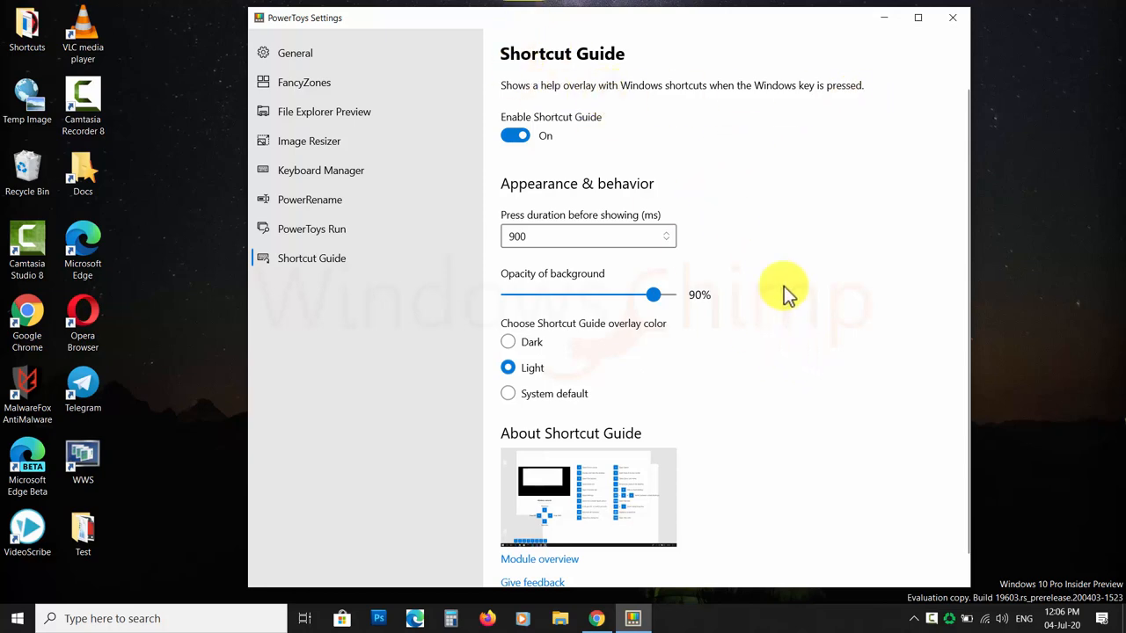
{"action": "mouse_move", "coordinate": [806, 320]}
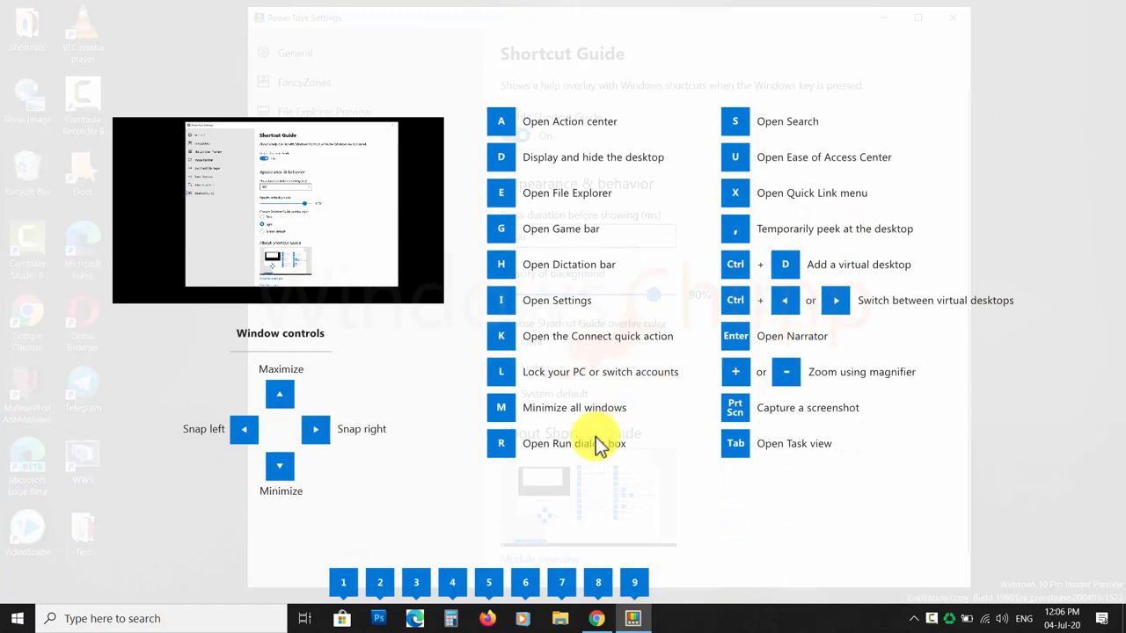
{"action": "mouse_move", "coordinate": [531, 563]}
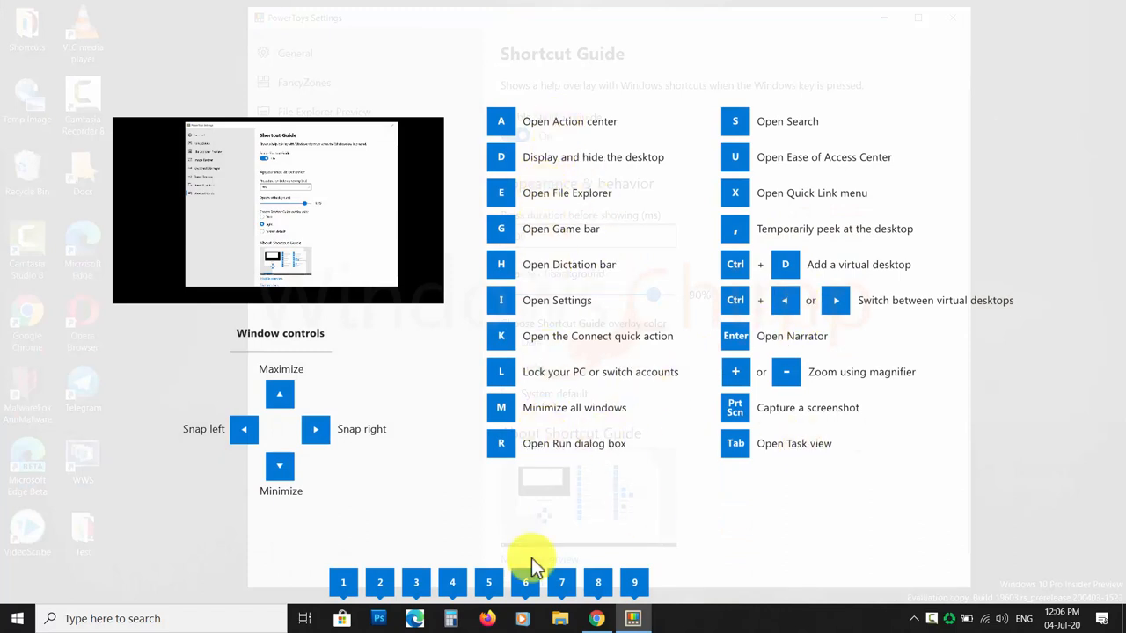
{"action": "mouse_move", "coordinate": [560, 387]}
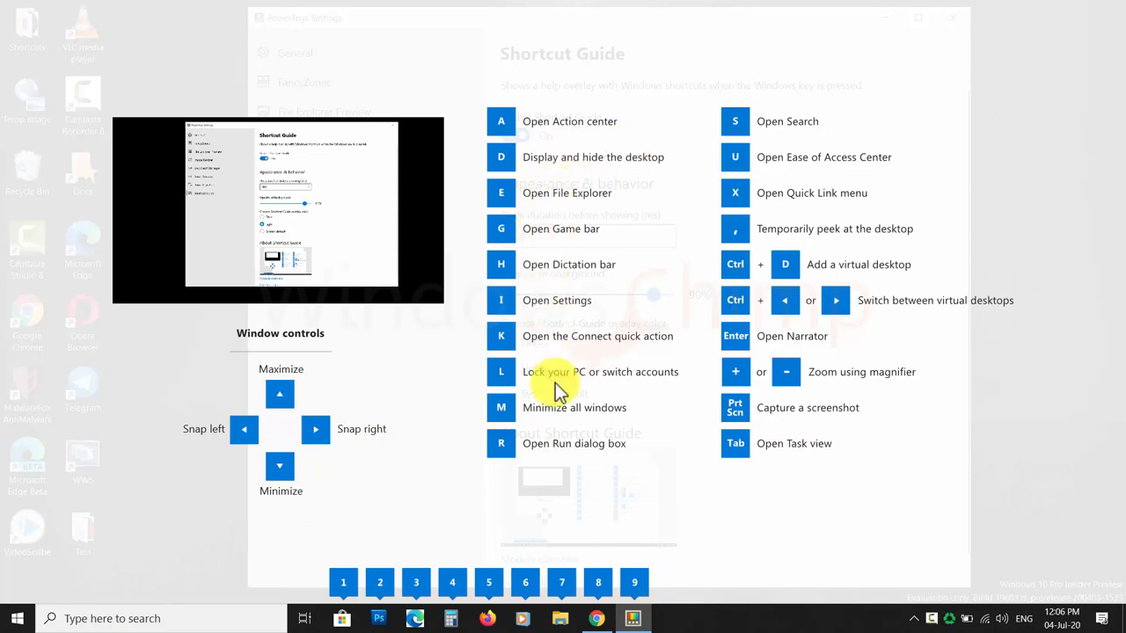
- Dismiss the Shortcut Guide overlay of Windows key shortcuts
{"action": "left_click", "coordinate": [1101, 619]}
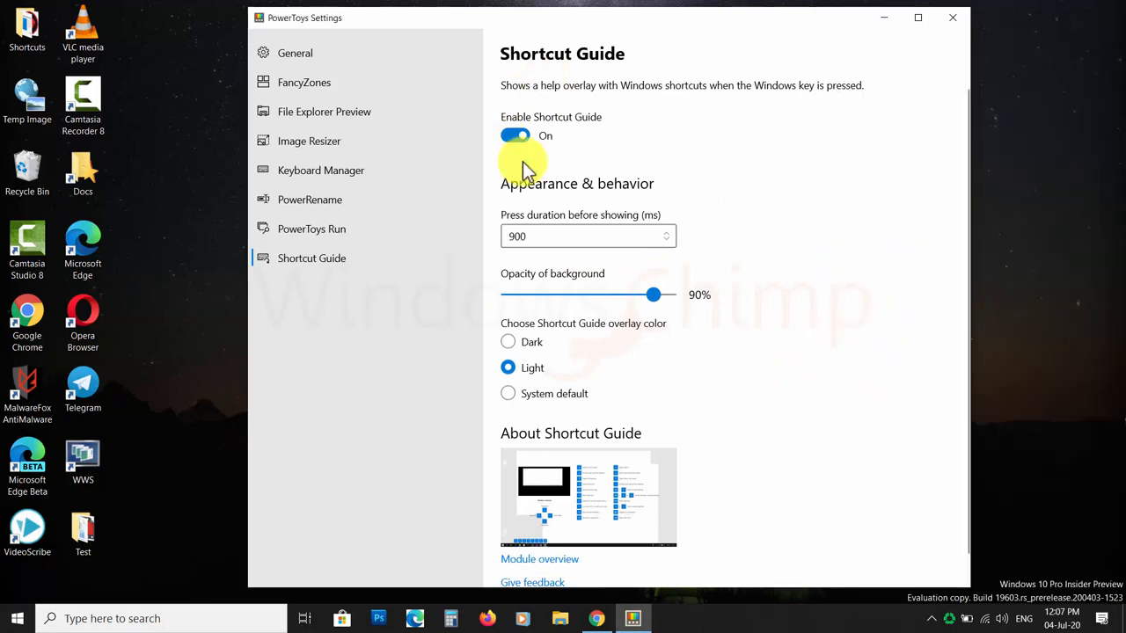
- Step through PowerToys Run, Keyboard Manager, Image Resizer and File Explorer Preview, ending on General
{"action": "left_click", "coordinate": [311, 229]}
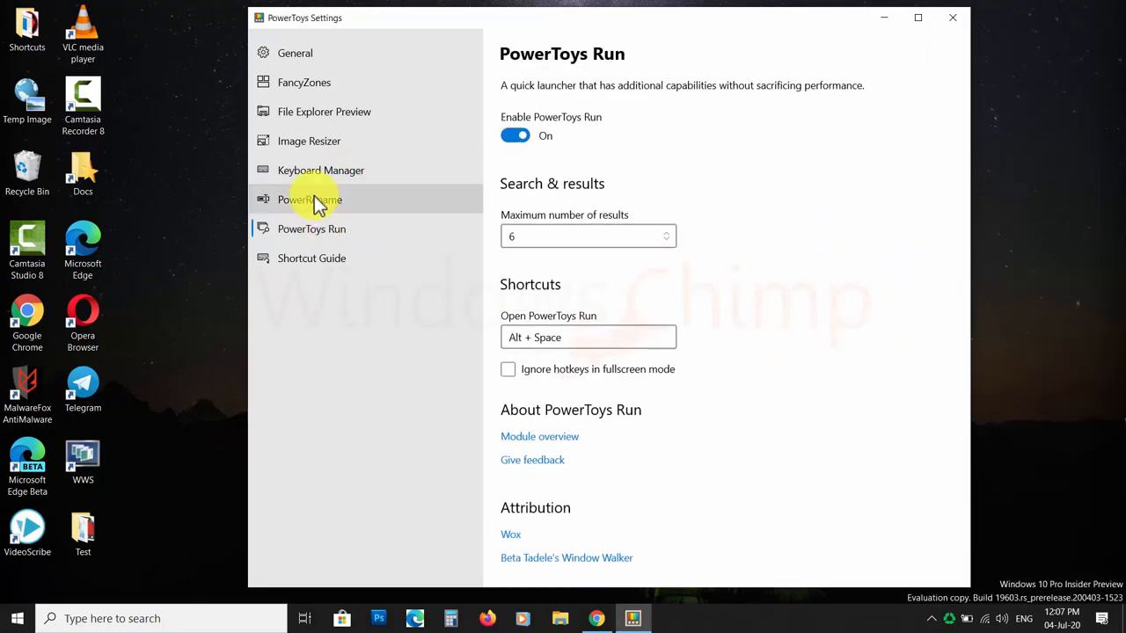
{"action": "left_click", "coordinate": [320, 169]}
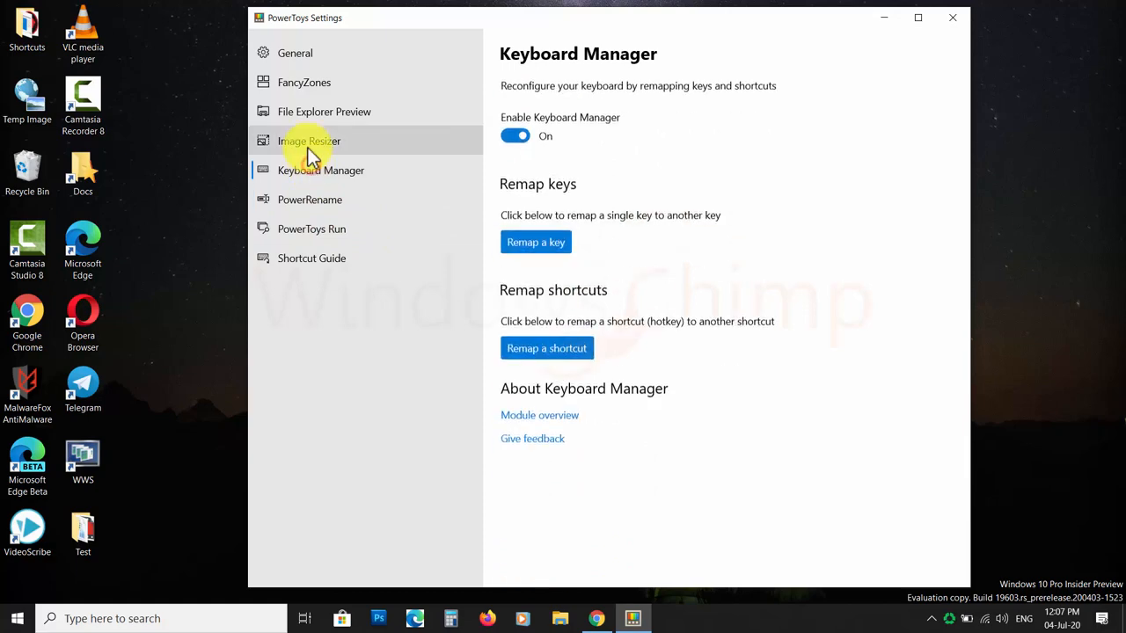
{"action": "left_click", "coordinate": [310, 141]}
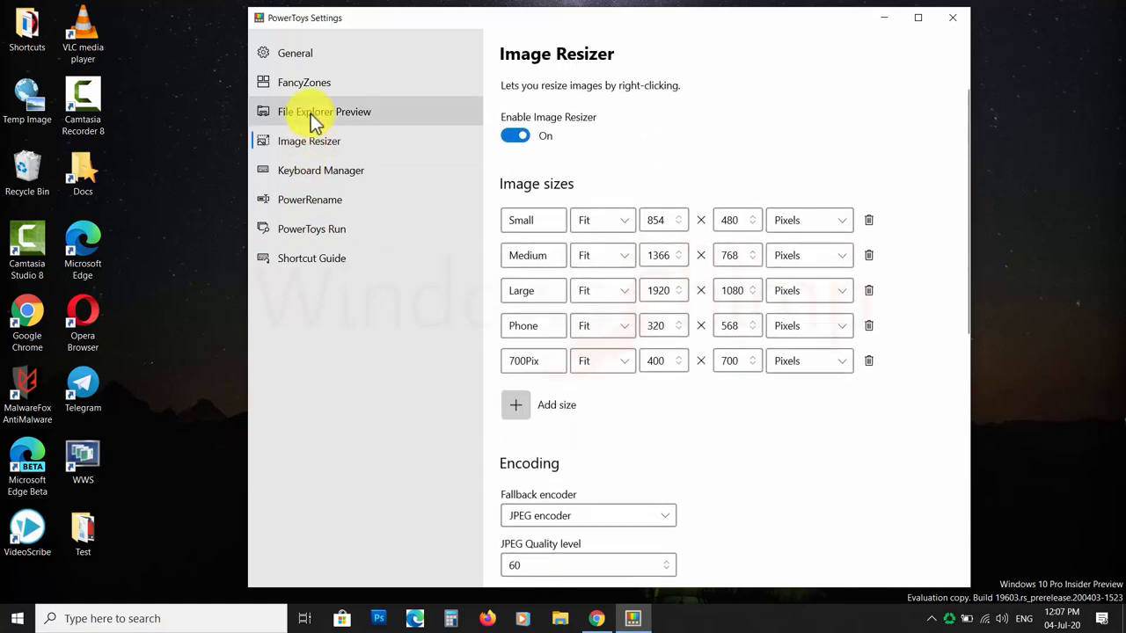
{"action": "left_click", "coordinate": [323, 113]}
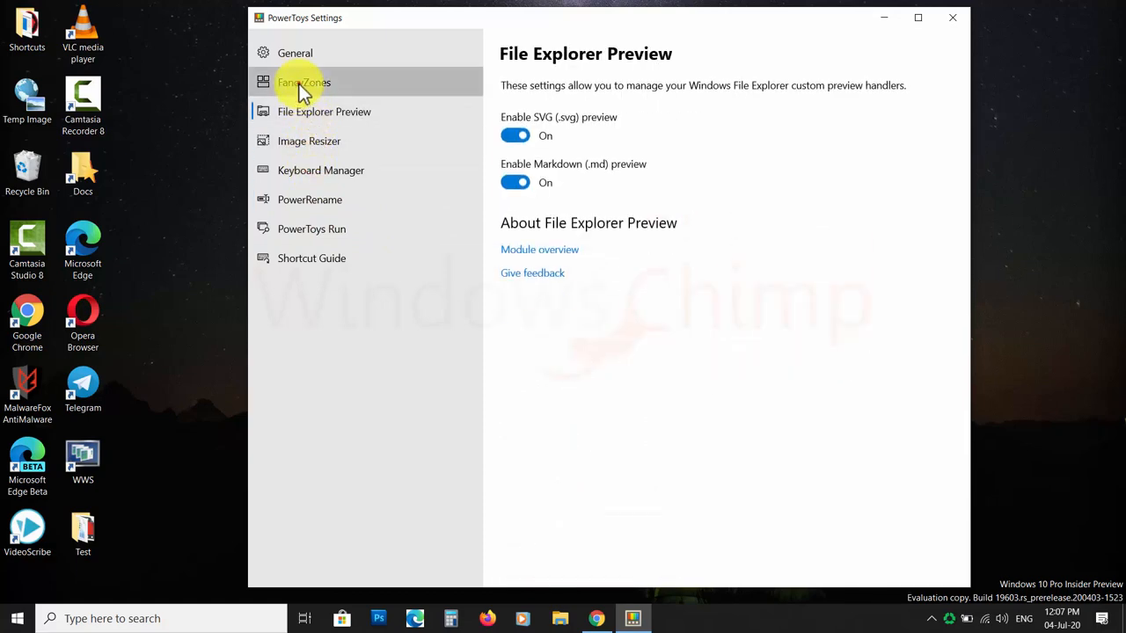
{"action": "left_click", "coordinate": [295, 52]}
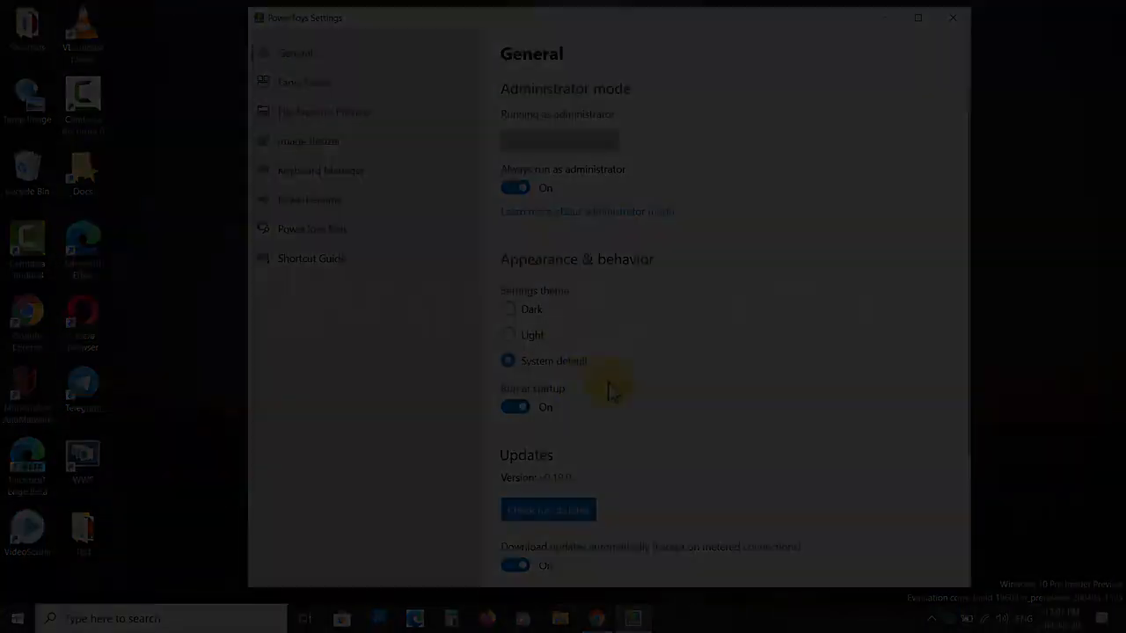